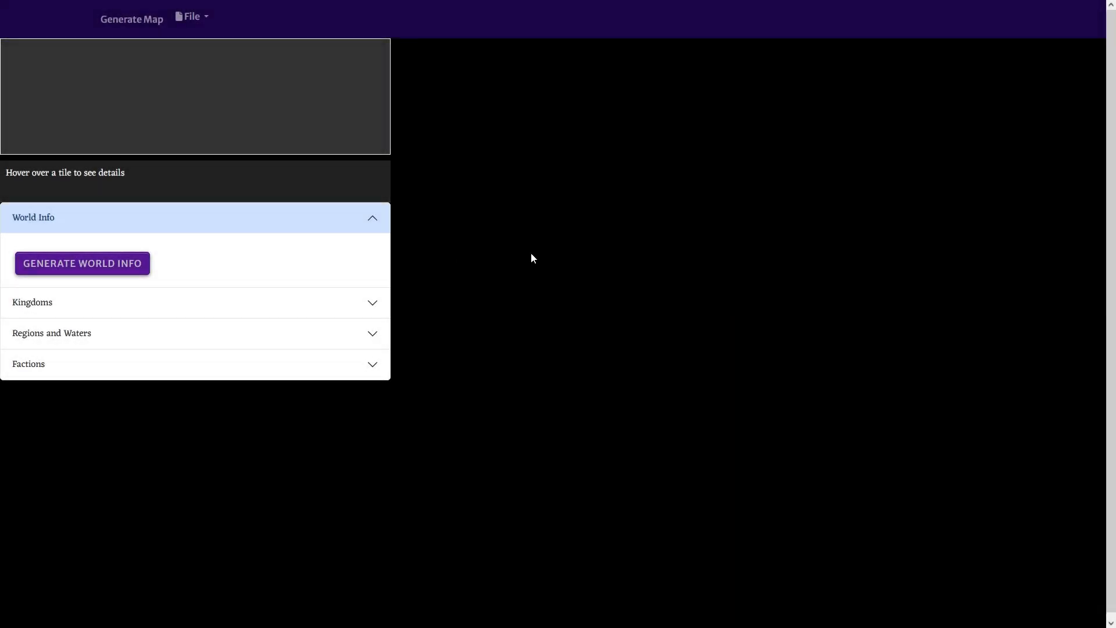
pyautogui.moveTo(148, 28)
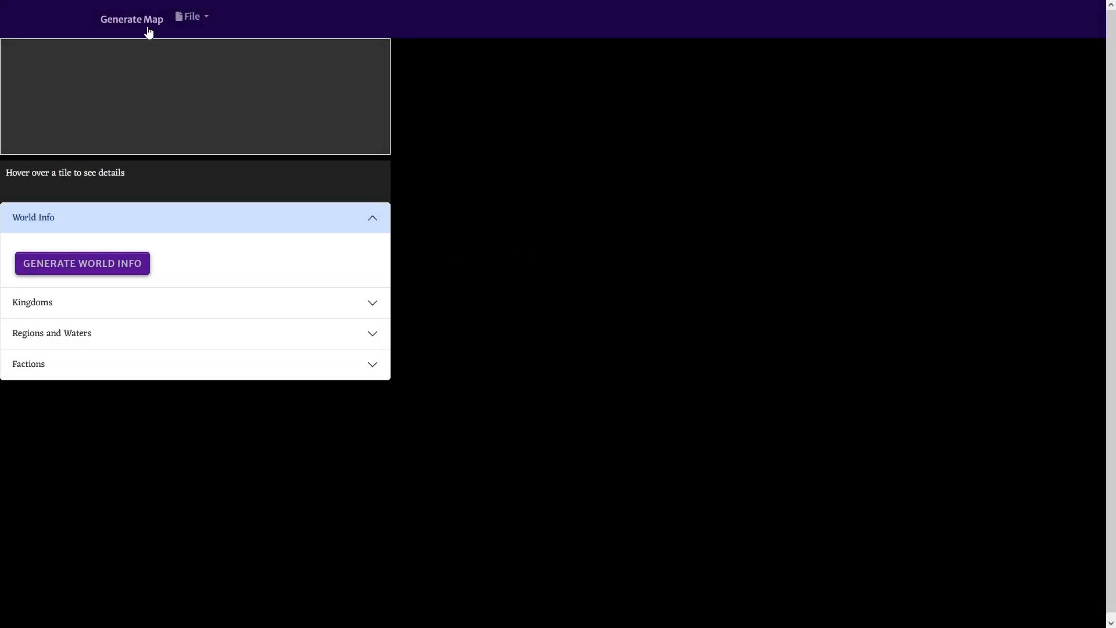
pyautogui.moveTo(157, 52)
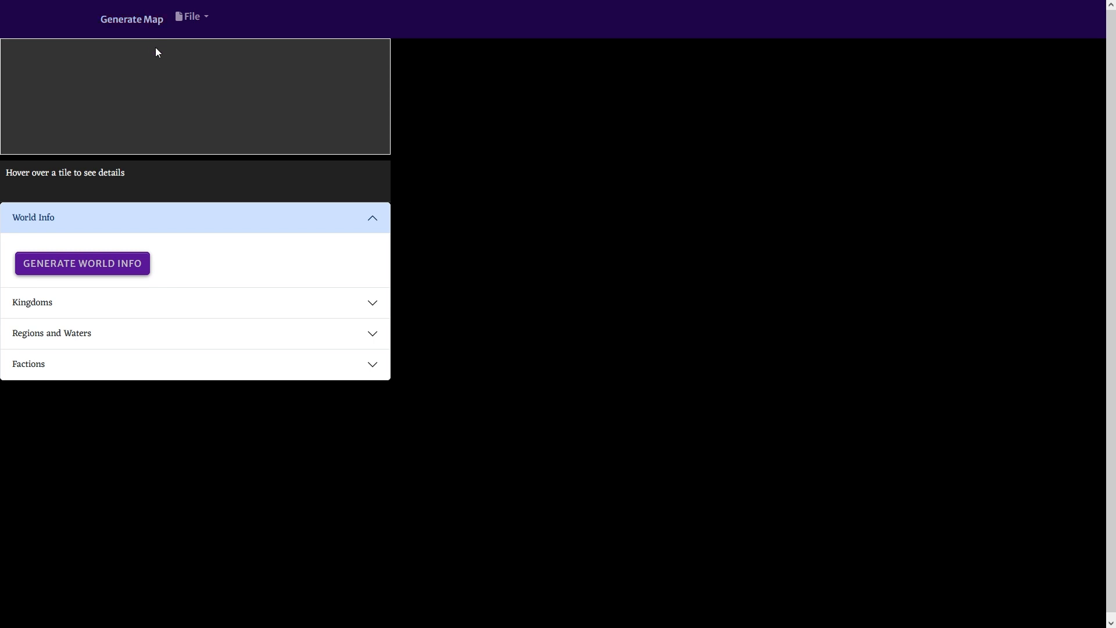
pyautogui.moveTo(143, 39)
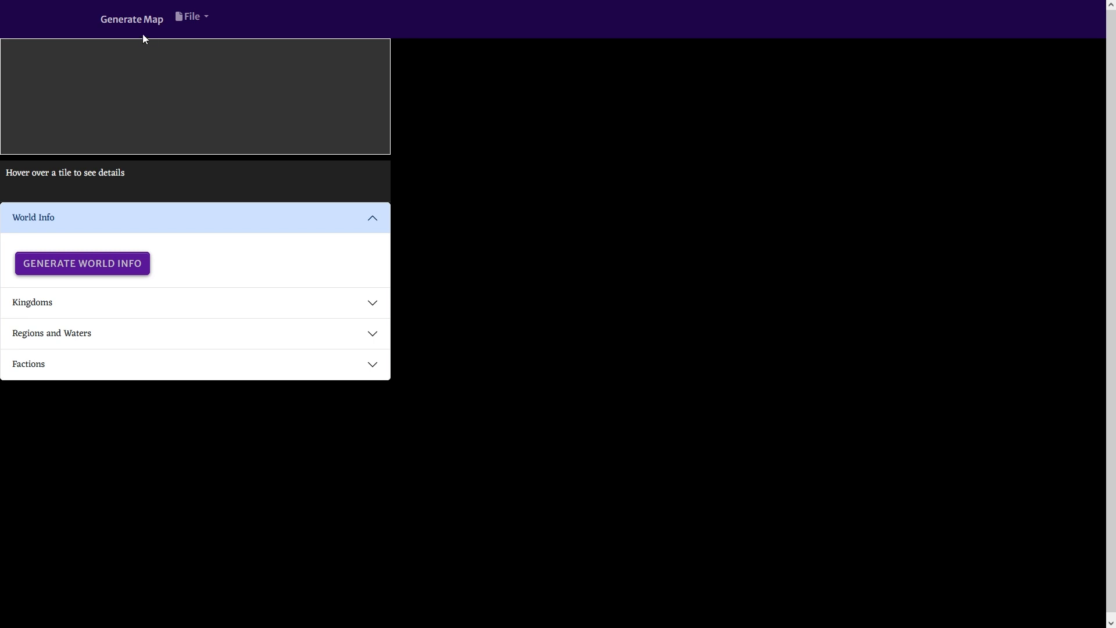
pyautogui.moveTo(147, 28)
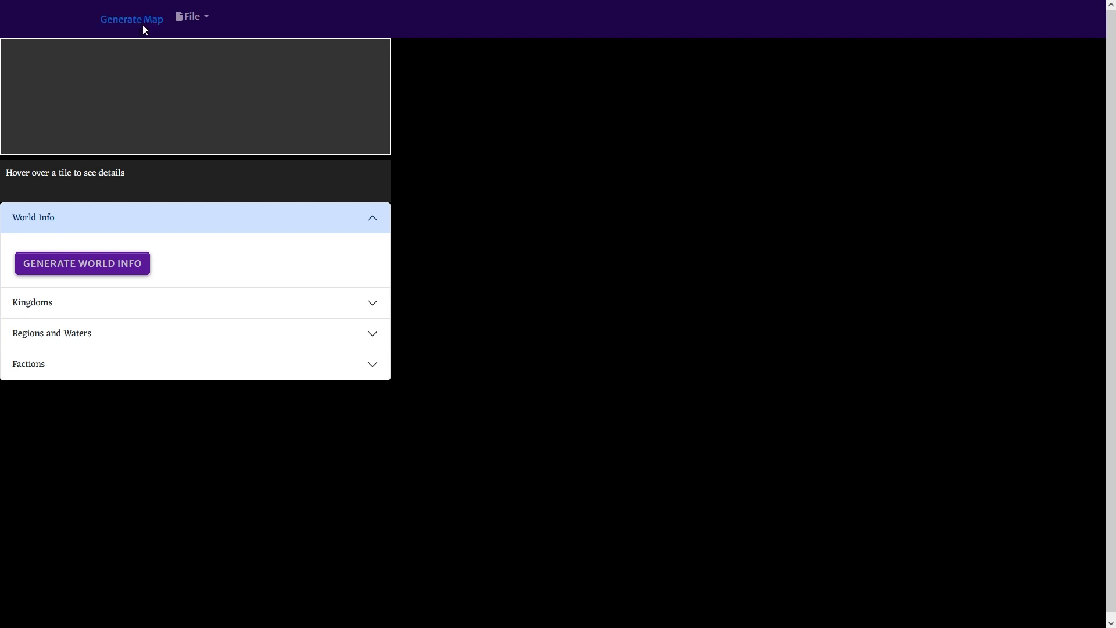
# - Configure a 56 by 34 map with more terrain variation, higher moisture and raised water level
pyautogui.click(131, 20)
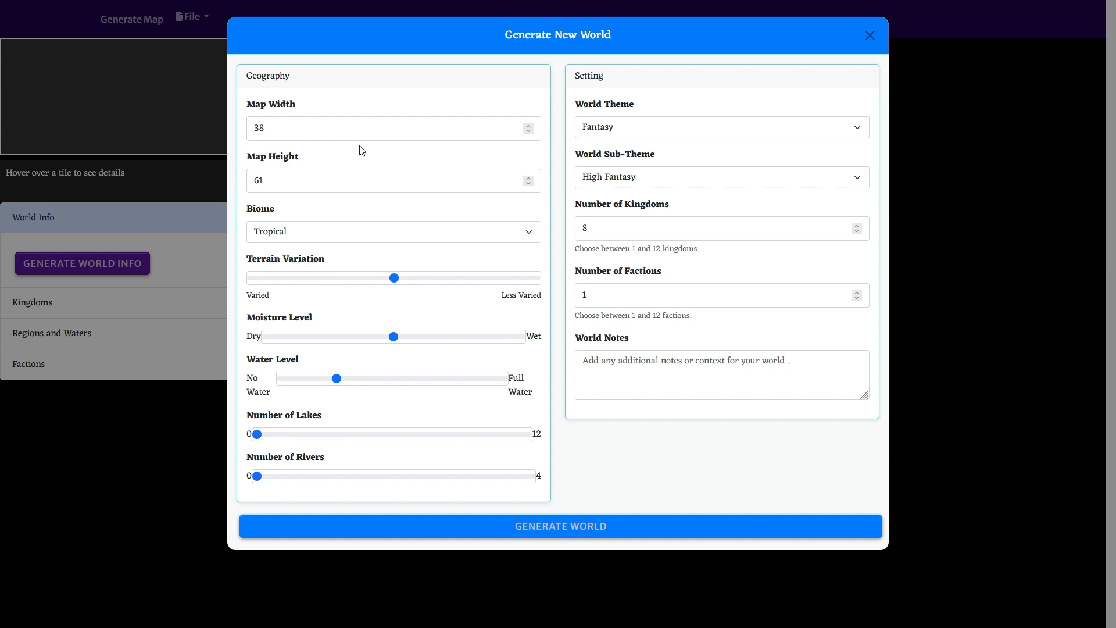
pyautogui.click(528, 183)
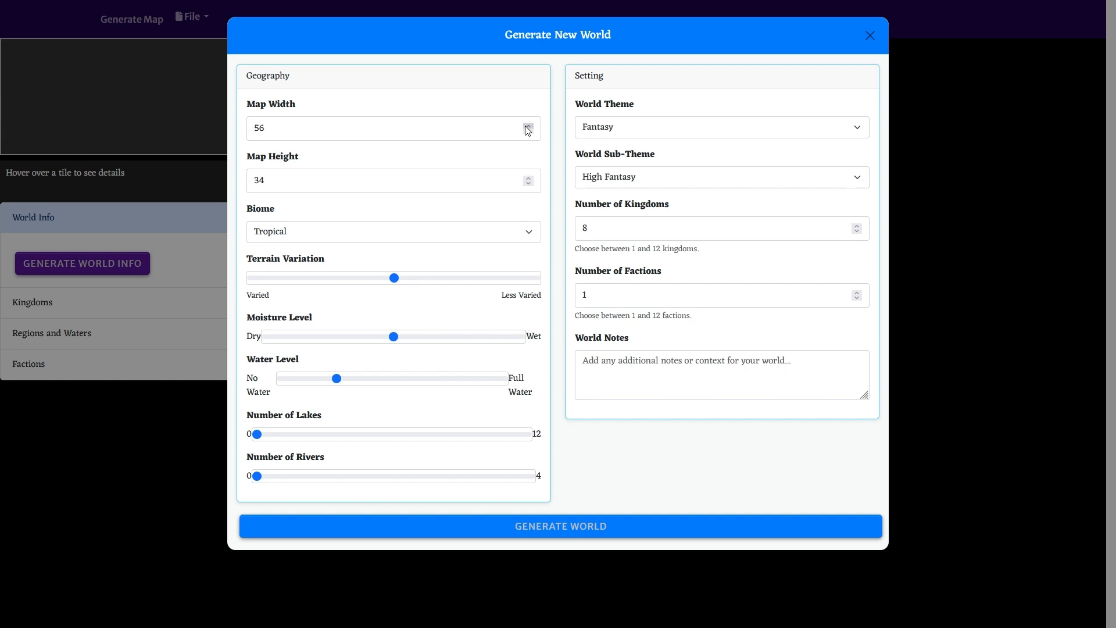
pyautogui.moveTo(407, 278)
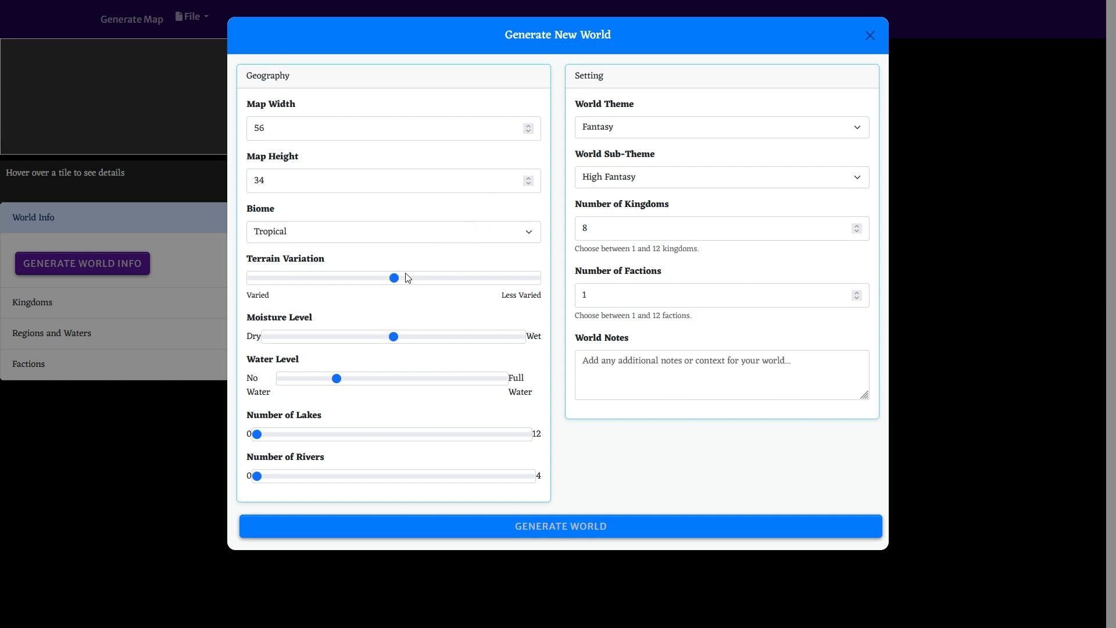
pyautogui.moveTo(394, 278); pyautogui.dragTo(339, 278)
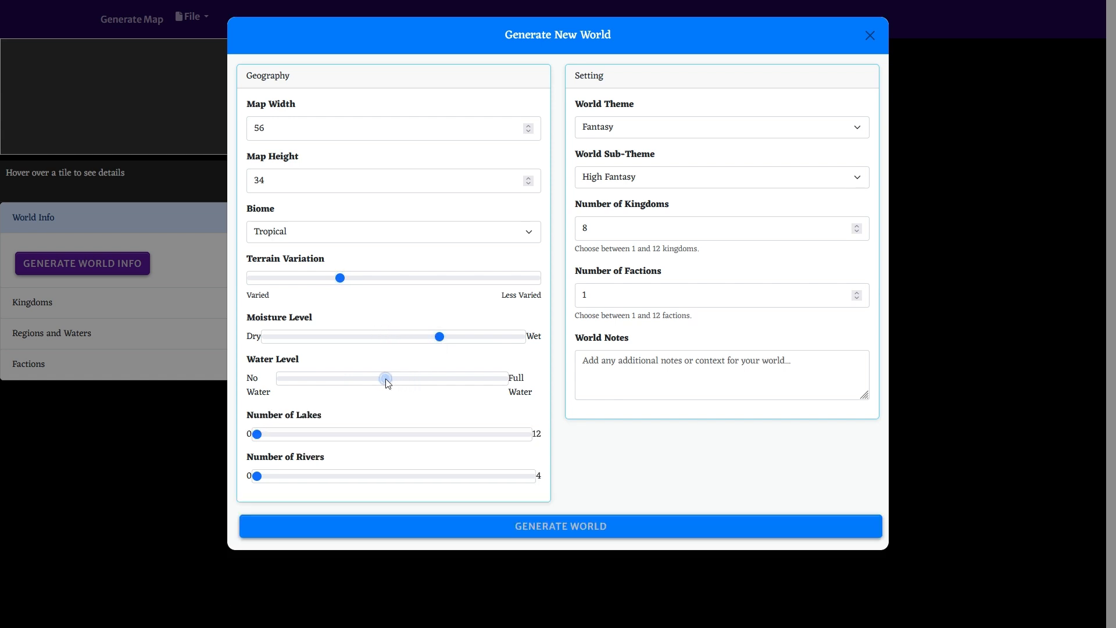
pyautogui.moveTo(384, 377); pyautogui.dragTo(385, 378)
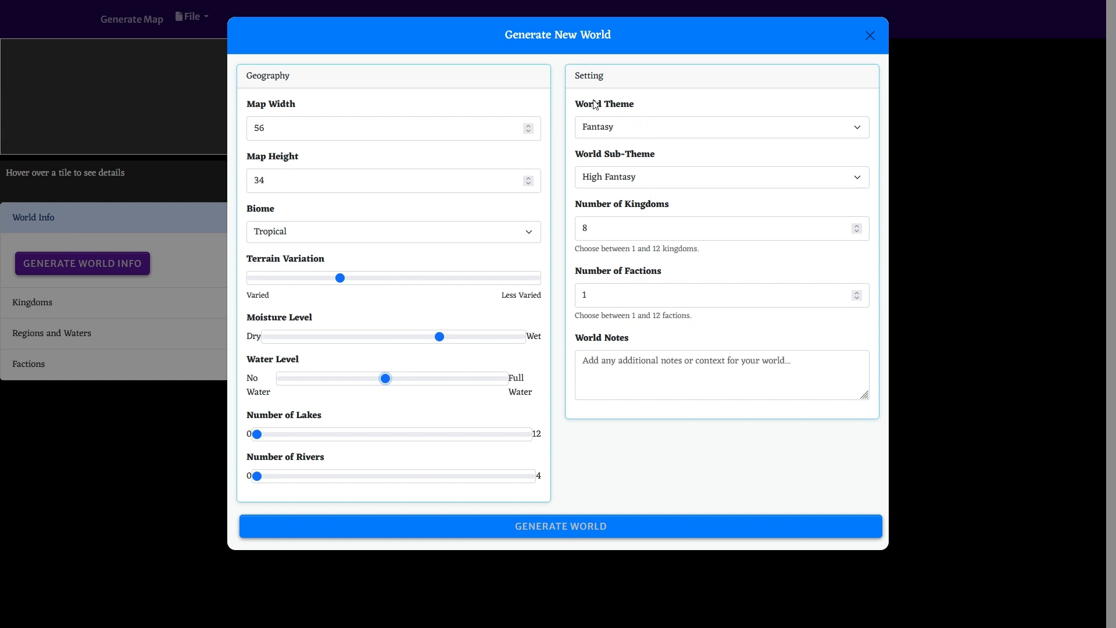
pyautogui.doubleClick(588, 76)
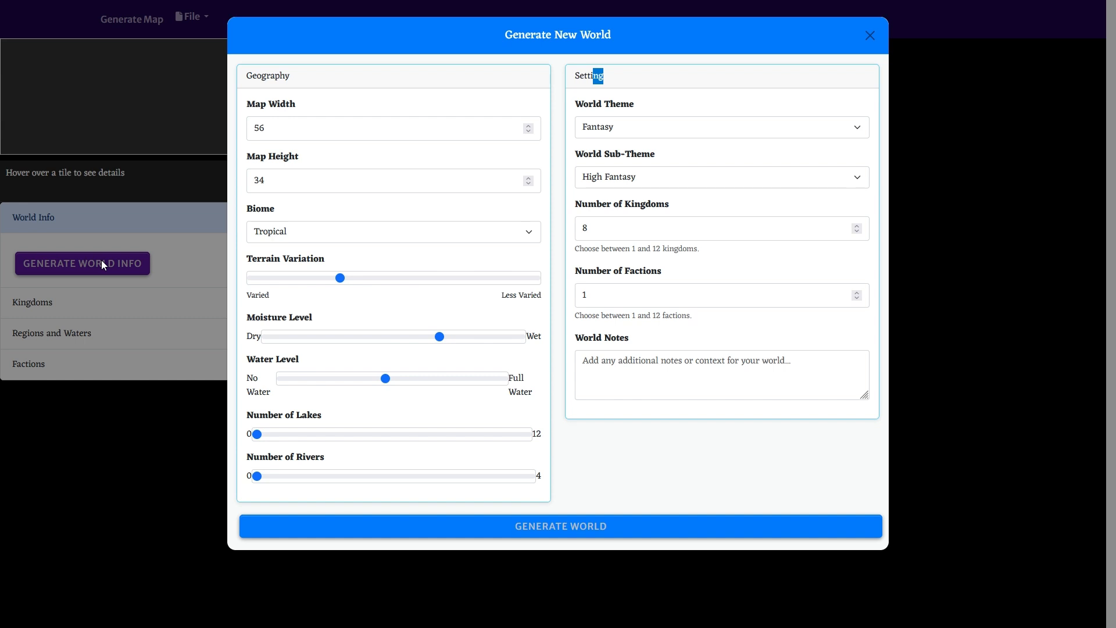
pyautogui.moveTo(590, 157)
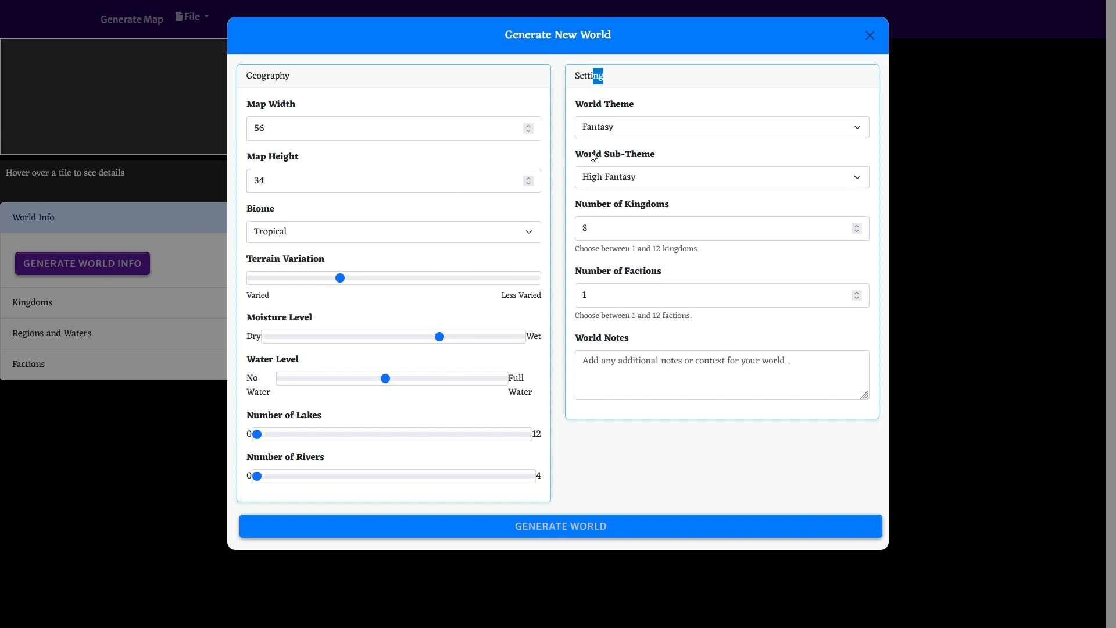
# - Try the Sci-Fi world theme, then switch the theme to Modern
pyautogui.click(720, 126)
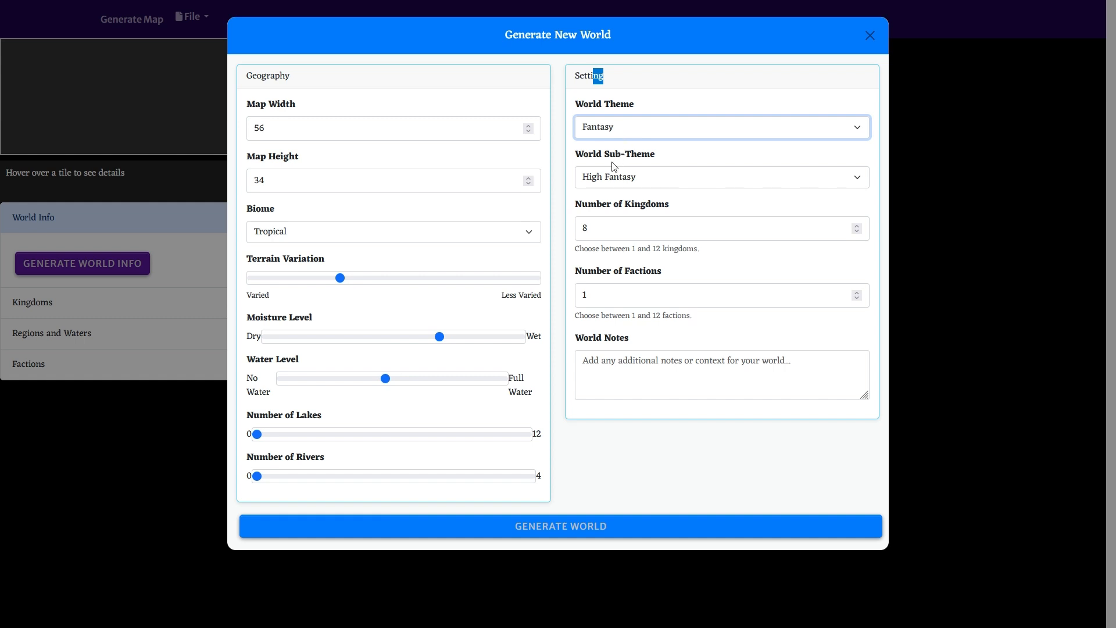
pyautogui.moveTo(621, 202)
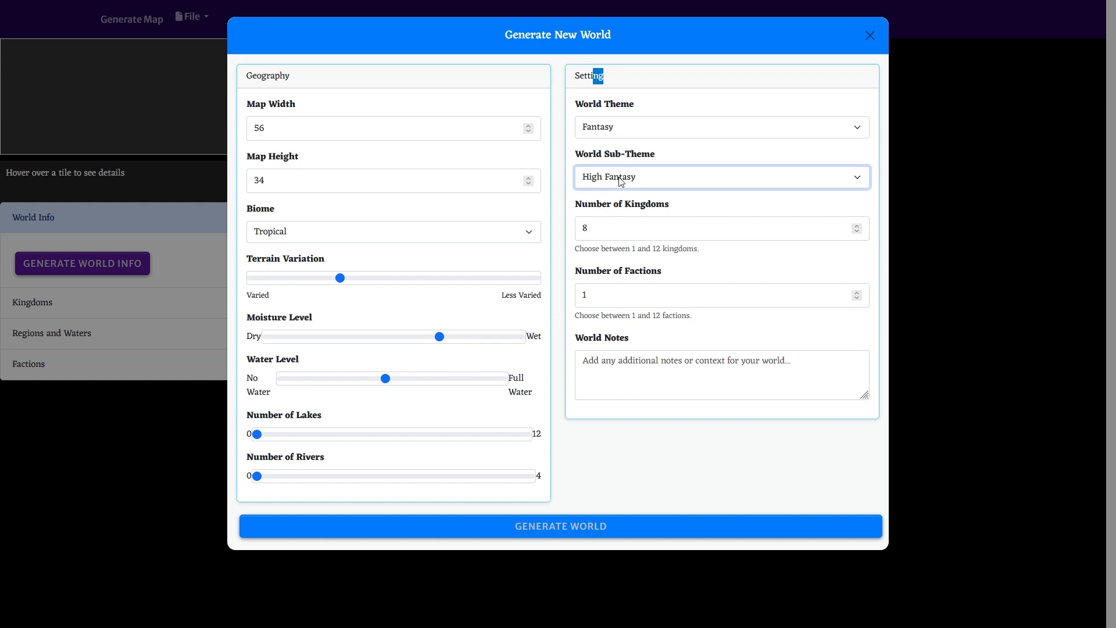
pyautogui.moveTo(613, 233)
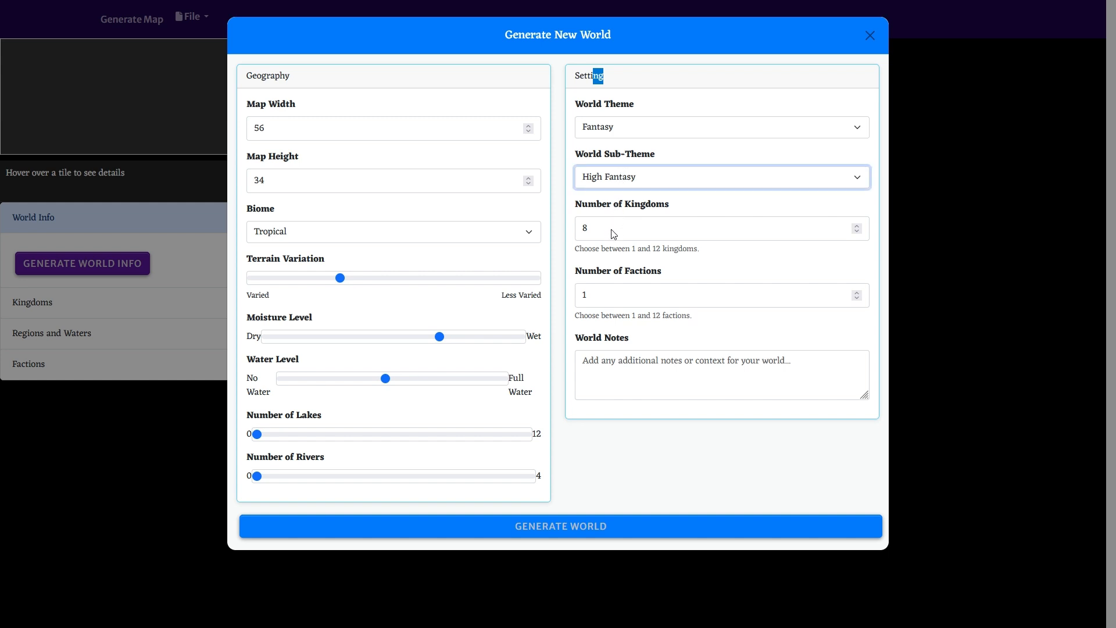
pyautogui.moveTo(616, 241)
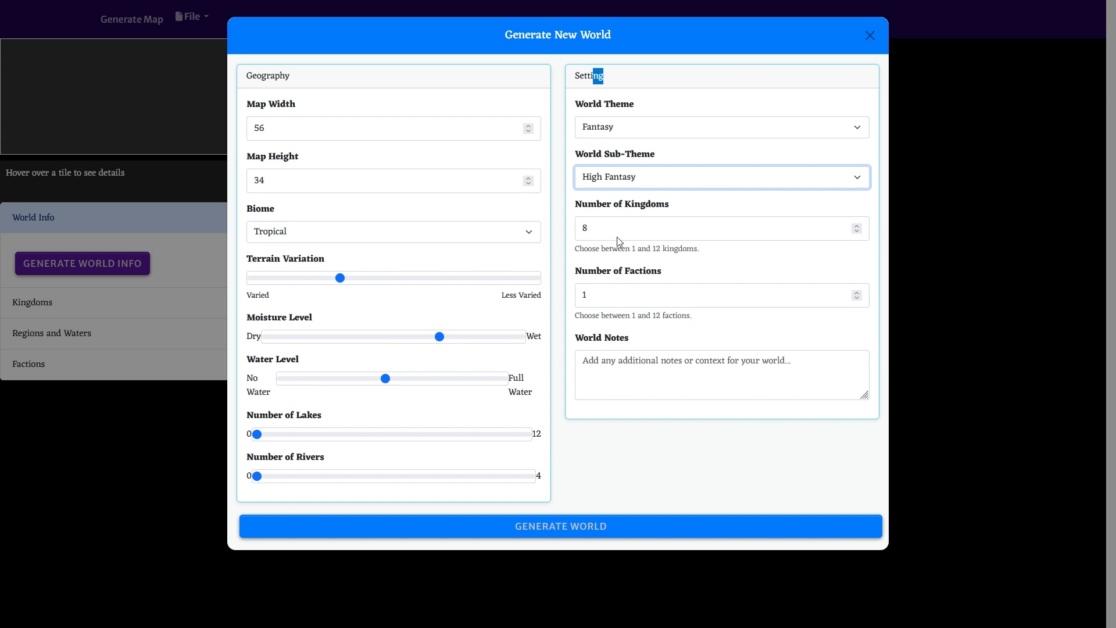
pyautogui.click(720, 126)
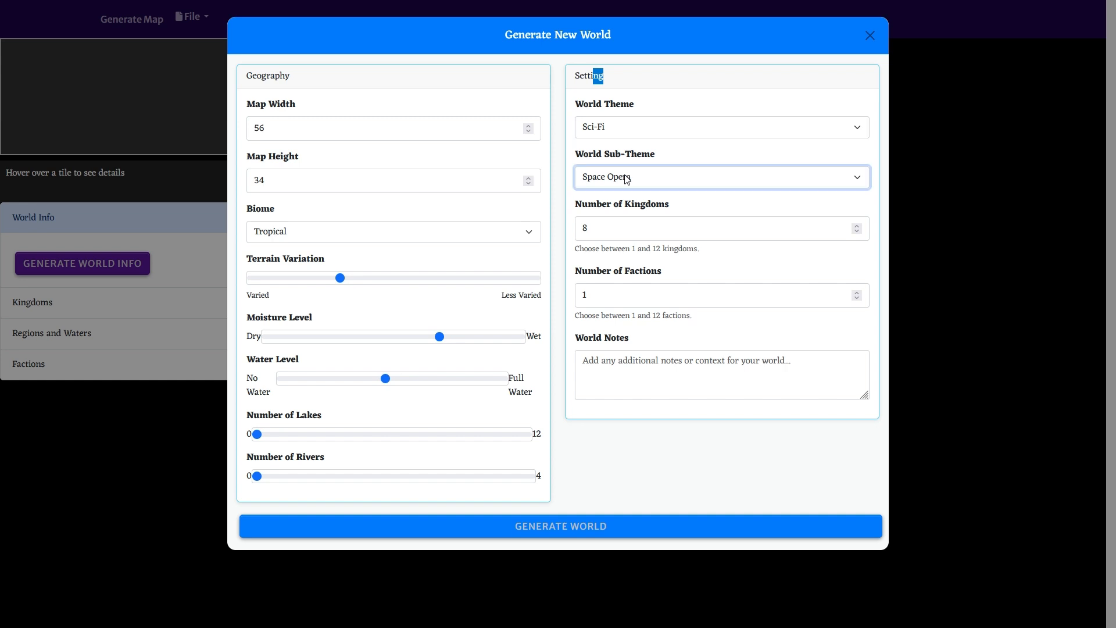
pyautogui.moveTo(619, 217)
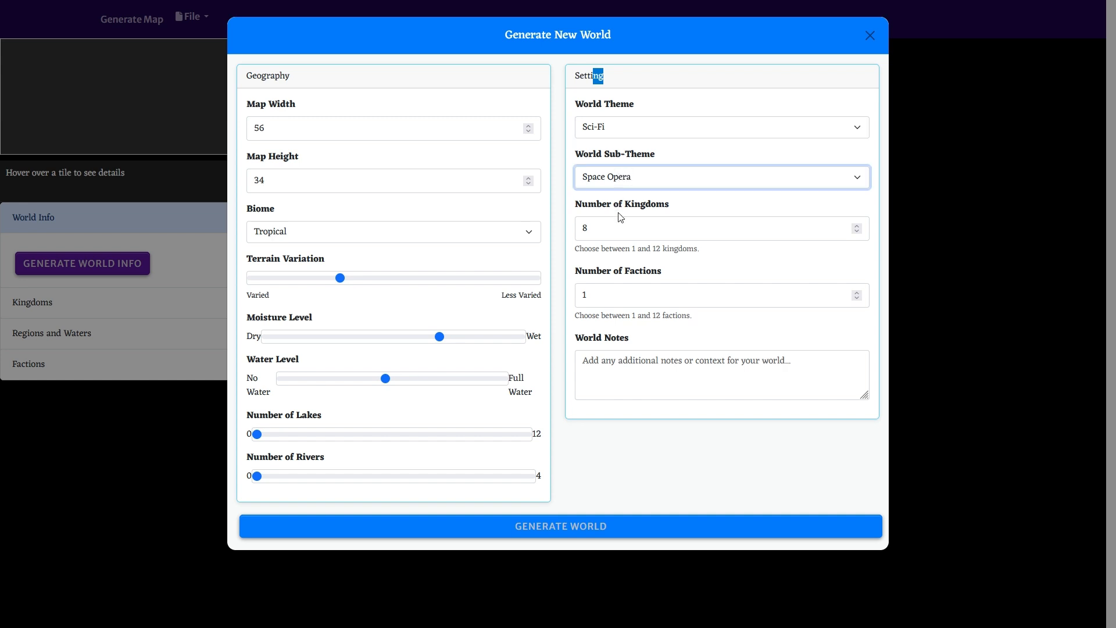
pyautogui.moveTo(633, 237)
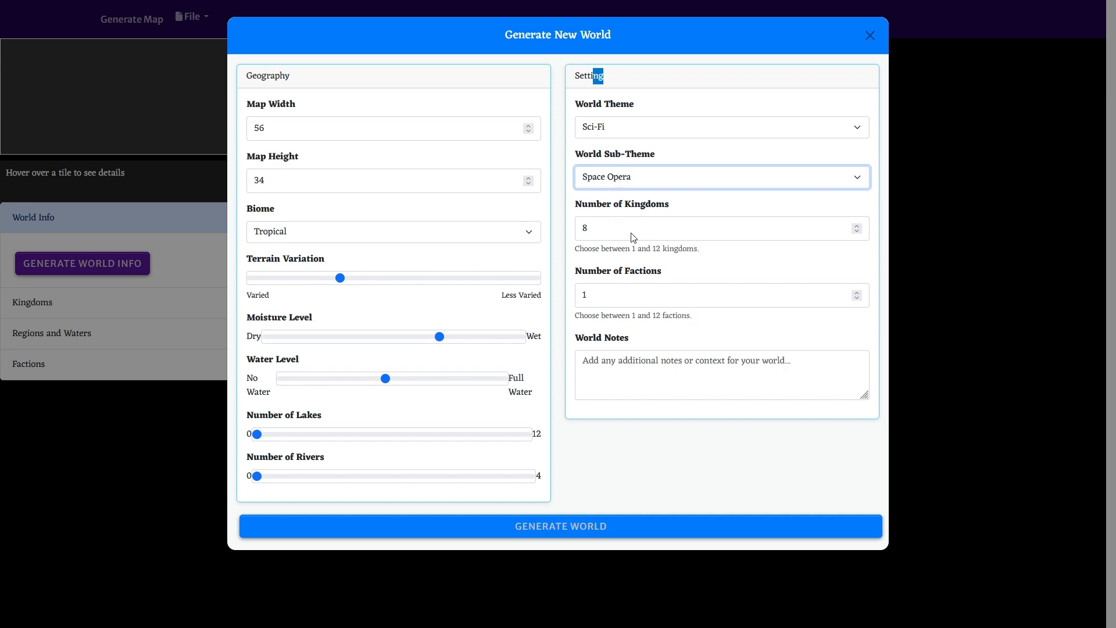
pyautogui.moveTo(614, 267)
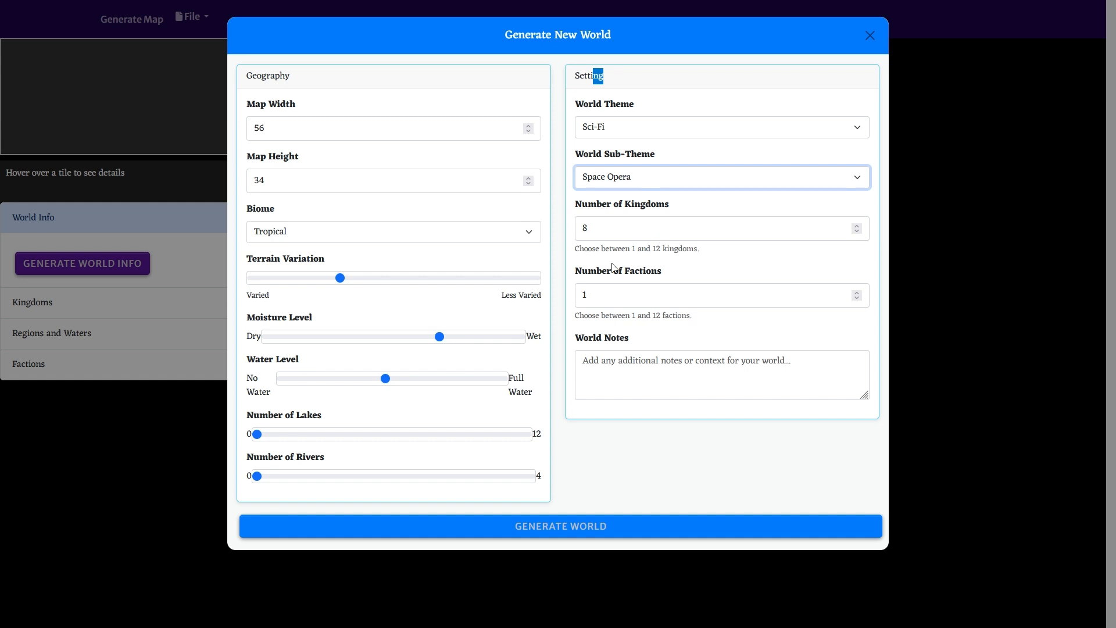
pyautogui.click(721, 127)
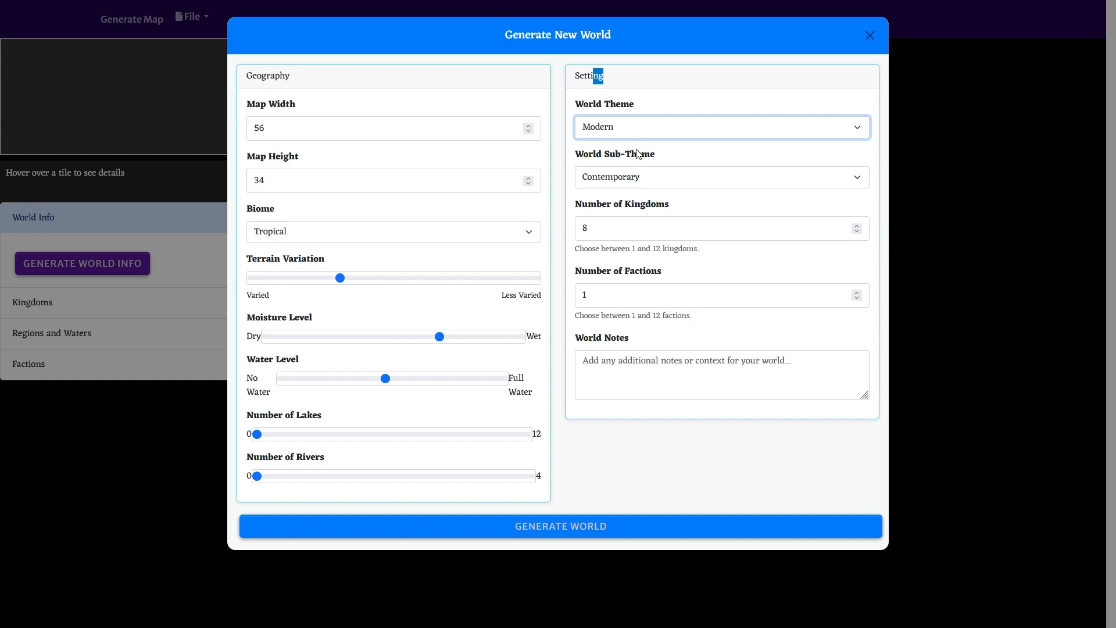
pyautogui.click(720, 127)
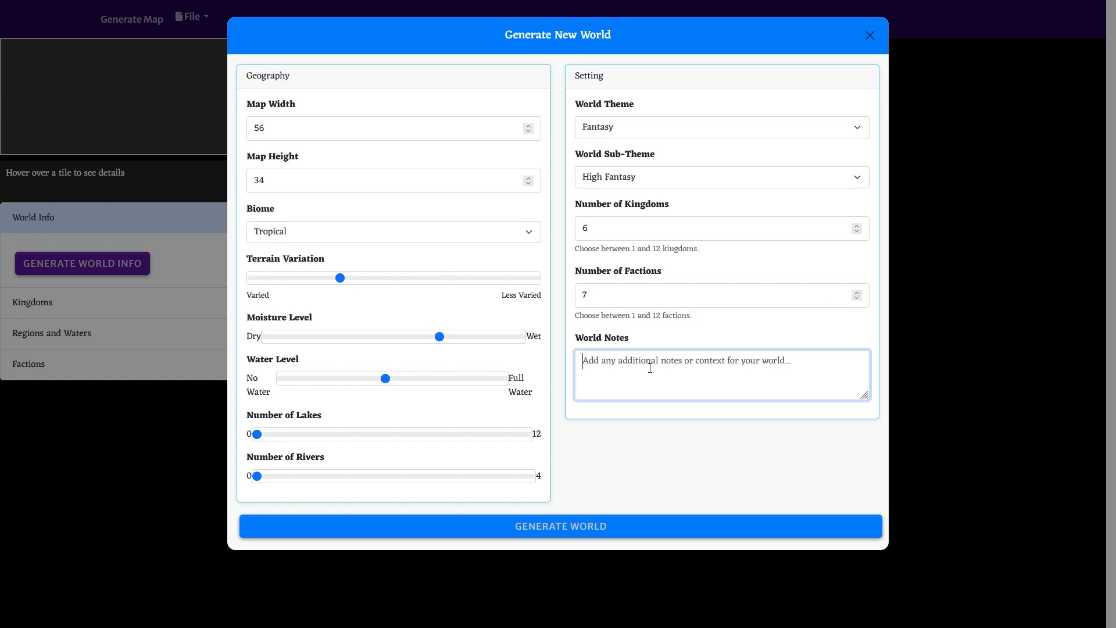
# - Fill the World Notes with placeholder text 'blha bnl ah notes more notes'
pyautogui.write('blha bnl')
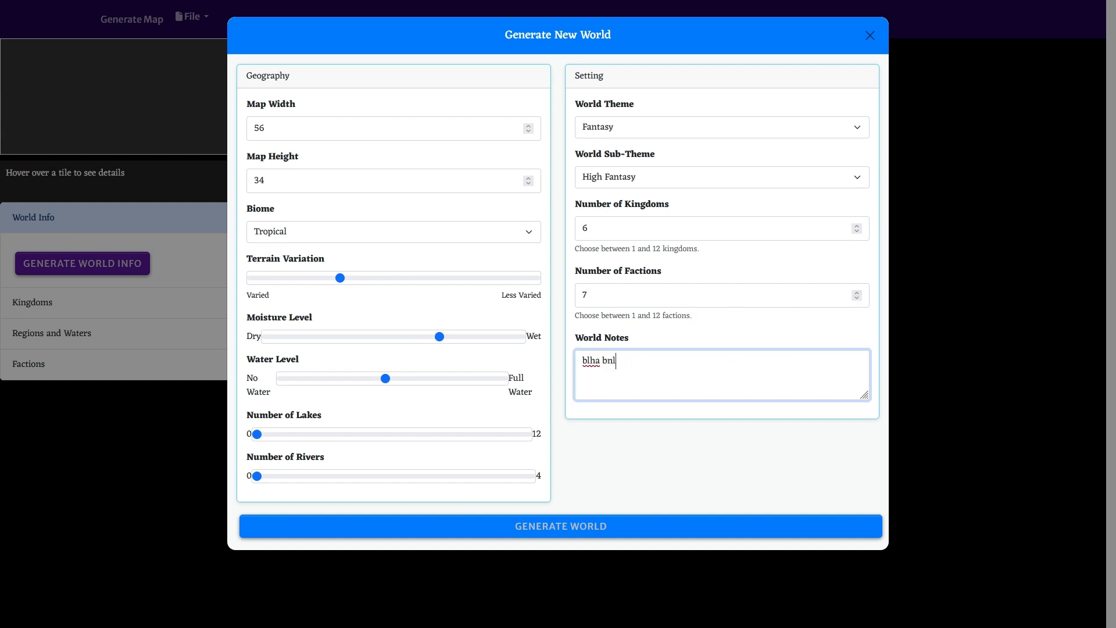
pyautogui.write('ah notes more')
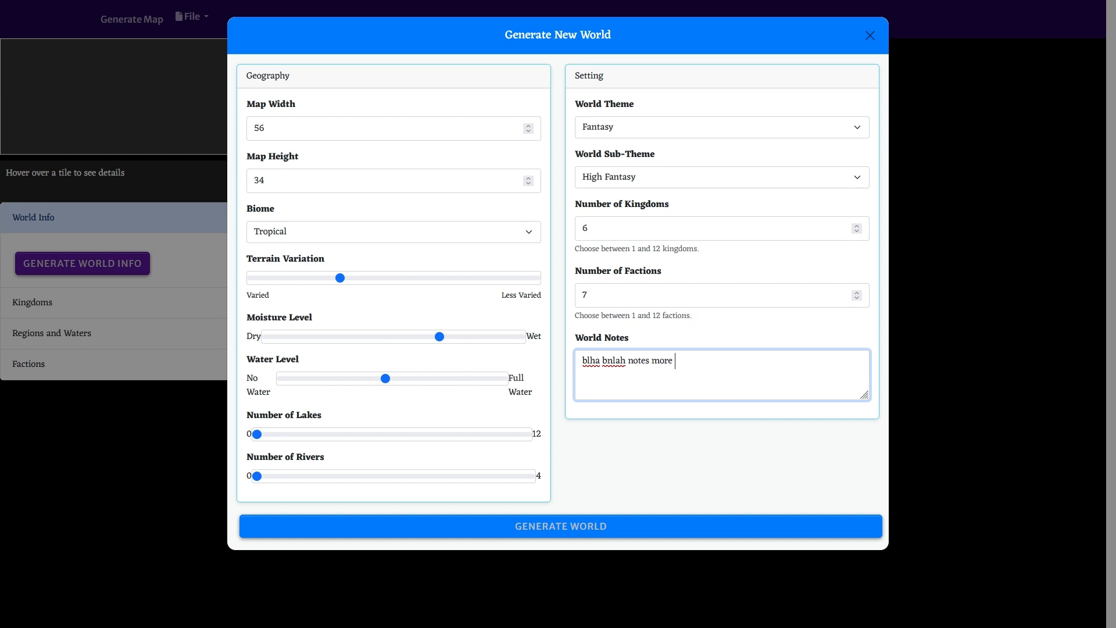
pyautogui.write('notes')
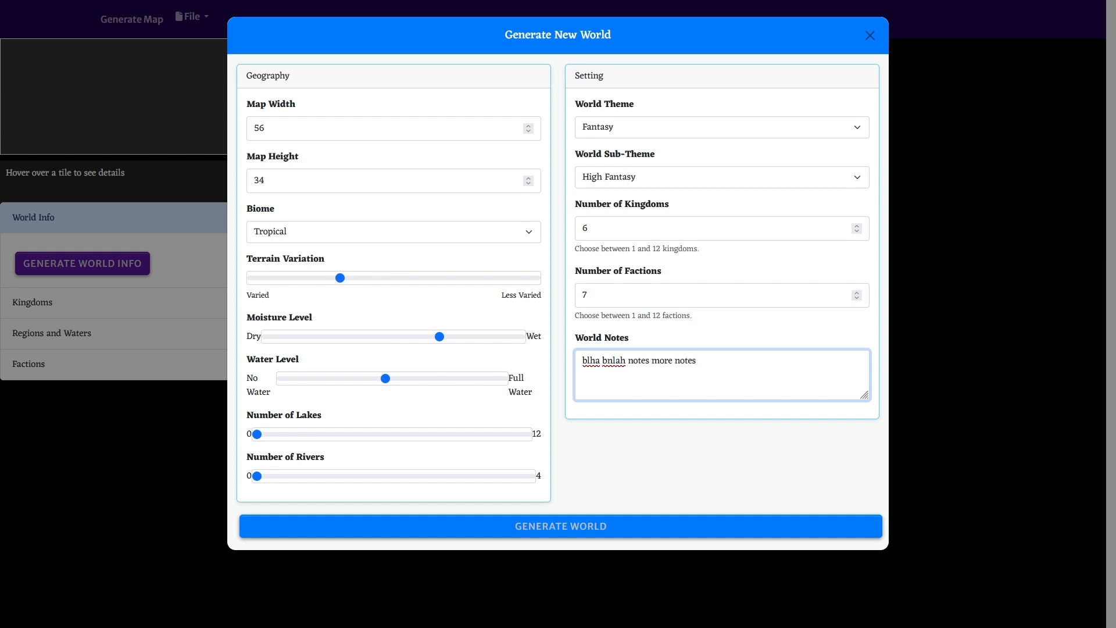
pyautogui.moveTo(516, 229)
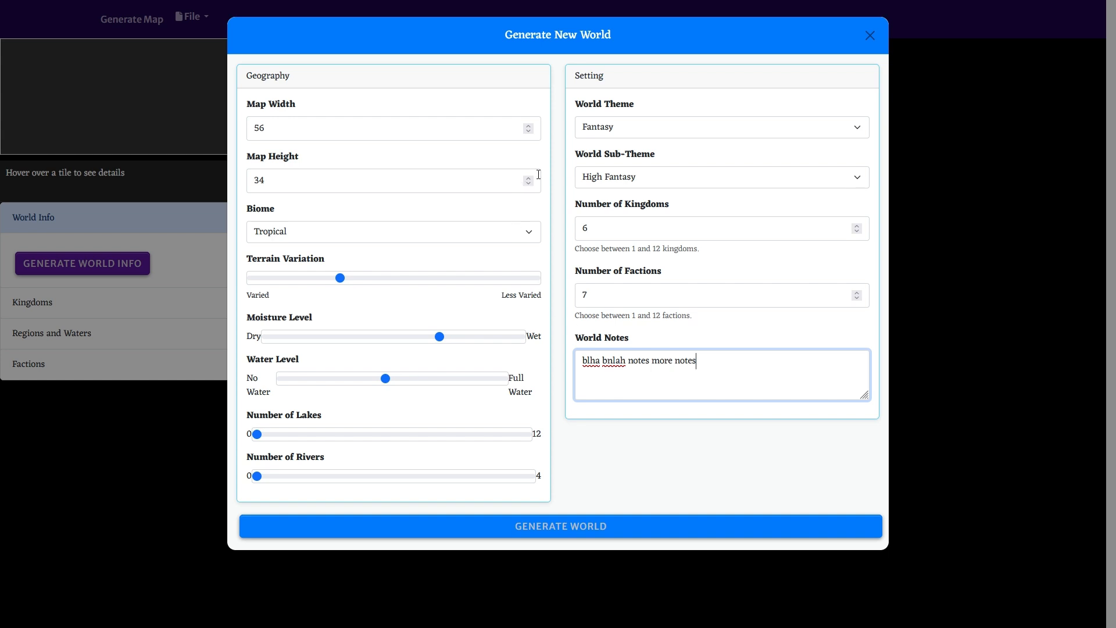
pyautogui.moveTo(618, 135)
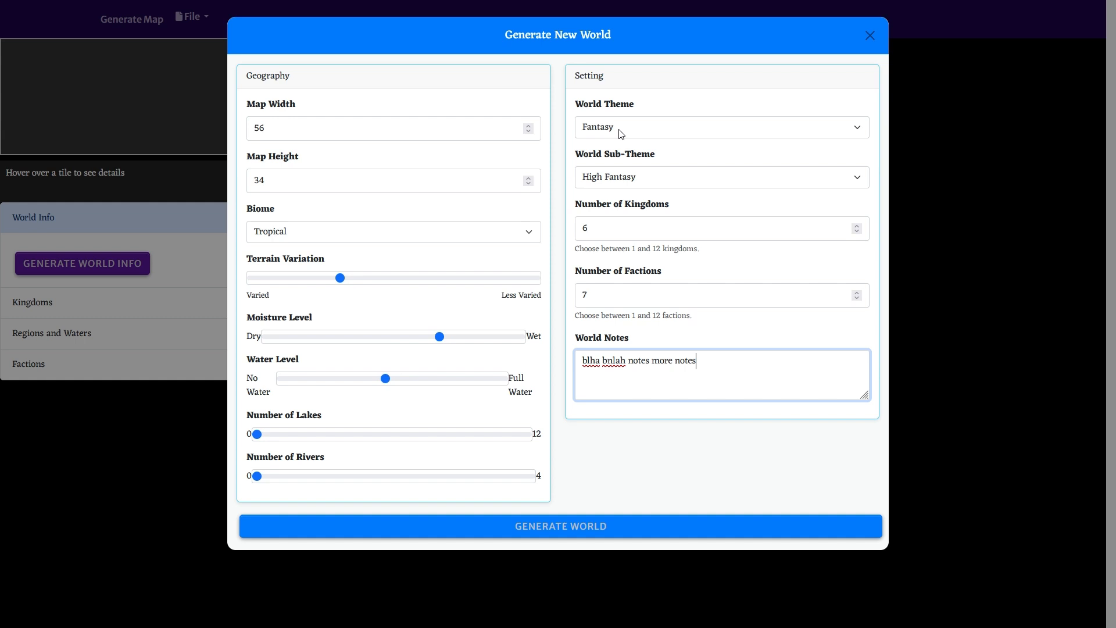
pyautogui.moveTo(643, 130)
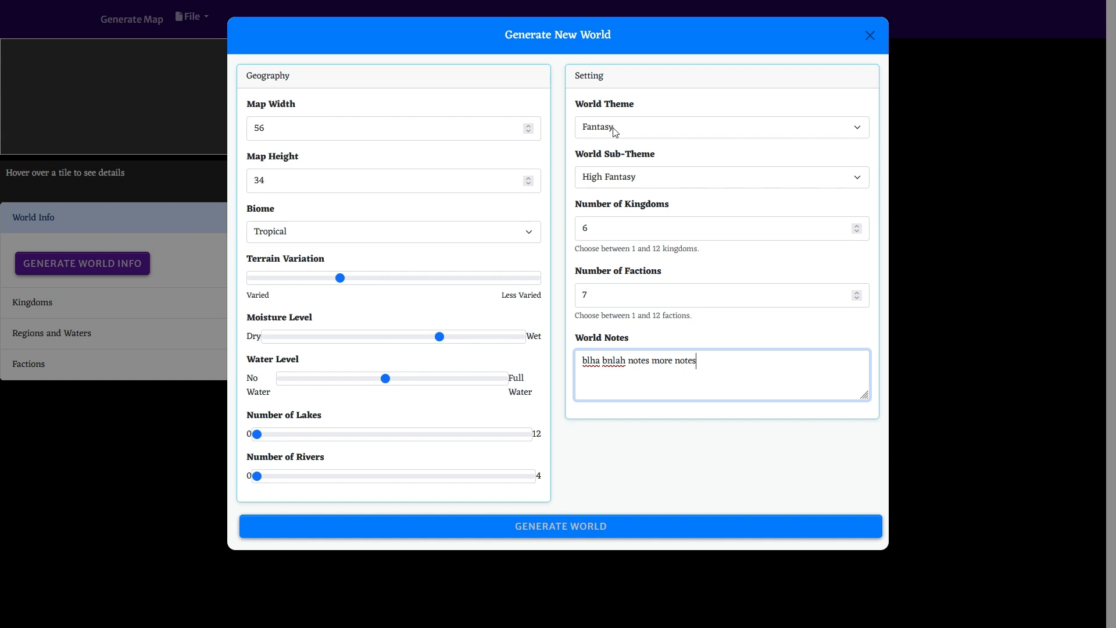
pyautogui.click(720, 127)
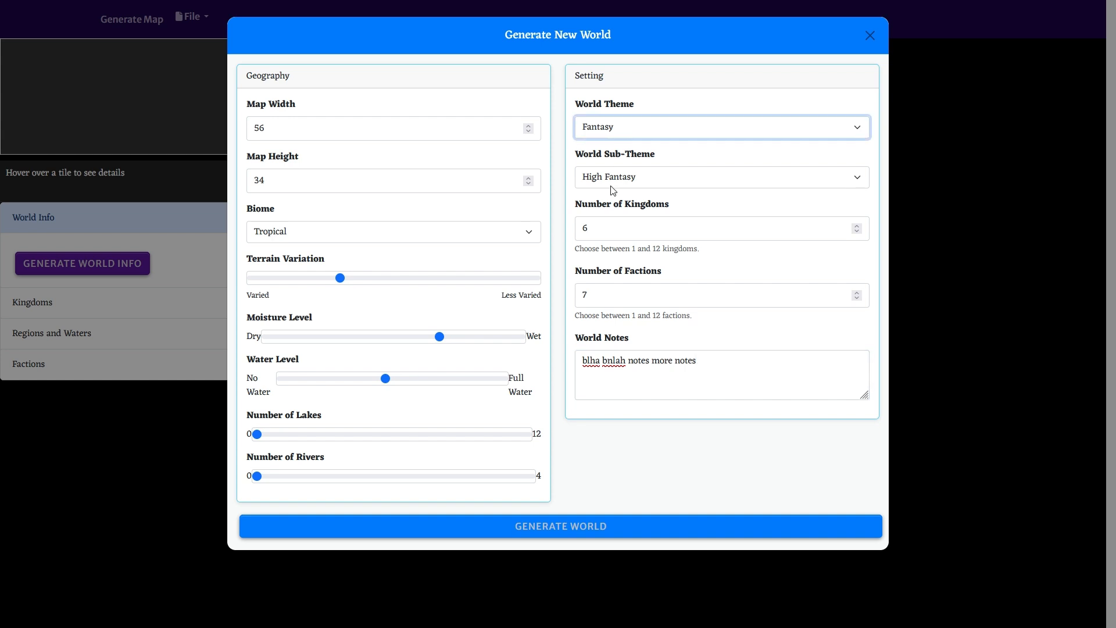
pyautogui.click(720, 127)
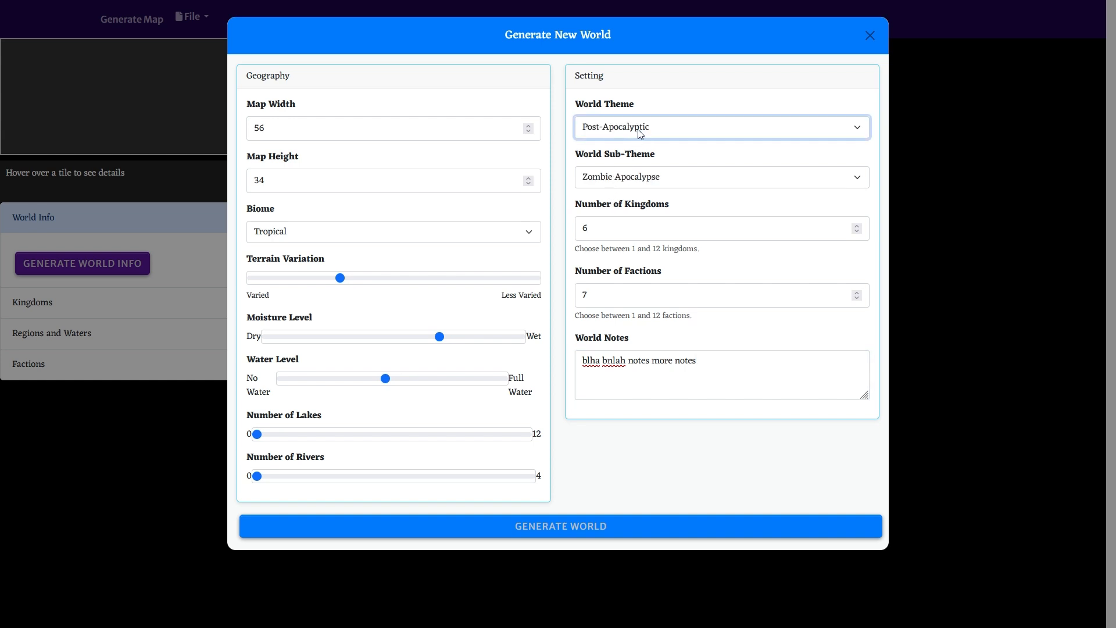
pyautogui.click(720, 126)
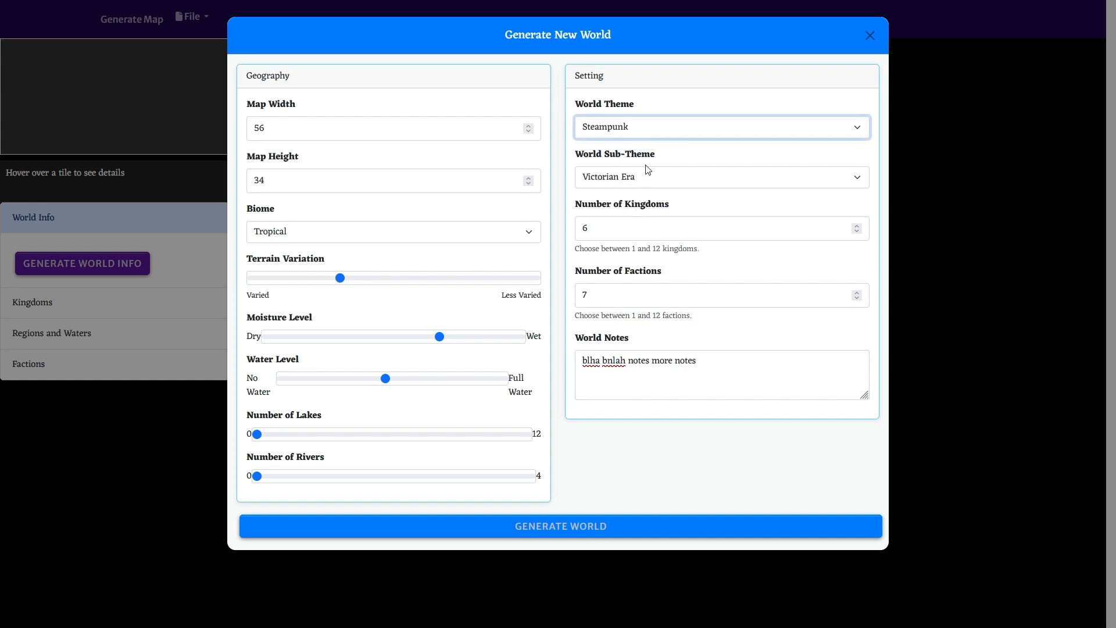
pyautogui.click(721, 177)
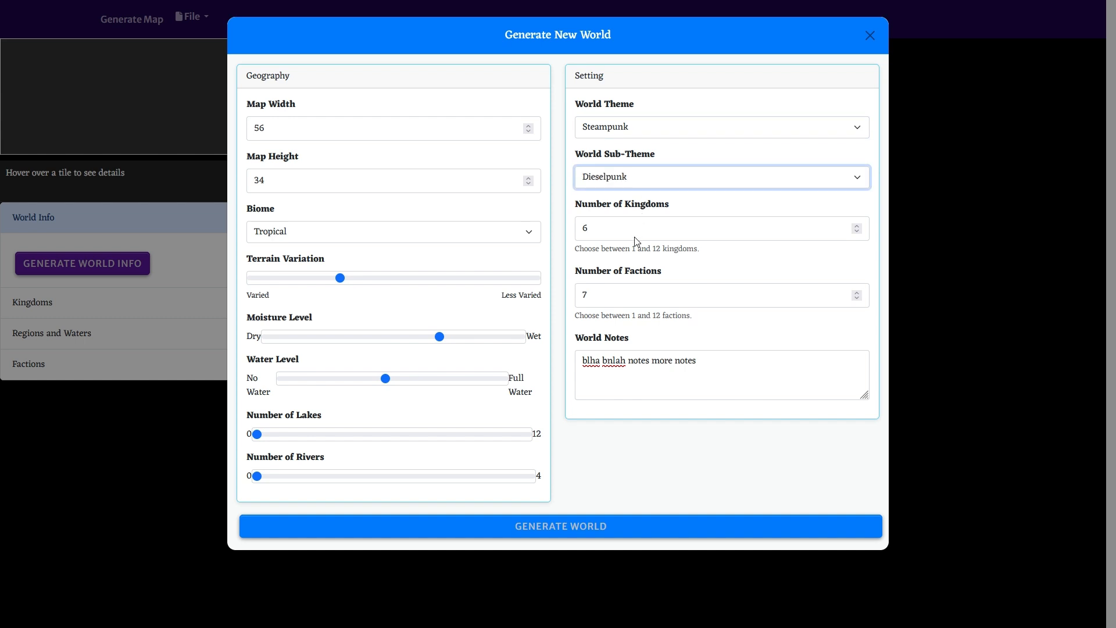
pyautogui.click(721, 126)
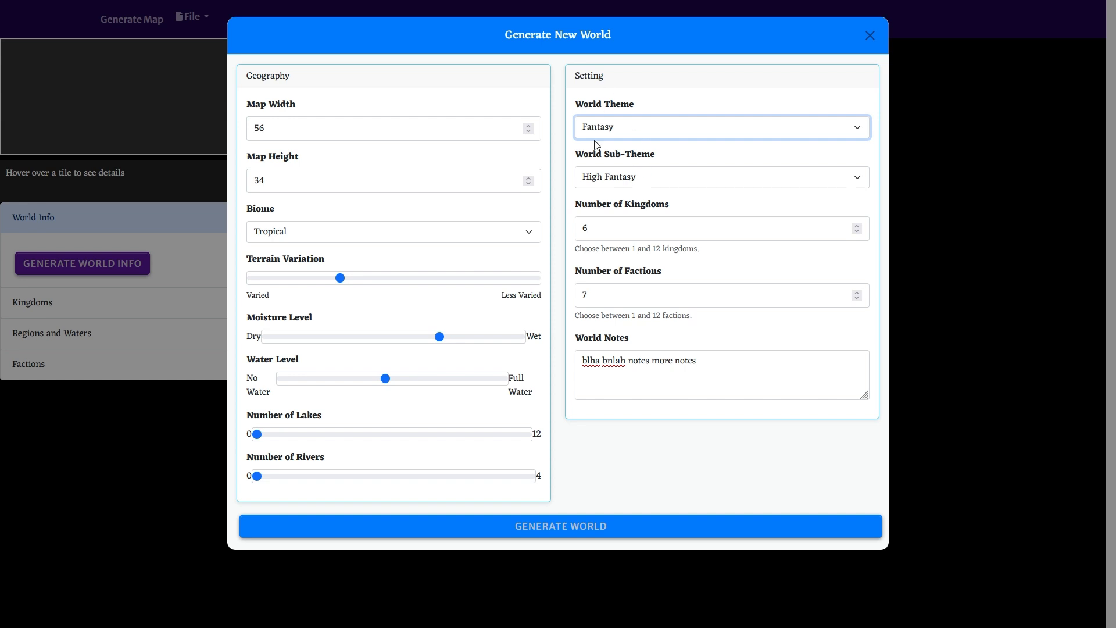
pyautogui.moveTo(184, 297)
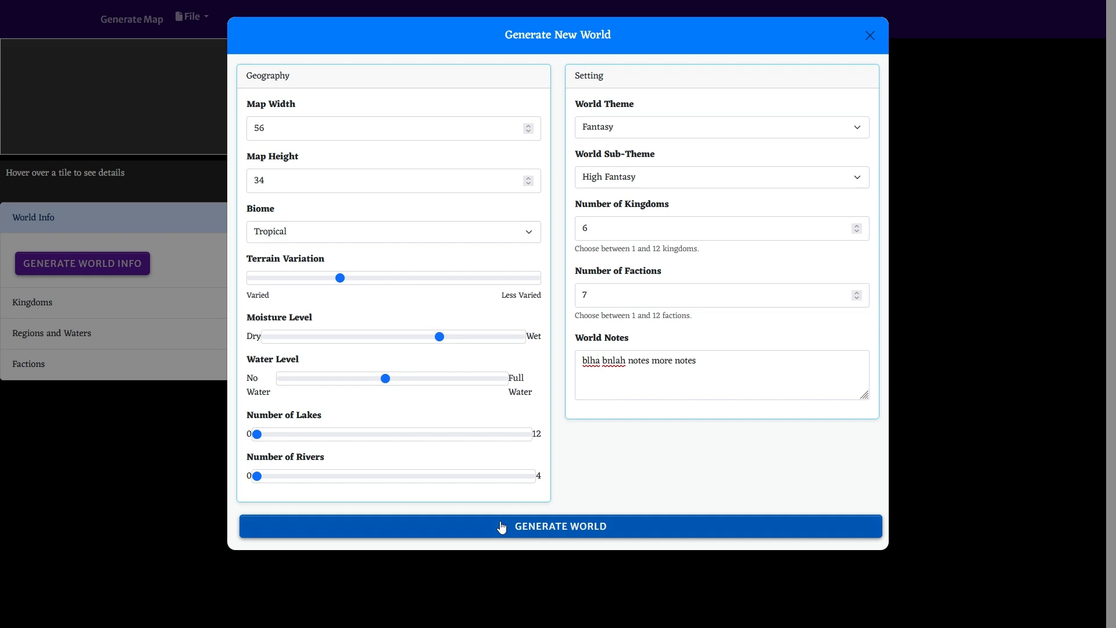
# - Generate the world, producing the hex map and Kingdoms 0 through 5
pyautogui.click(557, 525)
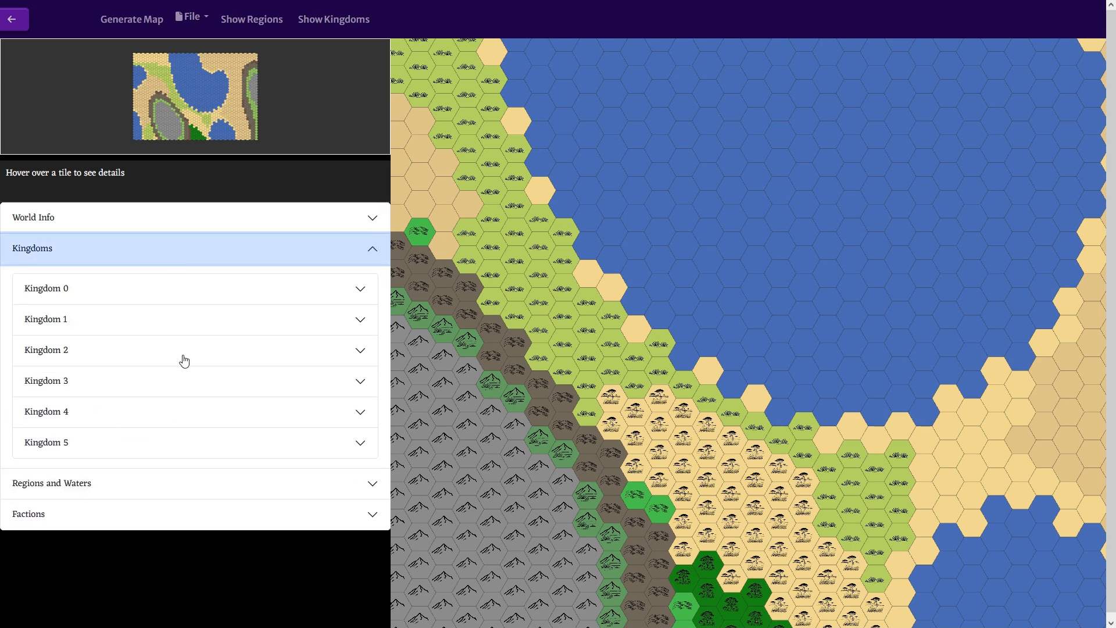
# - Generate AI world info naming the world Atharia with six kingdoms, description and history
pyautogui.click(33, 217)
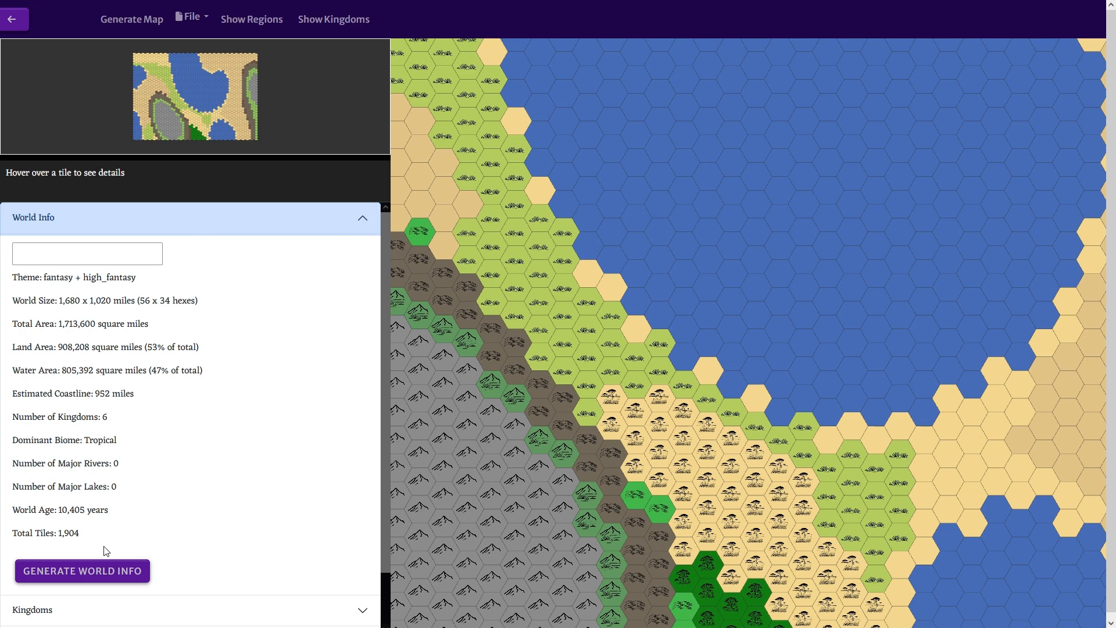
pyautogui.click(81, 569)
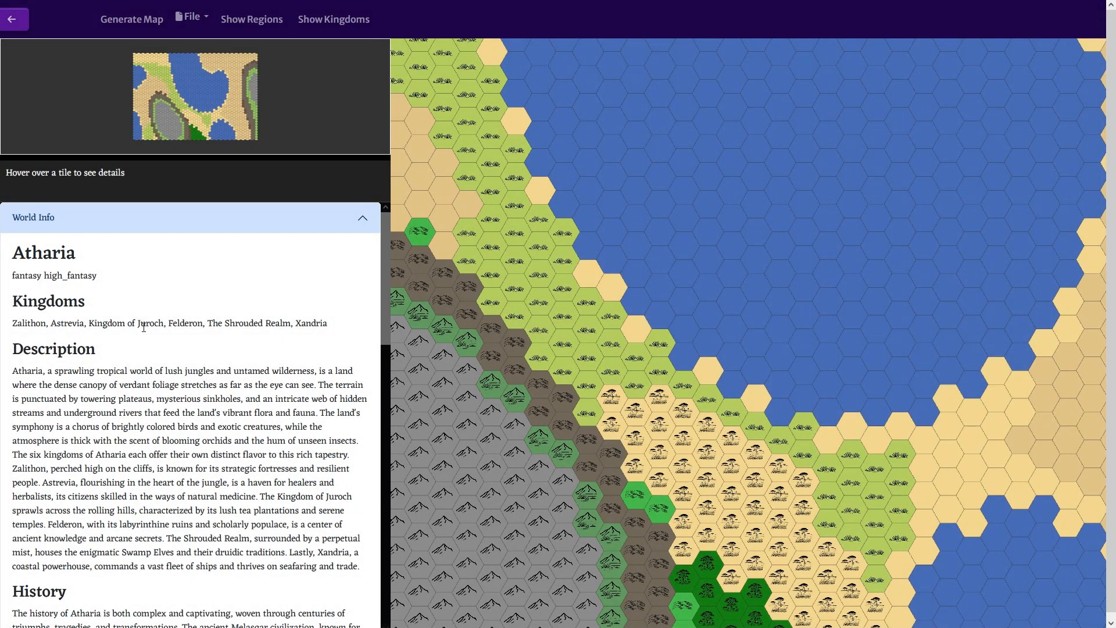
pyautogui.moveTo(309, 328)
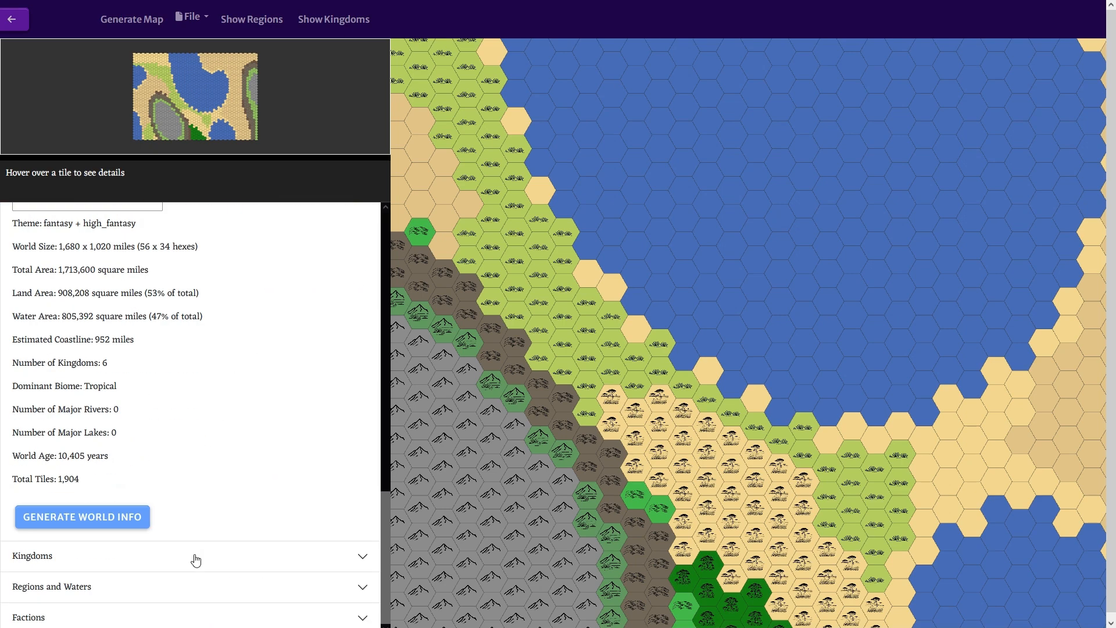
# - Review the six named kingdoms, Astrevia showing color #00FF00 and 115 tiles
pyautogui.click(33, 556)
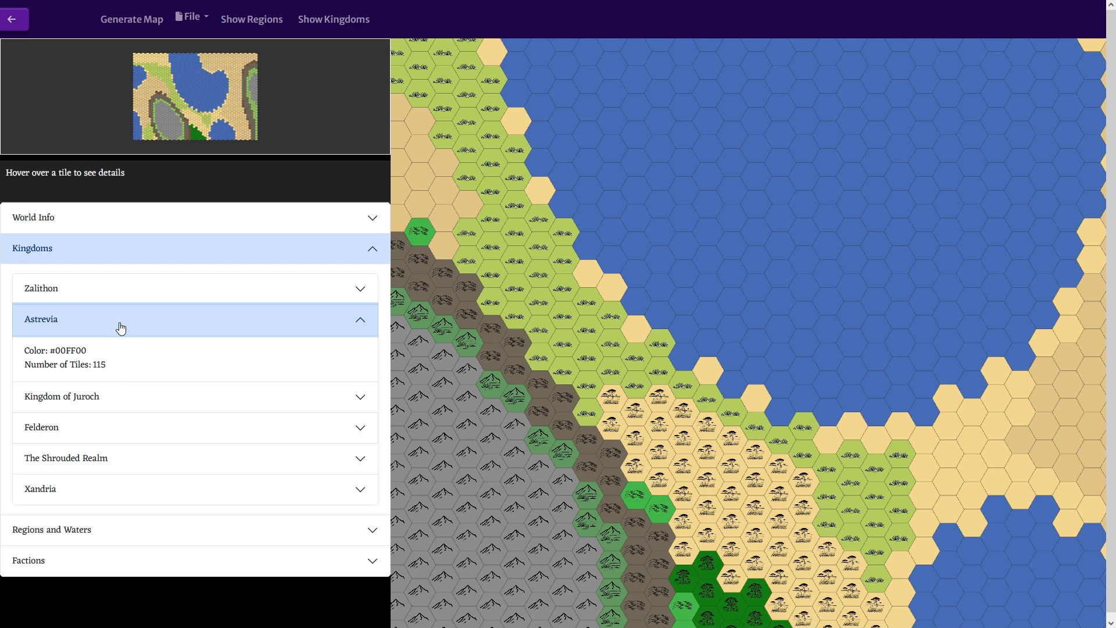
pyautogui.click(195, 248)
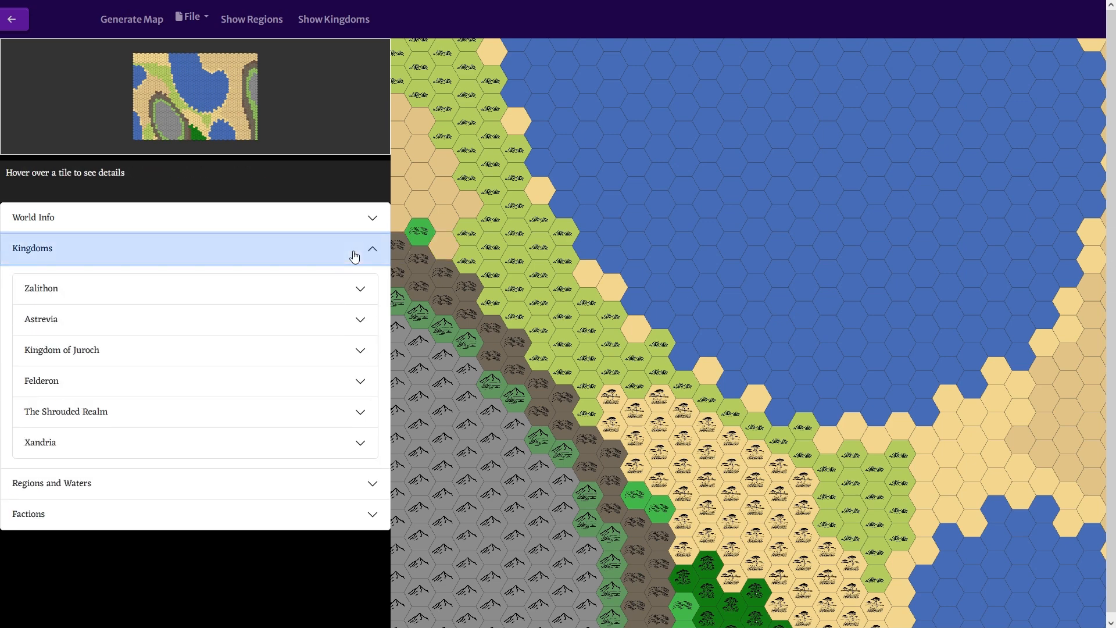
pyautogui.moveTo(467, 259)
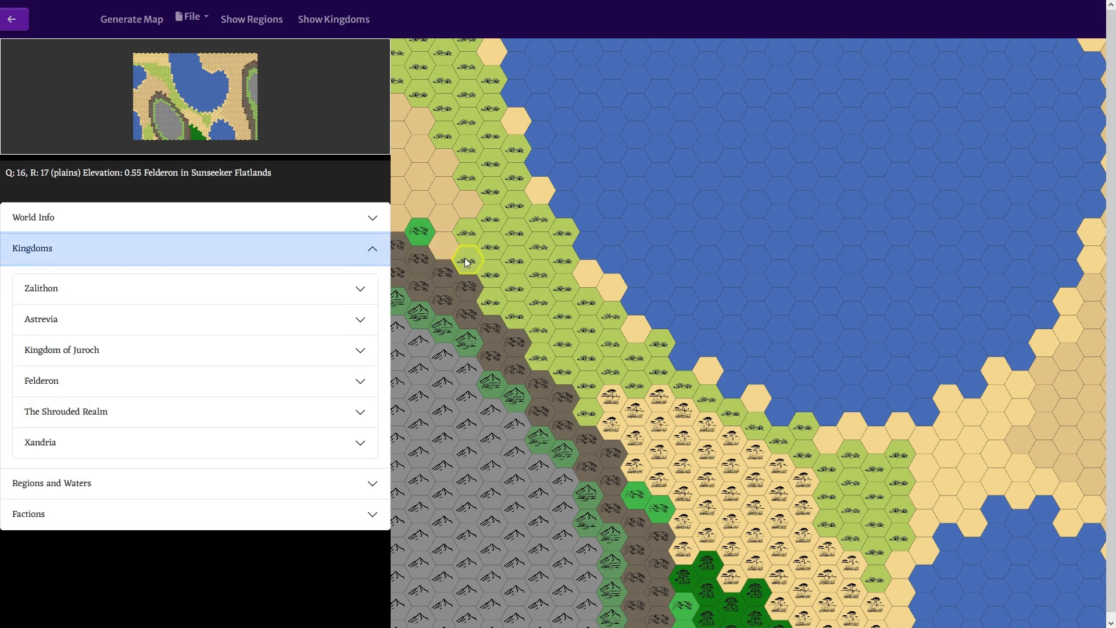
# - Select plains hex (16, 17) in Felderon and show its per-hex content options
pyautogui.click(467, 258)
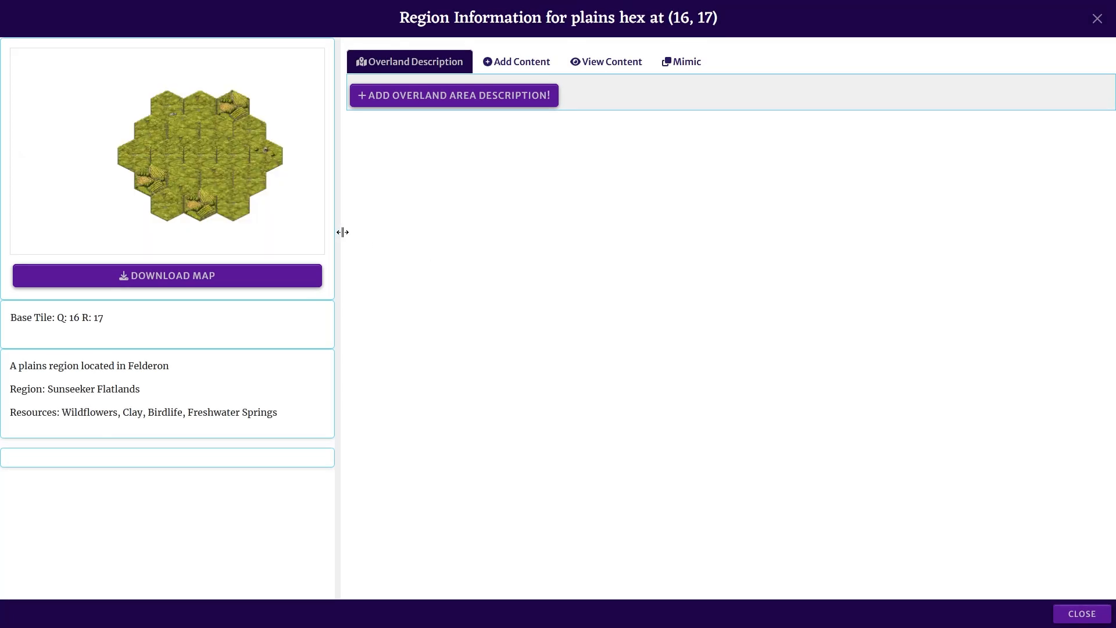
pyautogui.moveTo(341, 232); pyautogui.dragTo(201, 228)
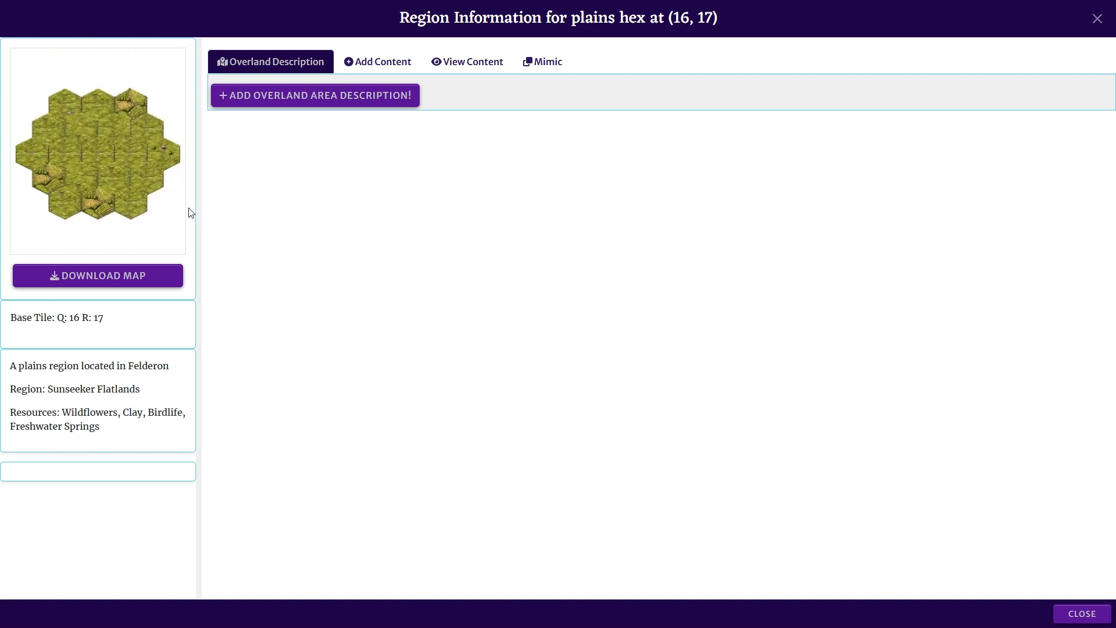
pyautogui.moveTo(197, 213); pyautogui.dragTo(192, 216)
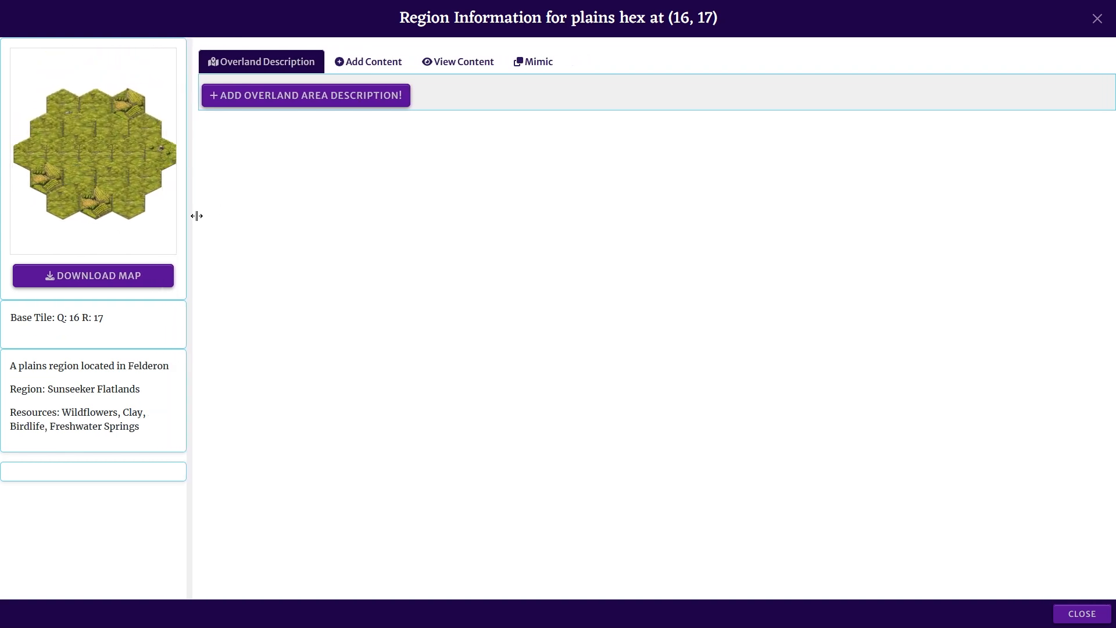
pyautogui.click(373, 62)
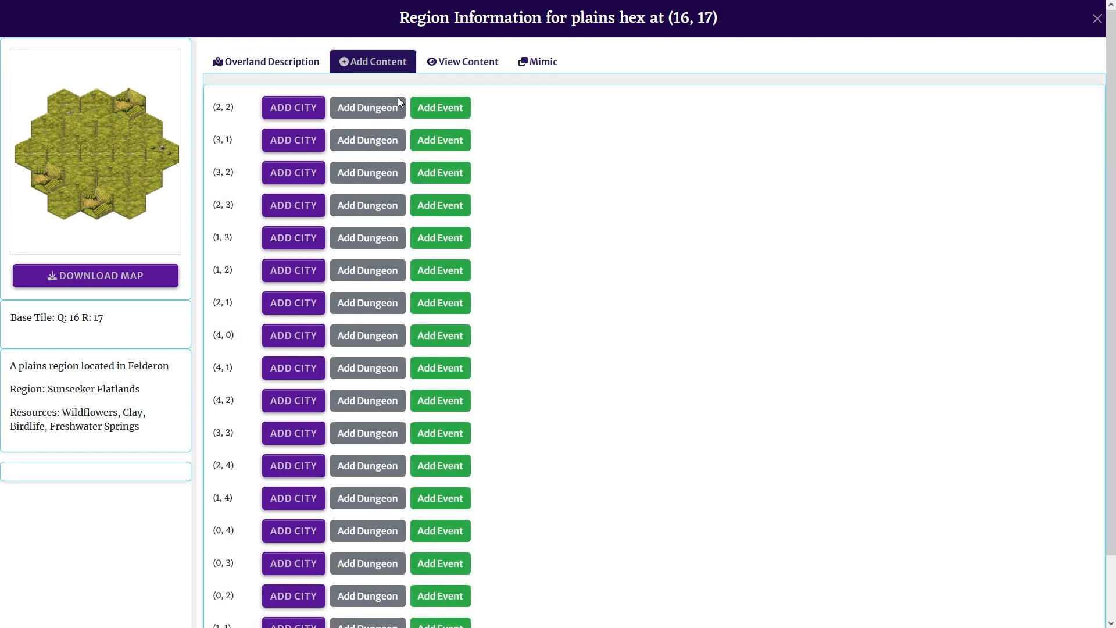
# - Generate the friendly village Opal Ville of Harmony on hex (2, 2) and inspect a building
pyautogui.click(293, 106)
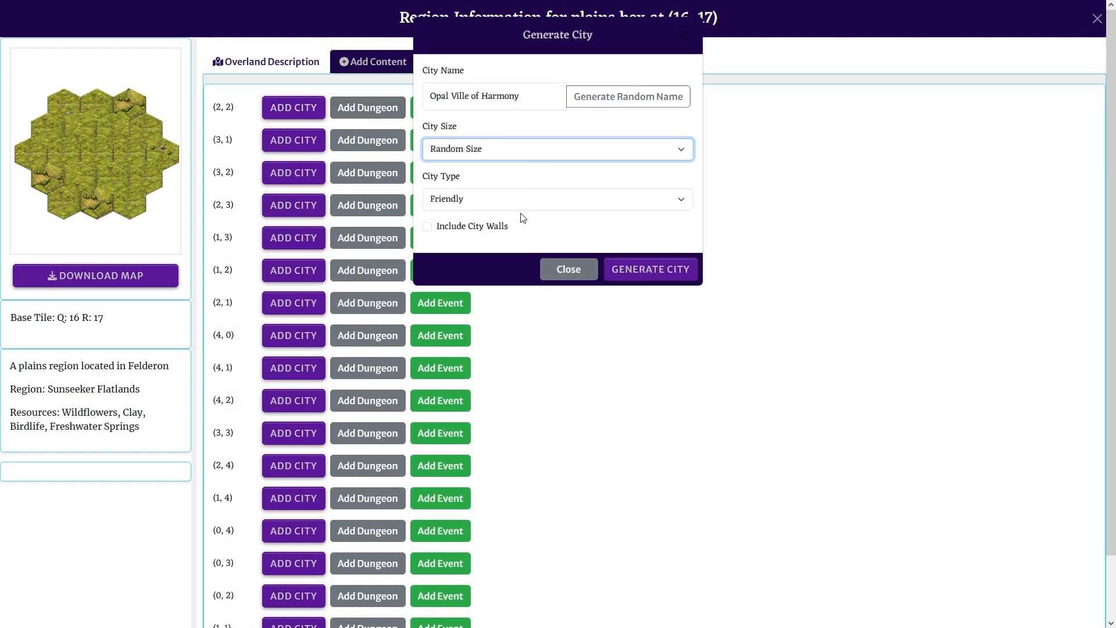
pyautogui.click(649, 269)
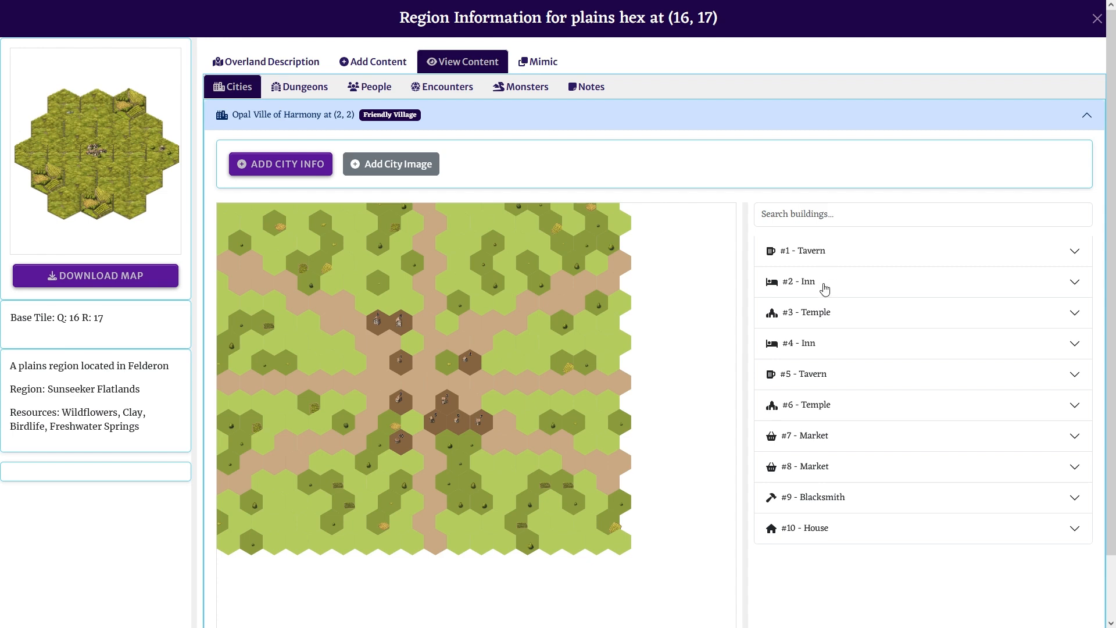
pyautogui.click(804, 373)
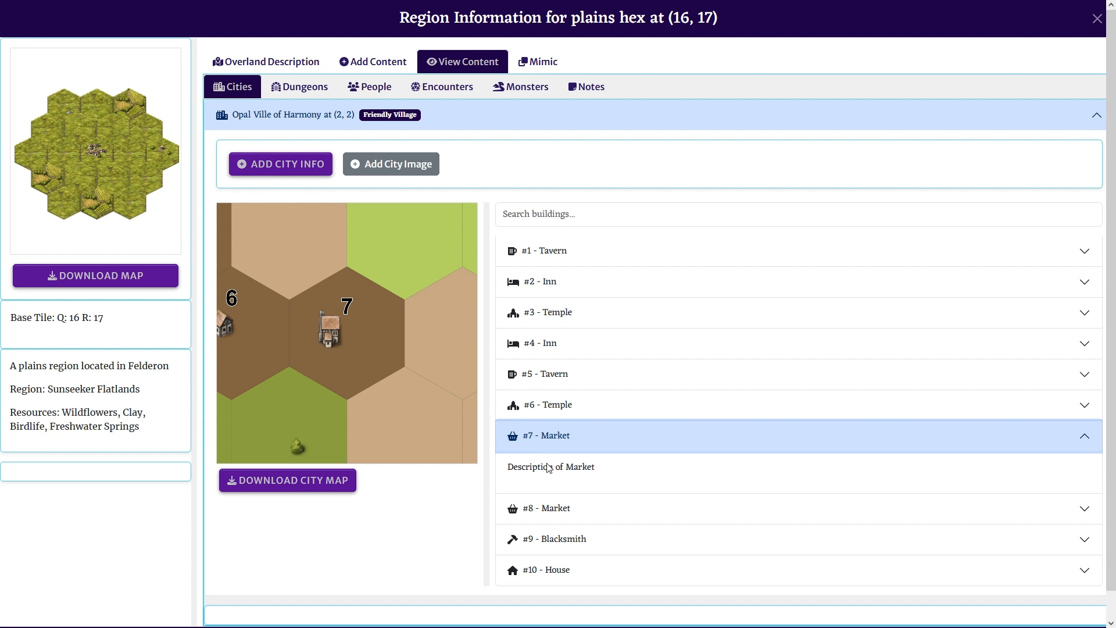
pyautogui.moveTo(347, 421)
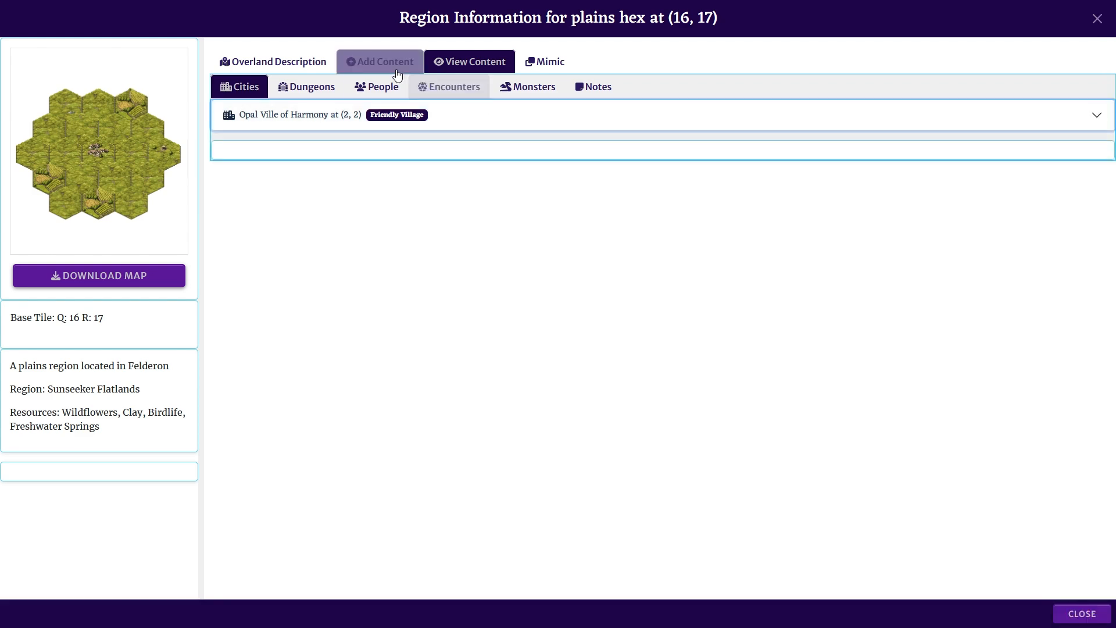
# - Generate a Crumbled Catacombs dungeon, Forgotten Lair of Silence, on hex (2, 2)
pyautogui.click(378, 61)
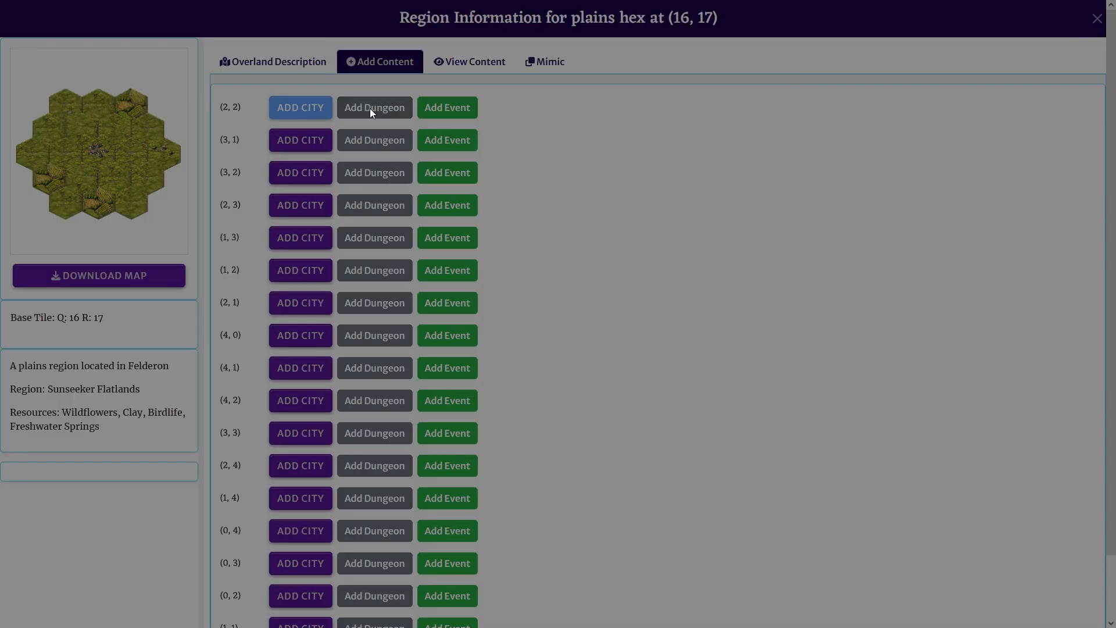
pyautogui.click(373, 107)
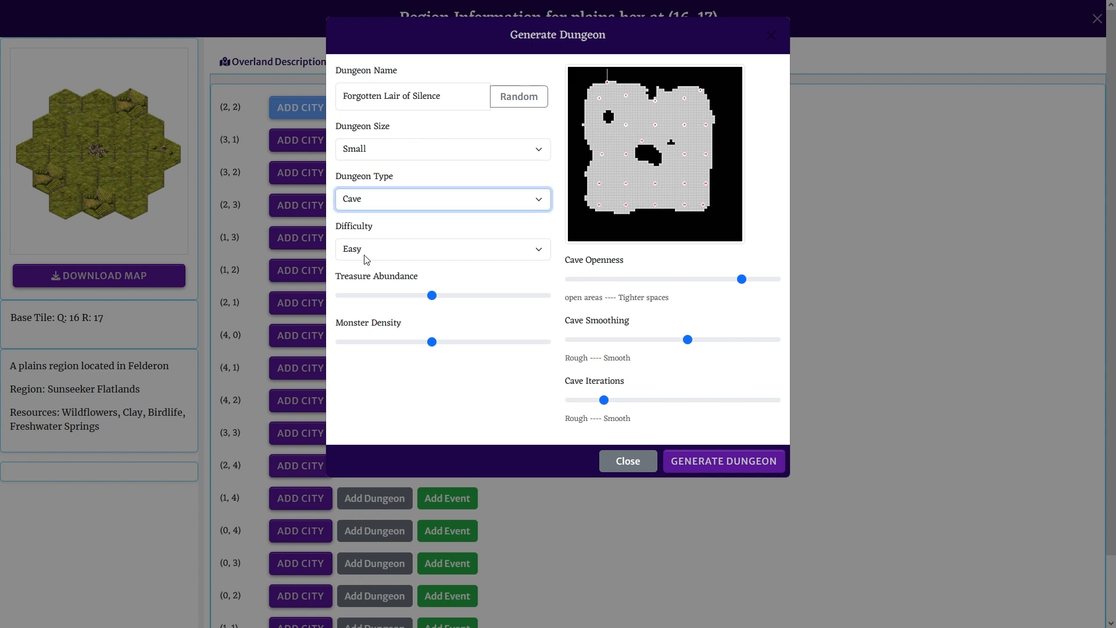
pyautogui.click(442, 198)
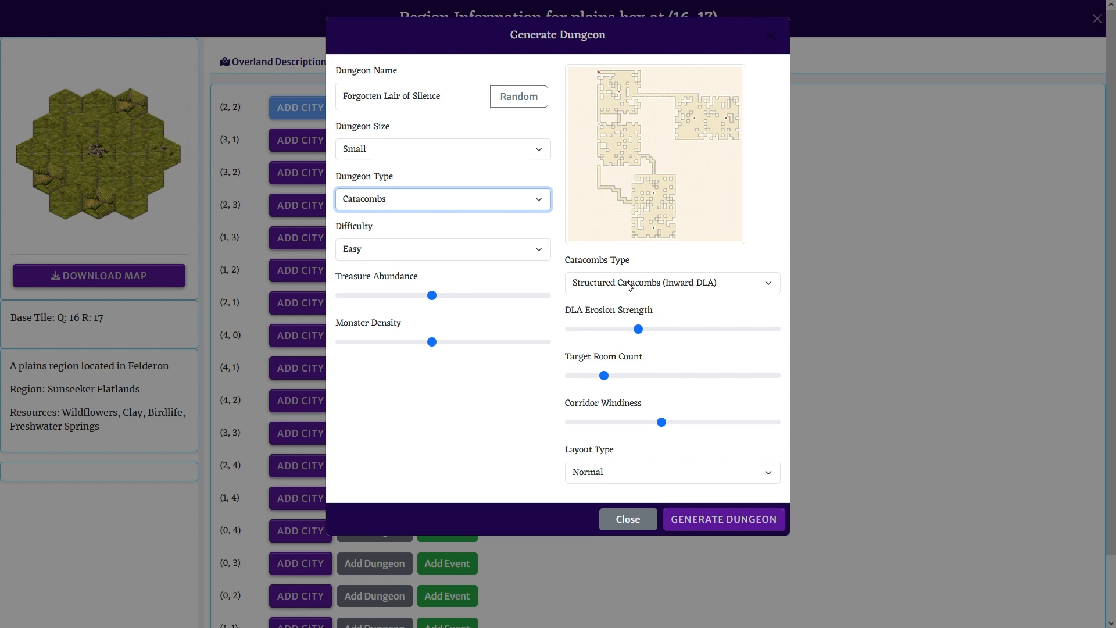
pyautogui.click(670, 283)
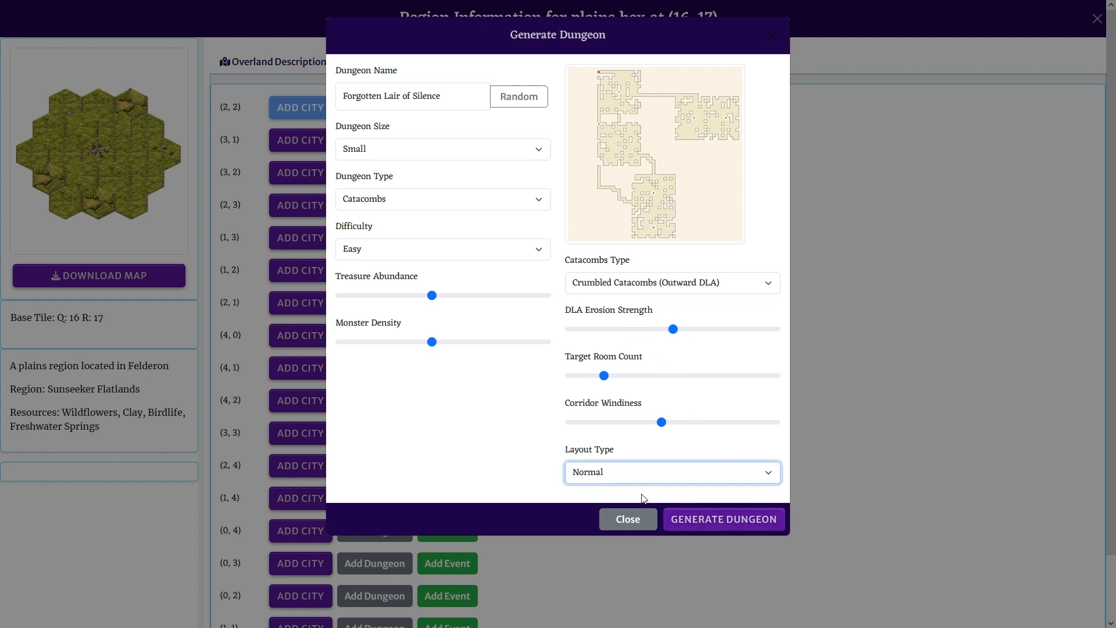
pyautogui.click(722, 518)
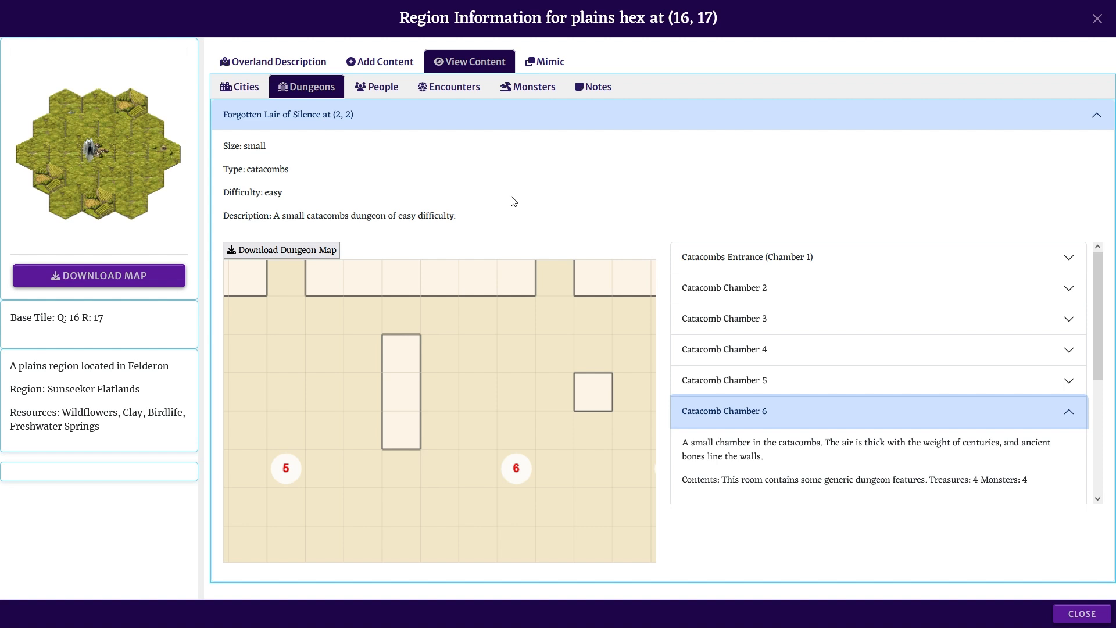
# - Collapse the dungeon details and view the region's cities
pyautogui.click(244, 86)
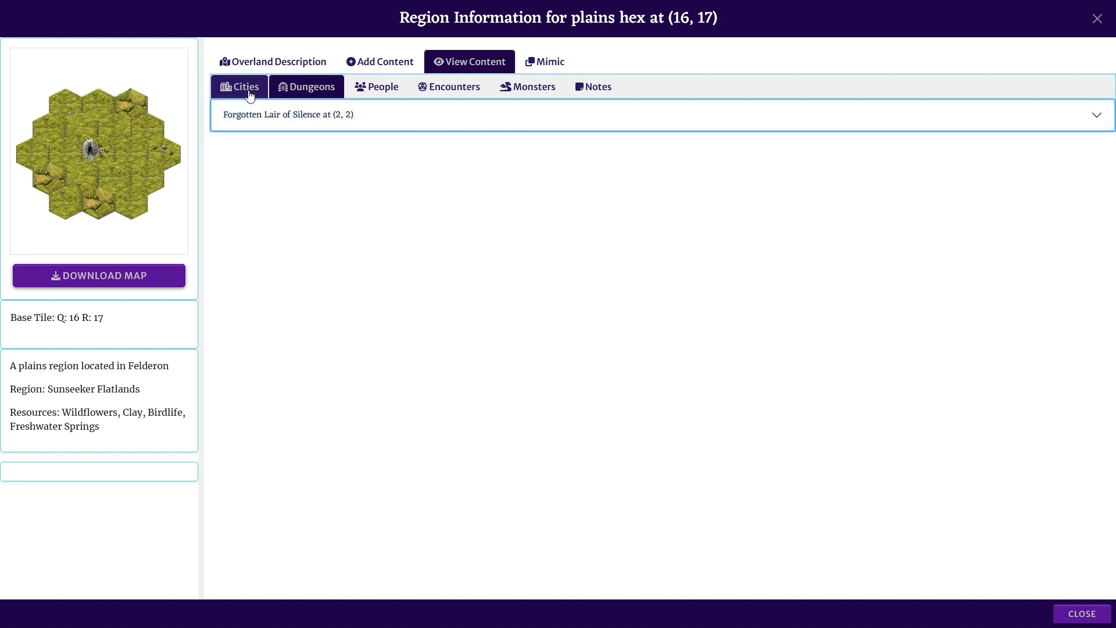
pyautogui.click(289, 115)
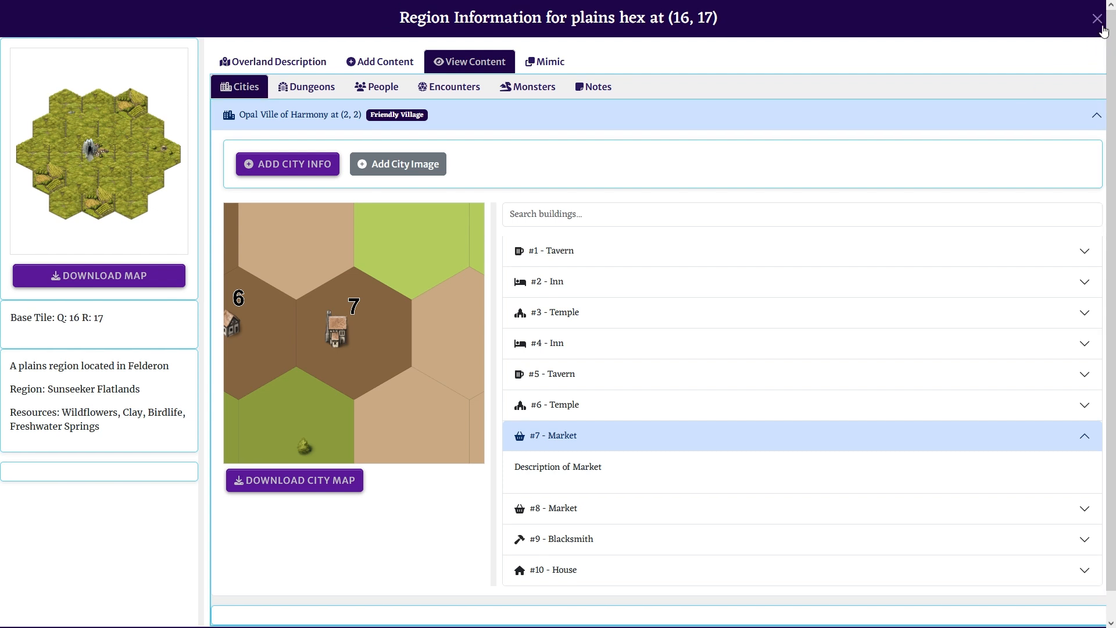
# - Reopen plains region (16, 17), read the Inn's description, then collapse Opal Ville of Harmony
pyautogui.click(1096, 18)
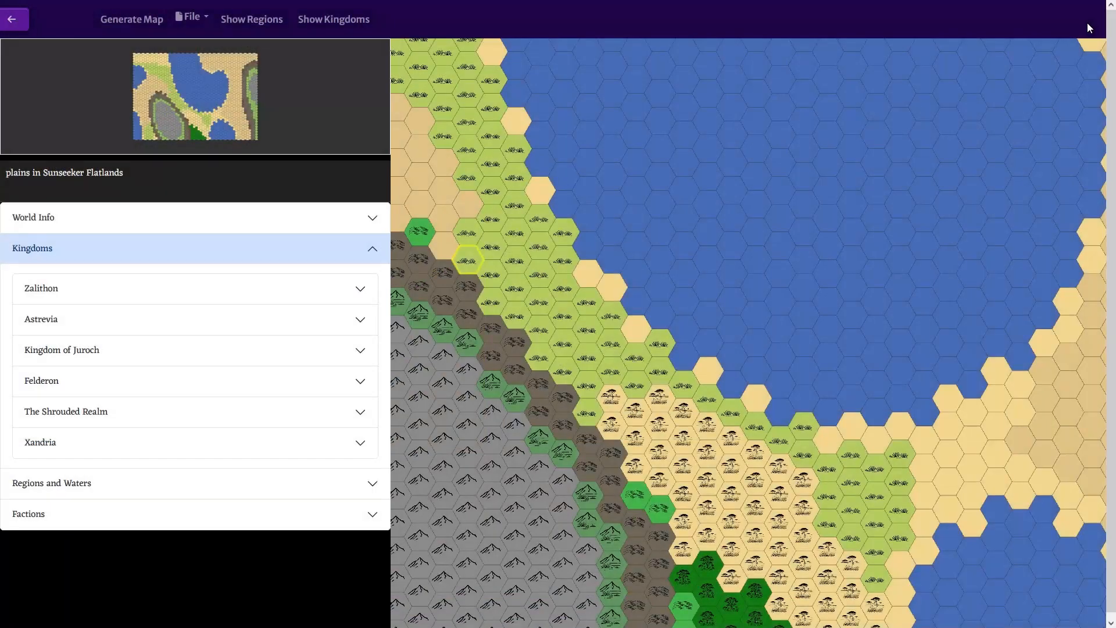
pyautogui.click(469, 259)
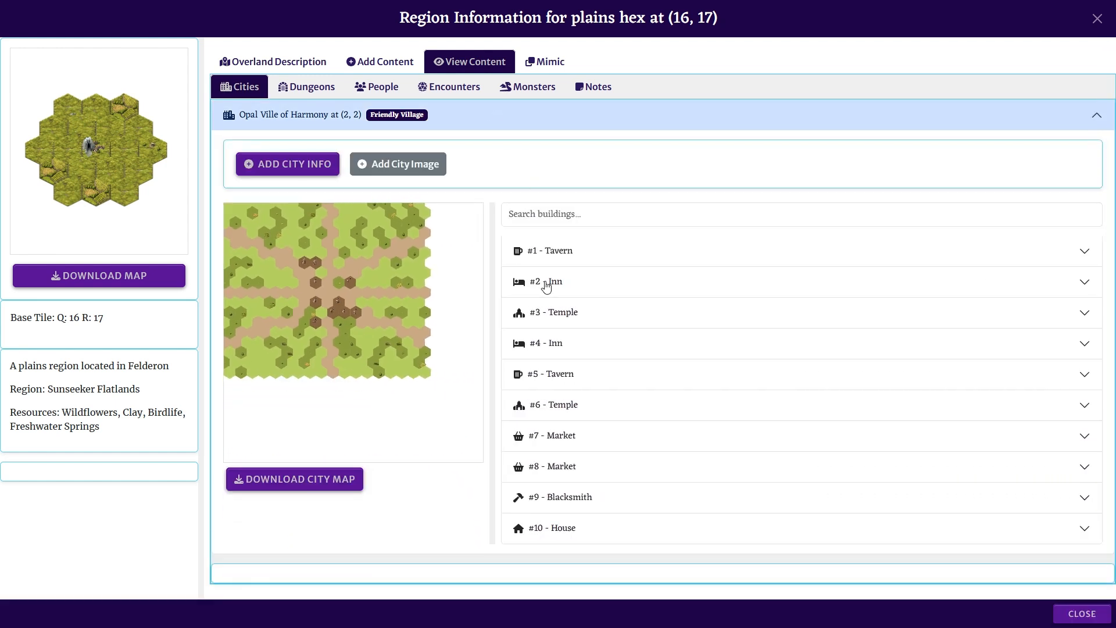
pyautogui.click(547, 282)
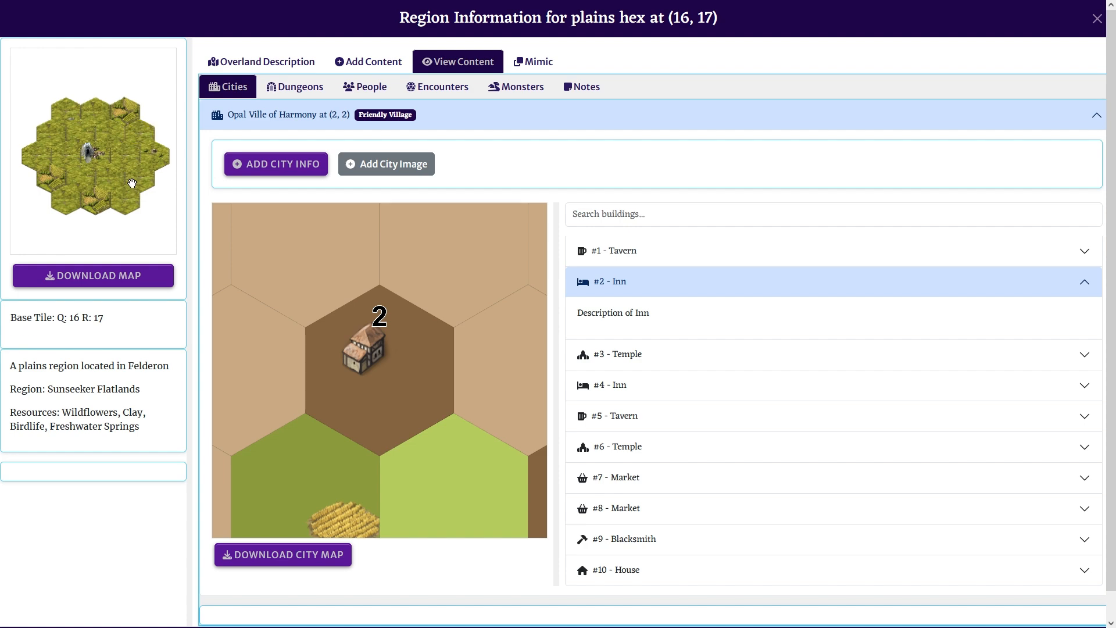
pyautogui.click(364, 86)
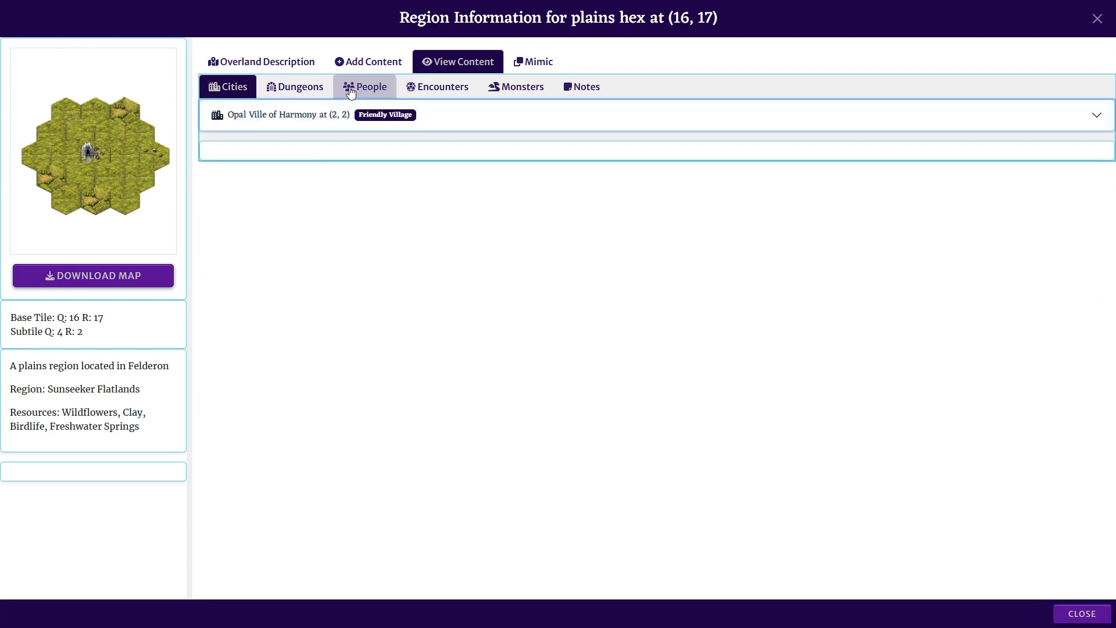
# - Go to Add Content and bring up the Generate City form for another plains subtile
pyautogui.click(367, 62)
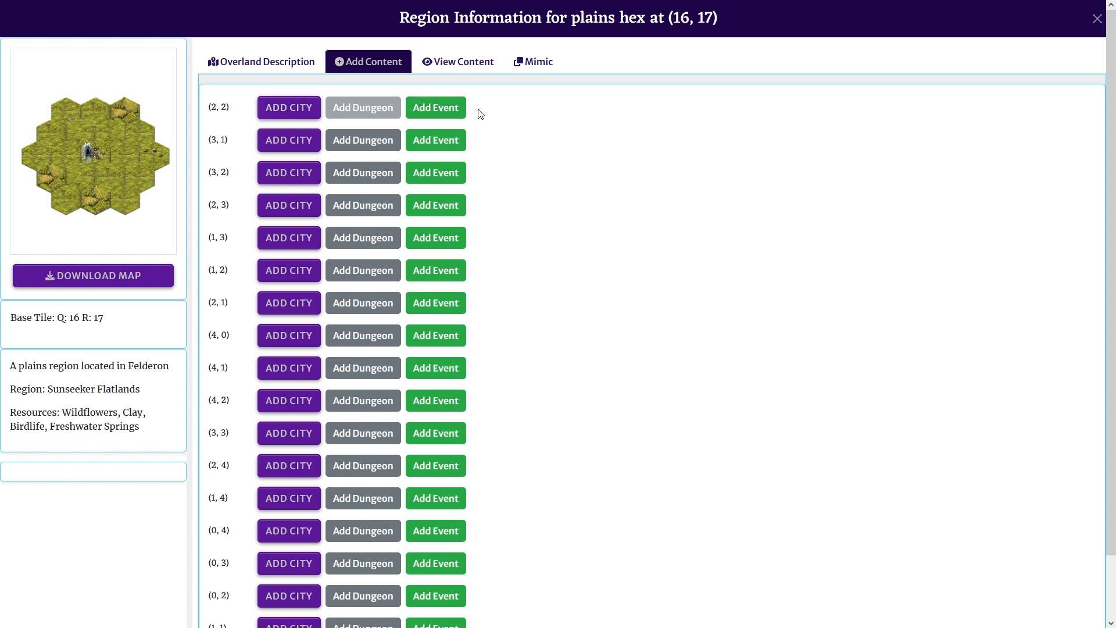
pyautogui.moveTo(288, 106)
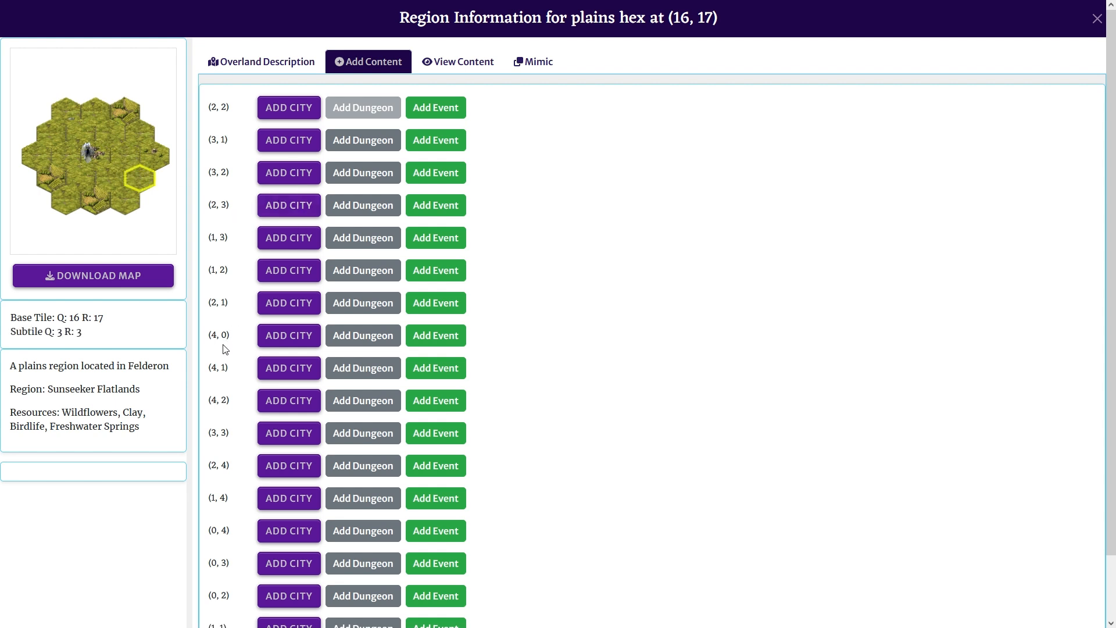
pyautogui.scroll(-3)
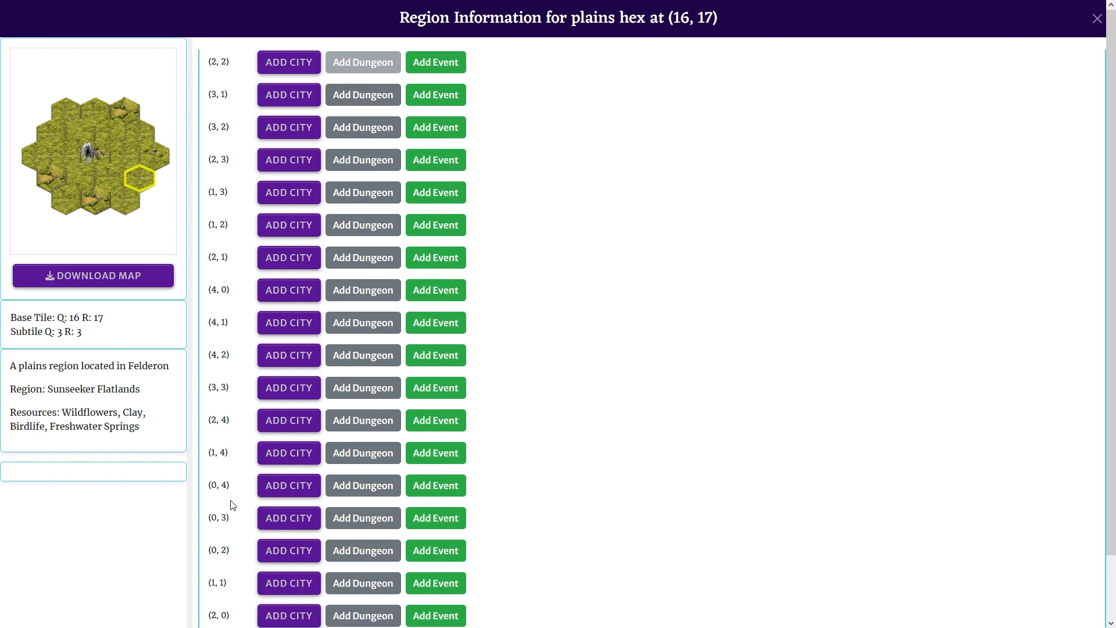
pyautogui.scroll(-3)
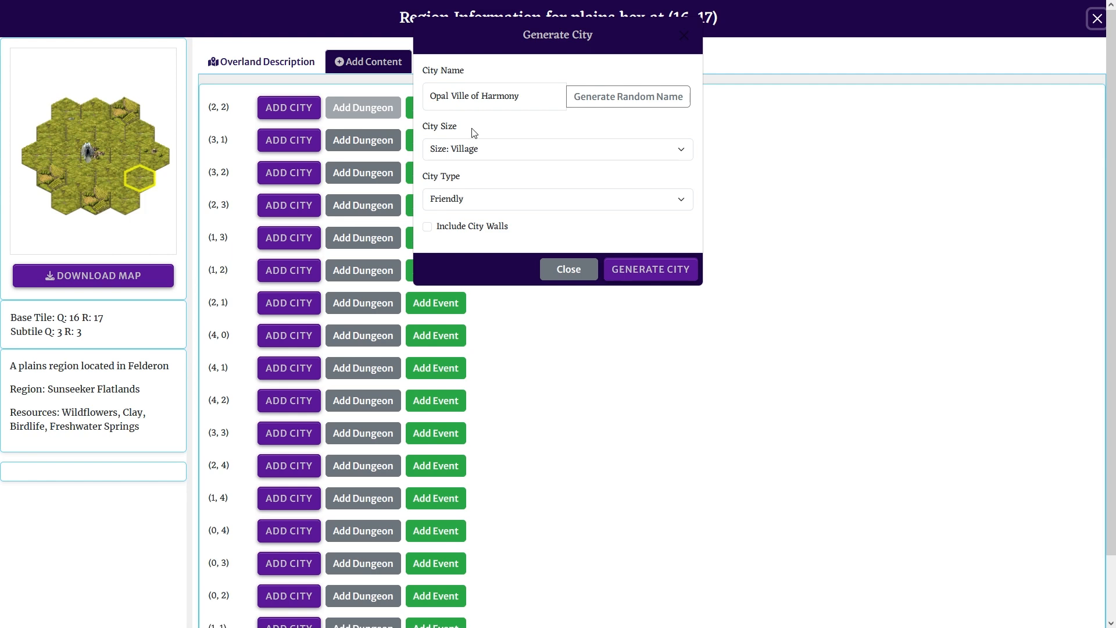
# - Generate Opal Ville of Harmony at (3, 2), then collapse both city entries in the Cities list
pyautogui.click(649, 269)
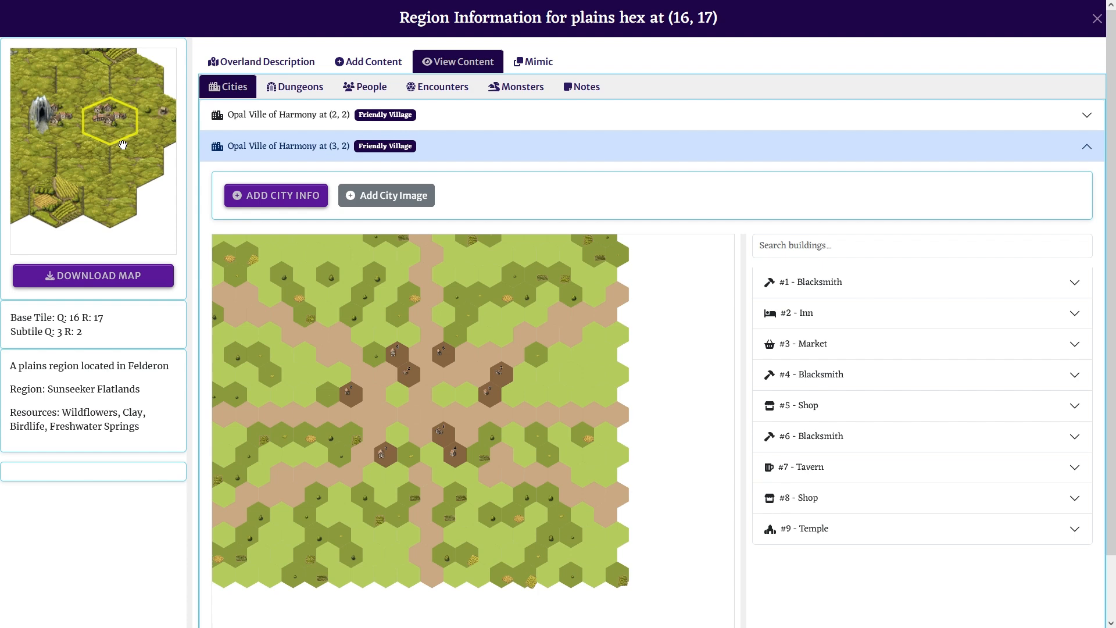
pyautogui.moveTo(122, 142)
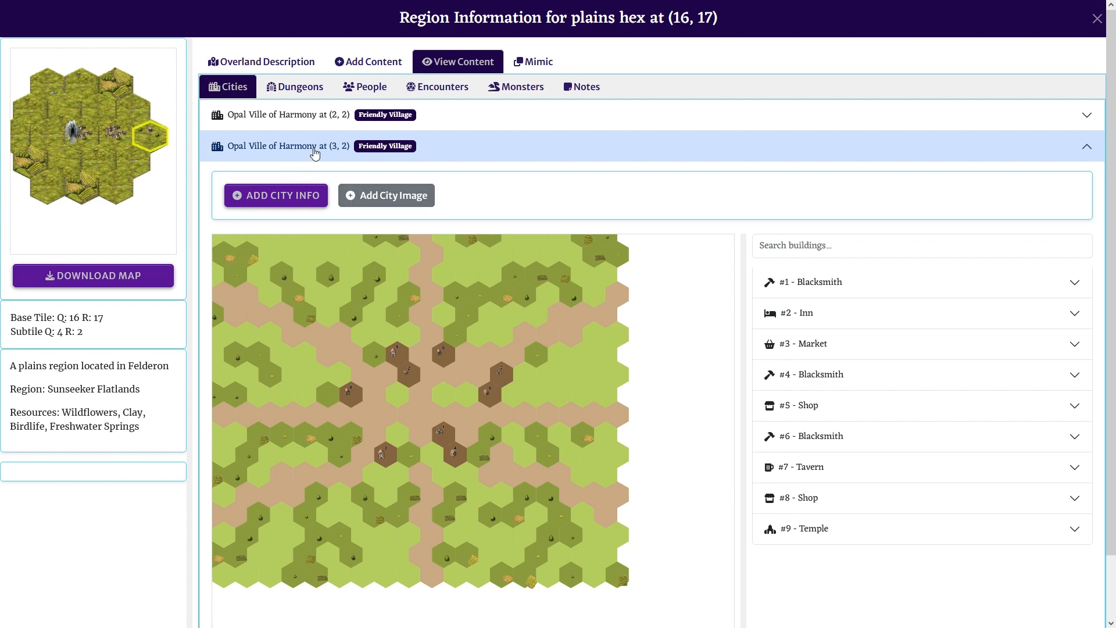
pyautogui.click(288, 147)
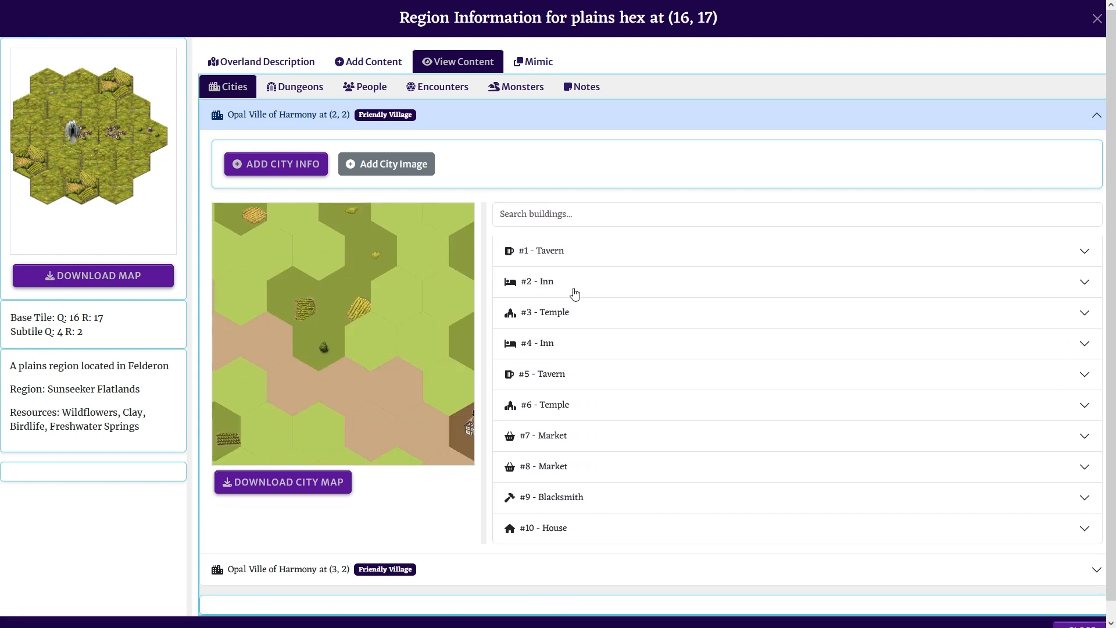
pyautogui.click(537, 280)
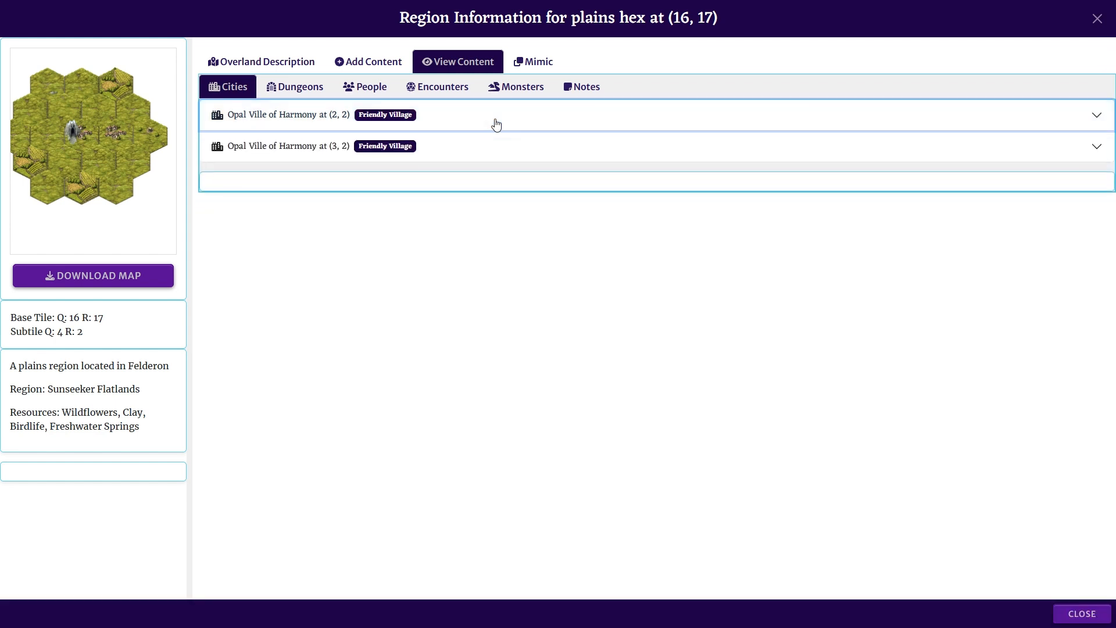
pyautogui.moveTo(450, 125)
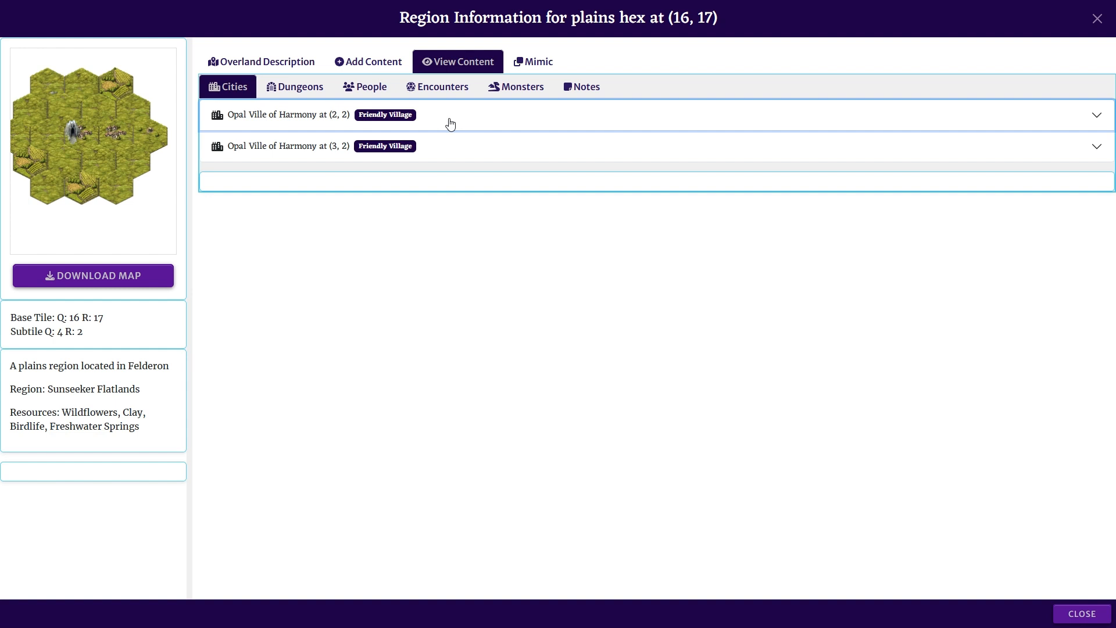
pyautogui.moveTo(197, 255)
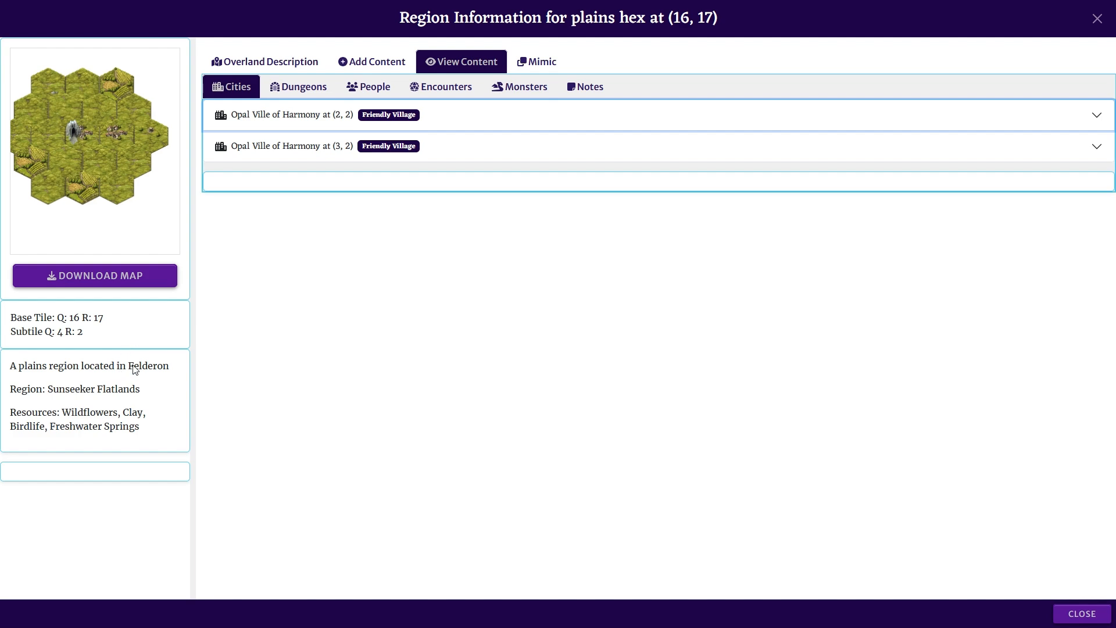
pyautogui.doubleClick(148, 365)
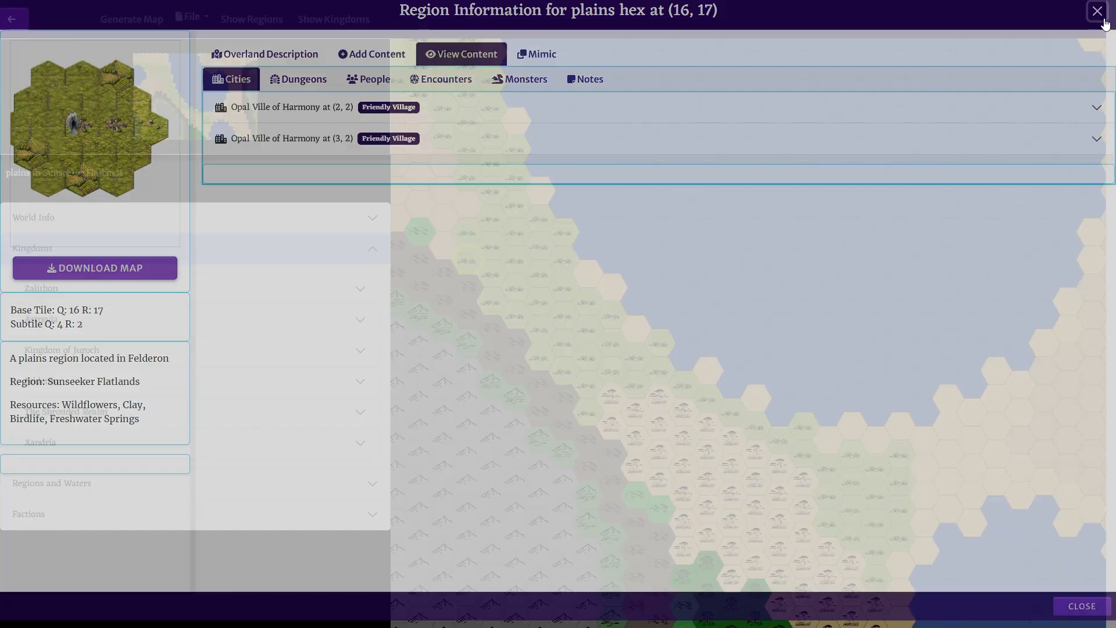
# - Close the region window and expand World Info showing Atharia's 1,904 tiles and six kingdoms
pyautogui.click(1098, 12)
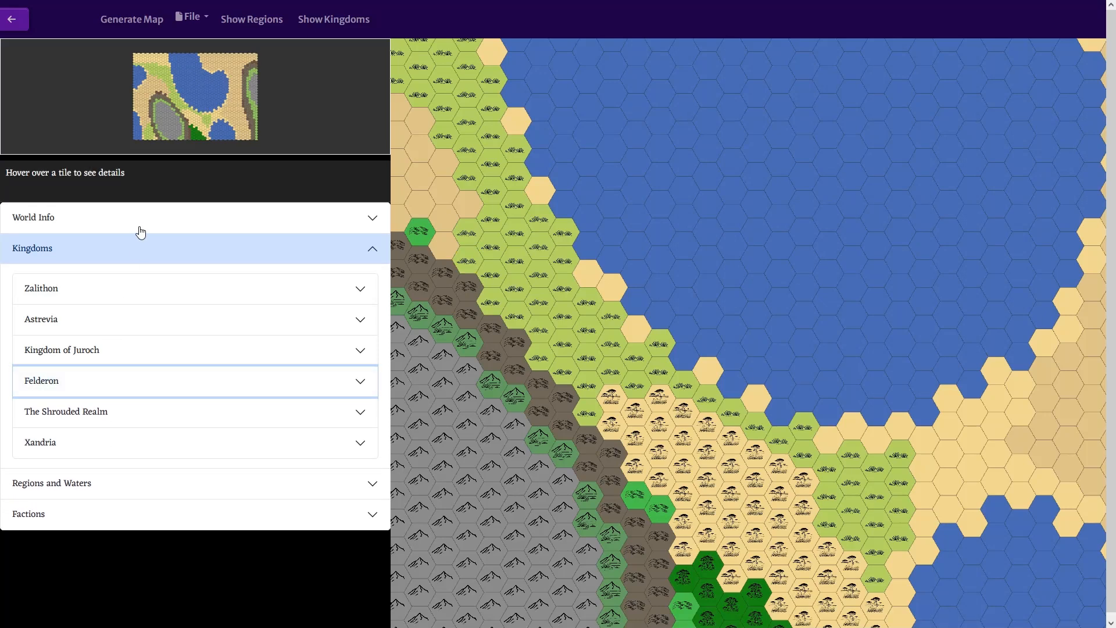
pyautogui.click(33, 217)
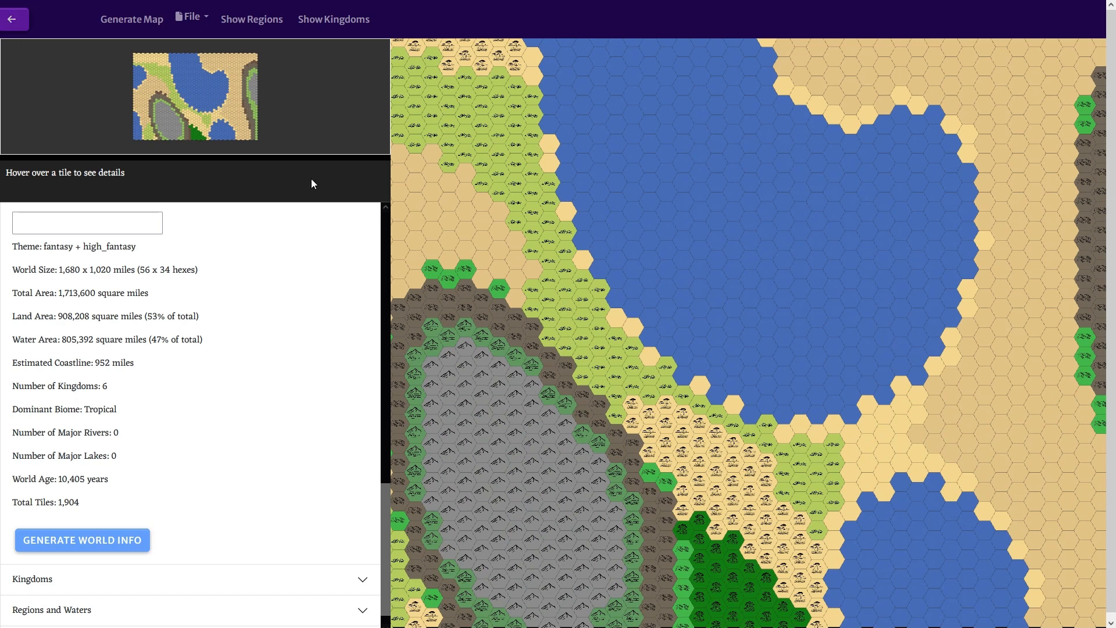
pyautogui.moveTo(565, 248)
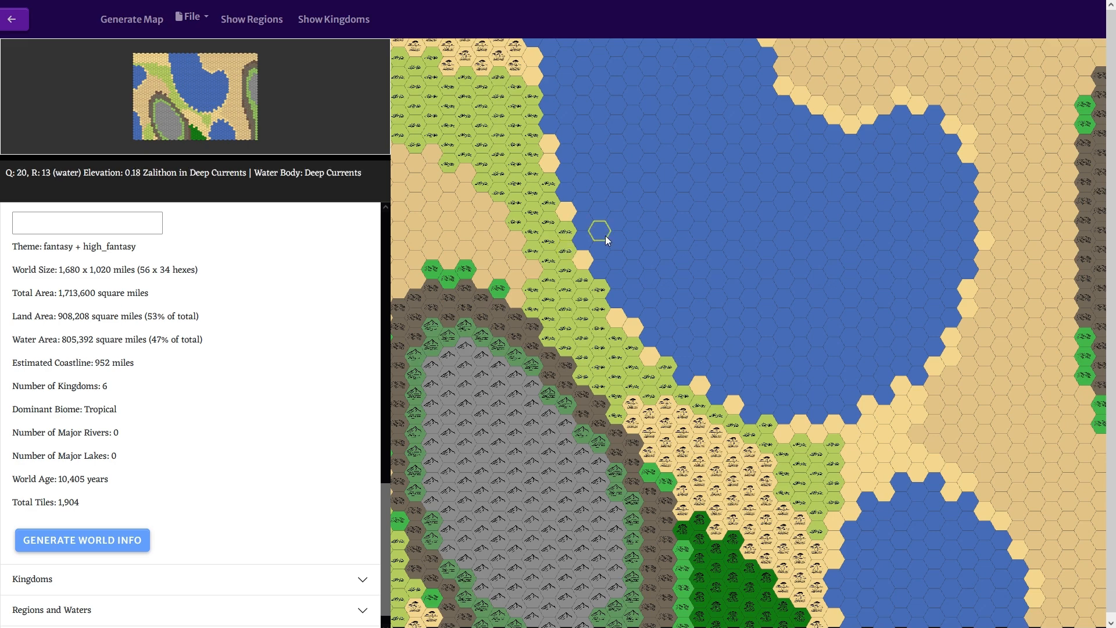
# - Generate a friendly village in mountain hex (20, 13) of Zalithon, then close its region details
pyautogui.click(599, 230)
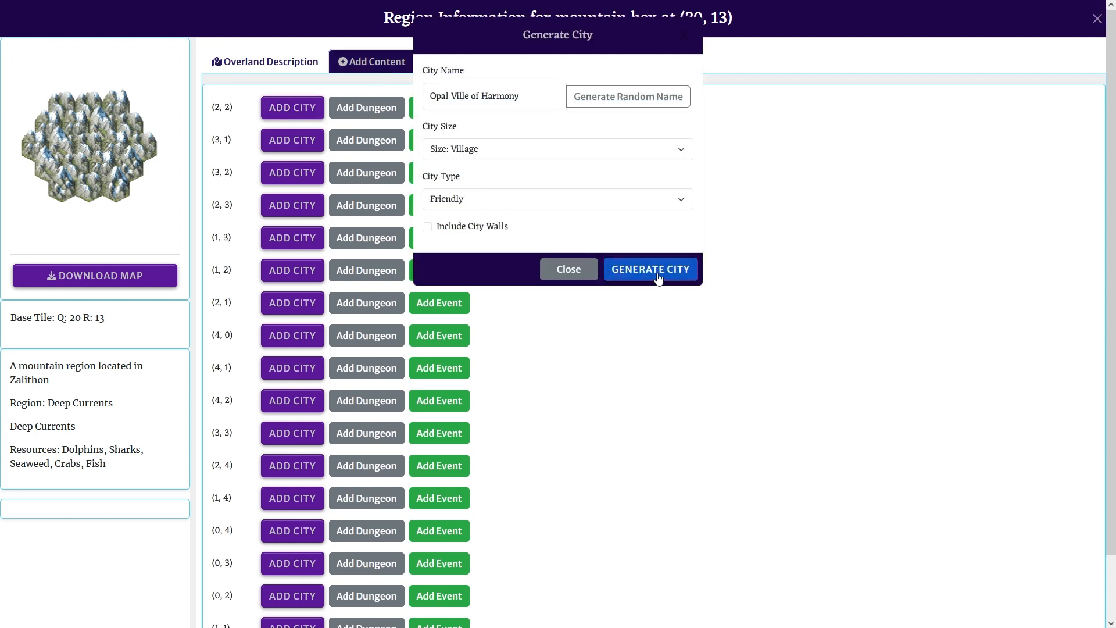
pyautogui.click(649, 268)
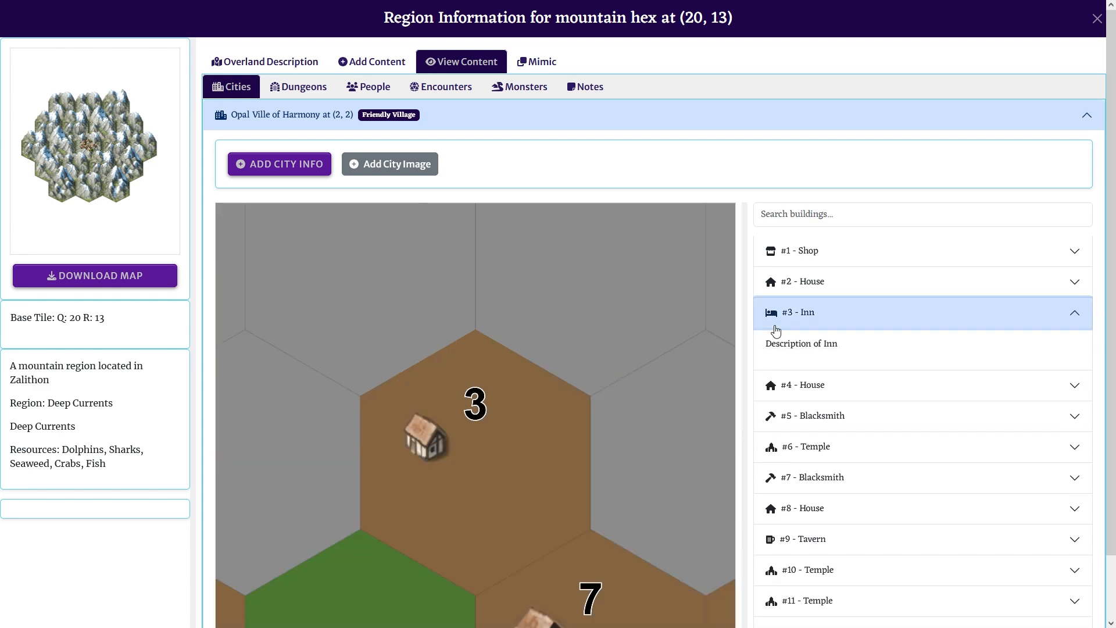
pyautogui.moveTo(772, 329)
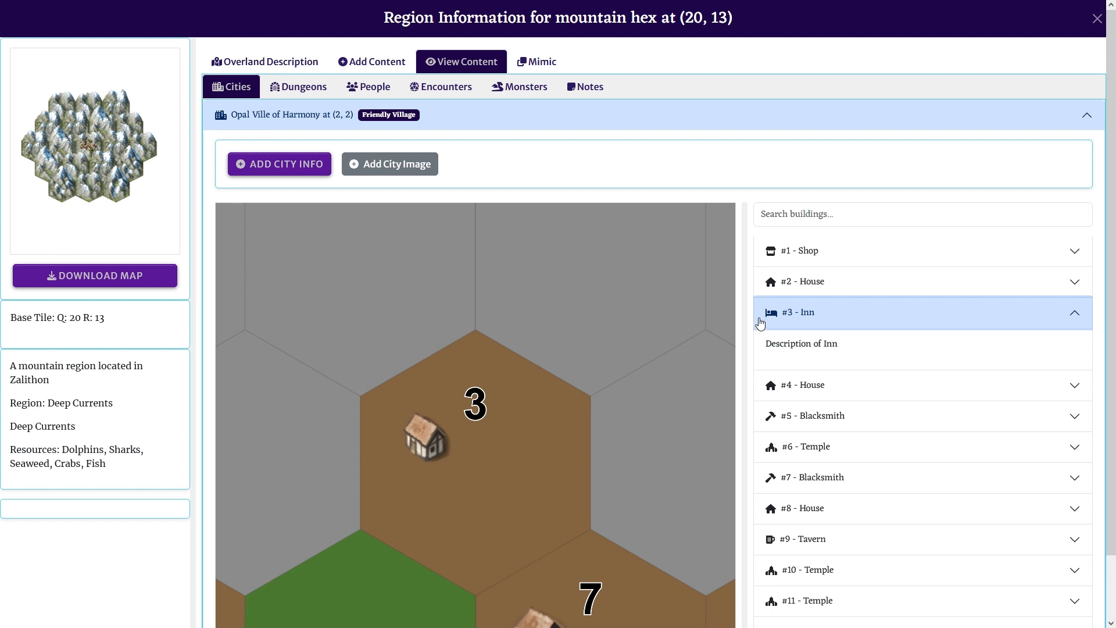
pyautogui.click(1095, 19)
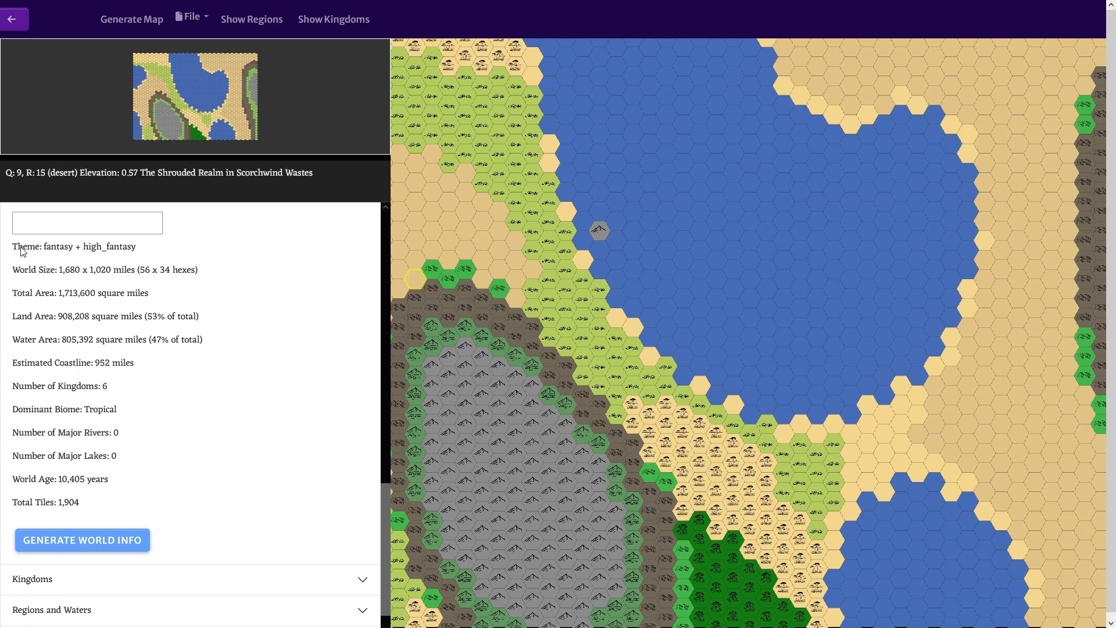
# - Bring up the Generate New World dialog with the 56 by 34 tropical High Fantasy settings
pyautogui.click(131, 20)
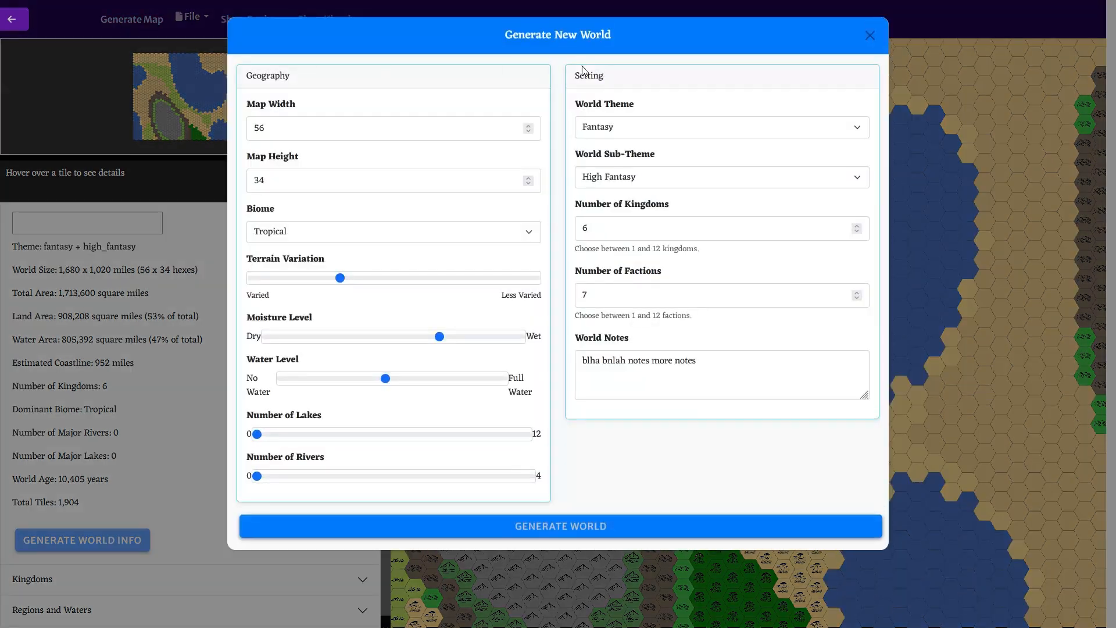
pyautogui.doubleClick(589, 75)
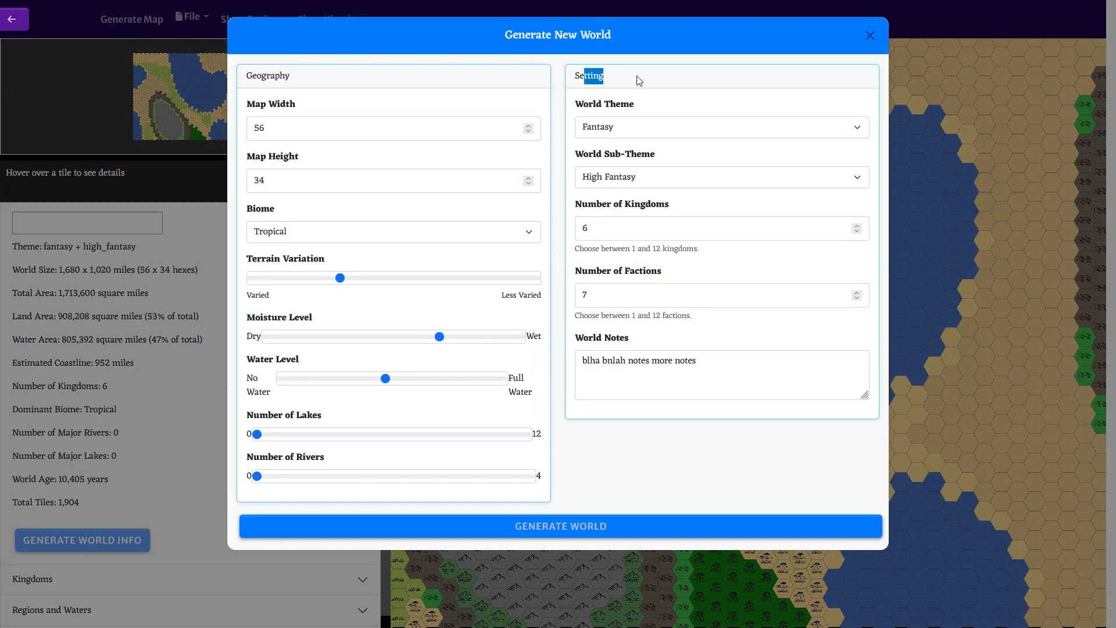
pyautogui.moveTo(616, 132)
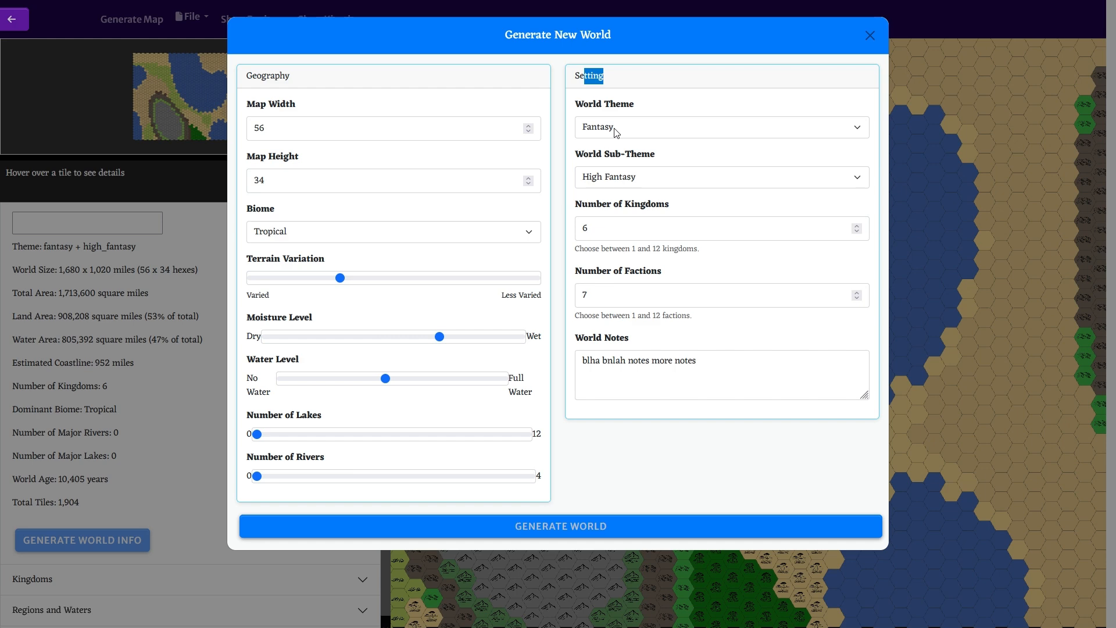
pyautogui.moveTo(719, 284)
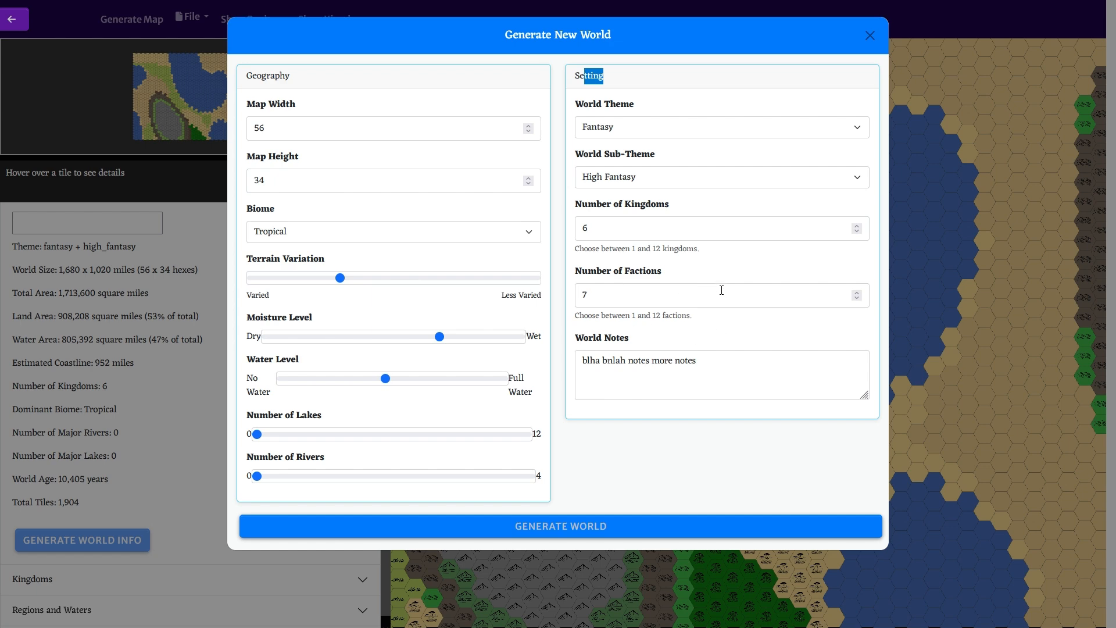
pyautogui.moveTo(599, 211)
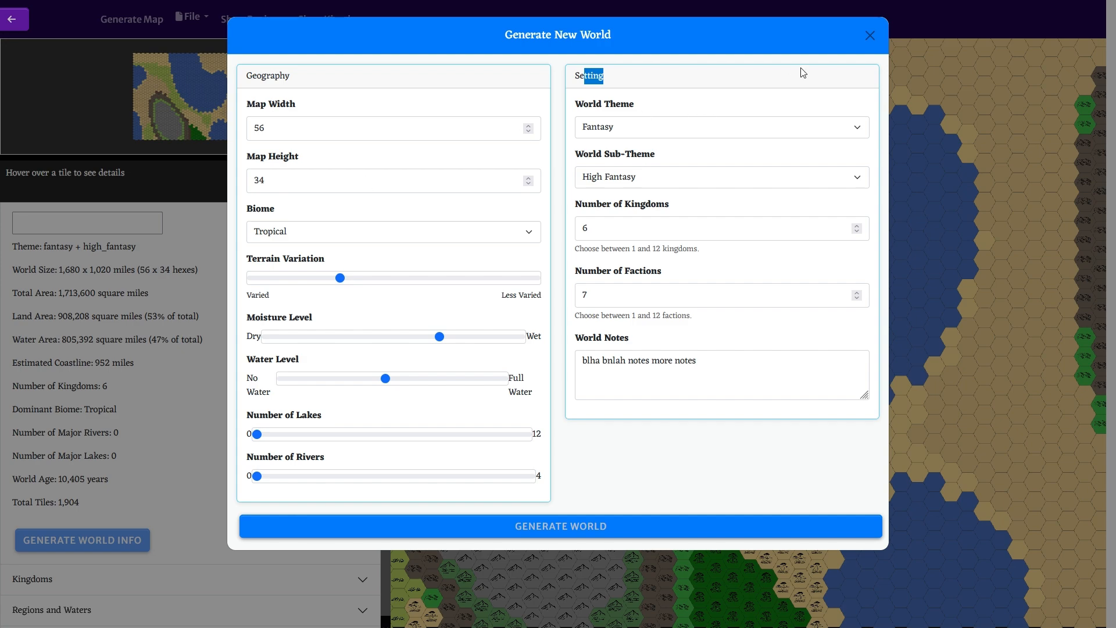
# - Cancel the new-world dialog and open Region Information for hills hex (14, 18) in Felderon
pyautogui.click(559, 526)
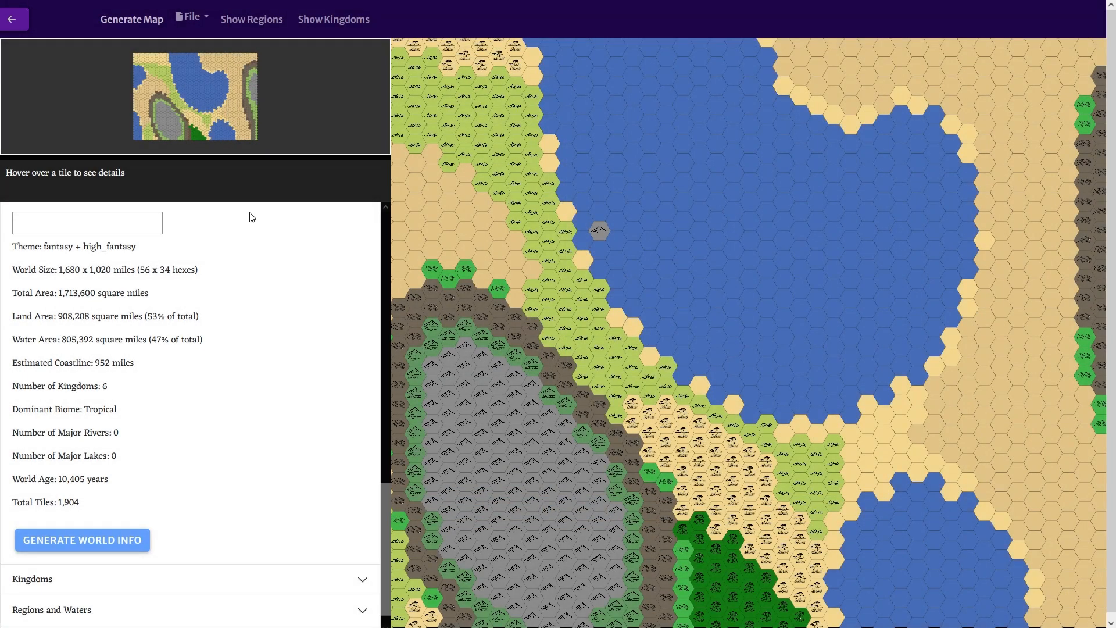
pyautogui.click(82, 539)
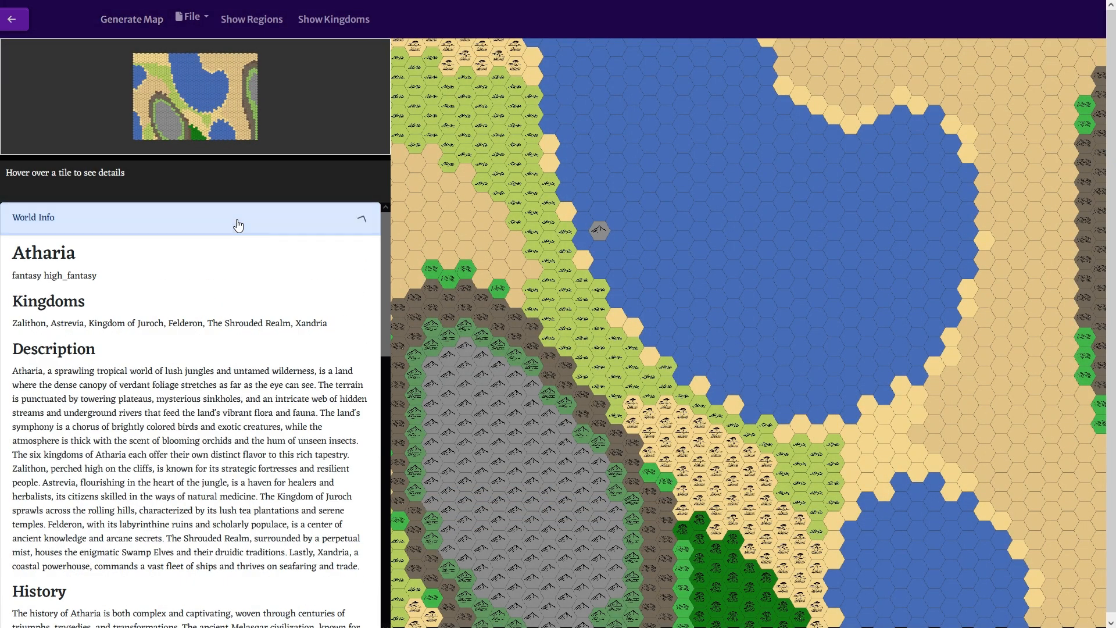
pyautogui.click(239, 217)
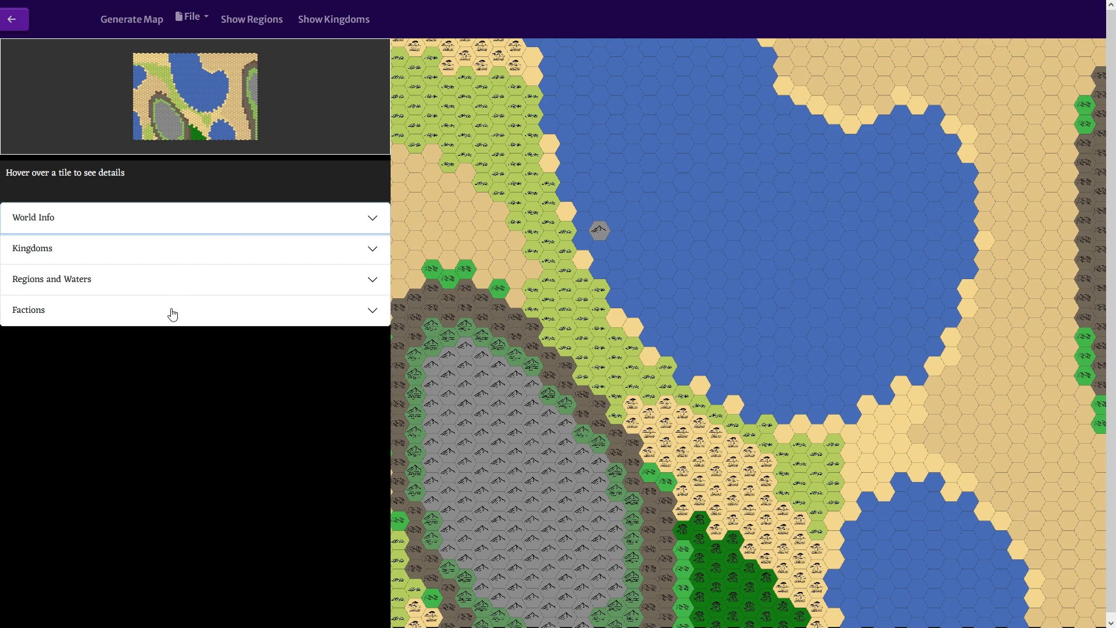
pyautogui.click(171, 309)
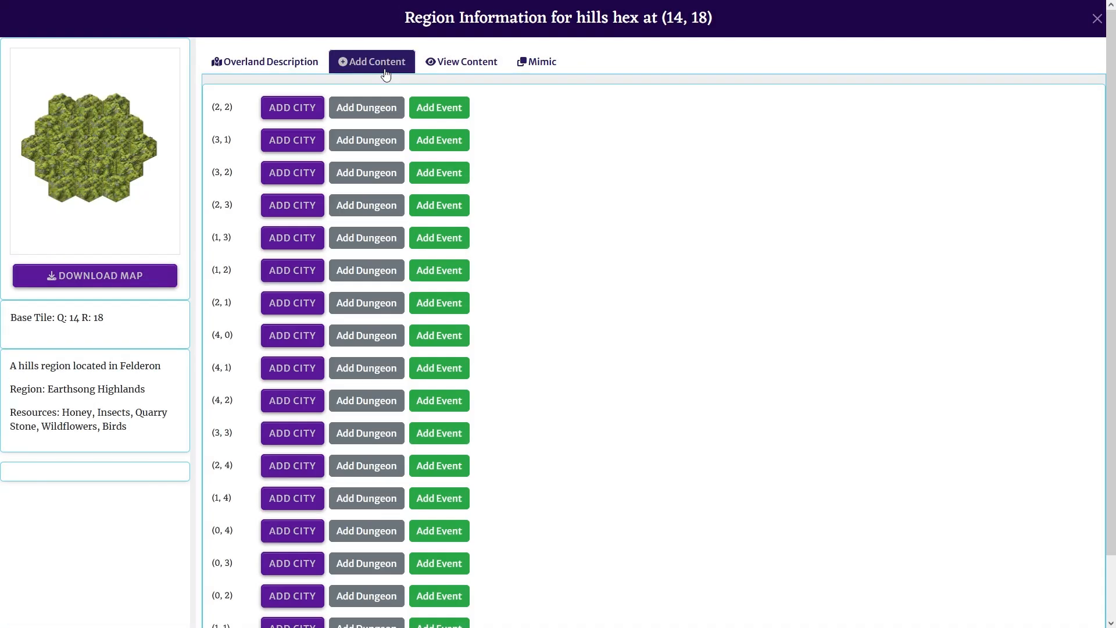
# - Inspect the hills region's Opal Ville of Harmony village and confirm its Dungeons tab is empty
pyautogui.click(460, 62)
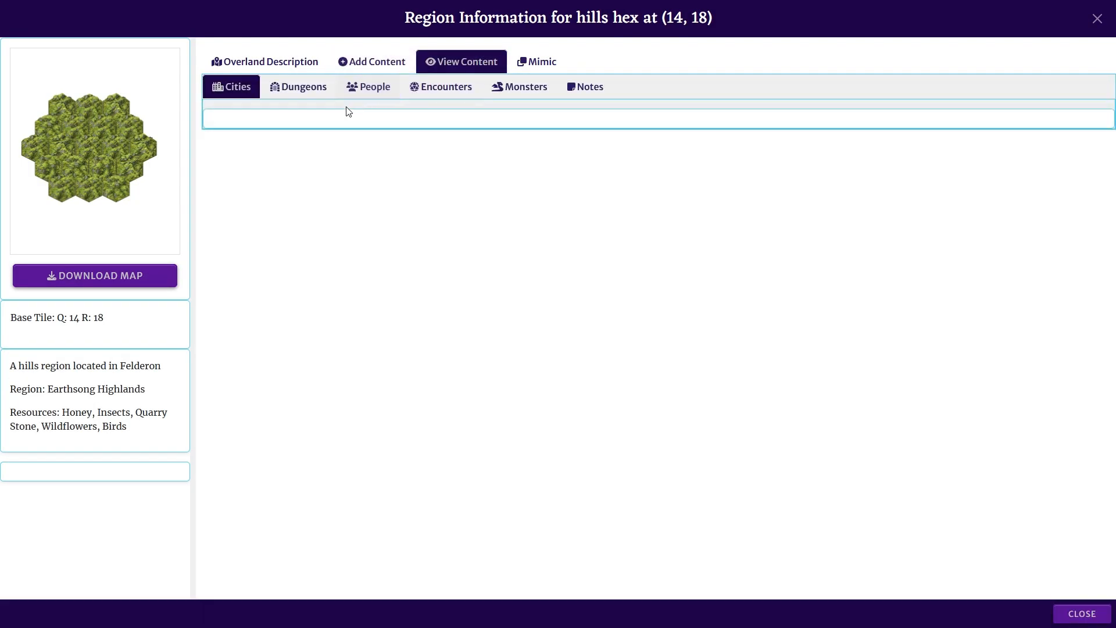
pyautogui.click(371, 61)
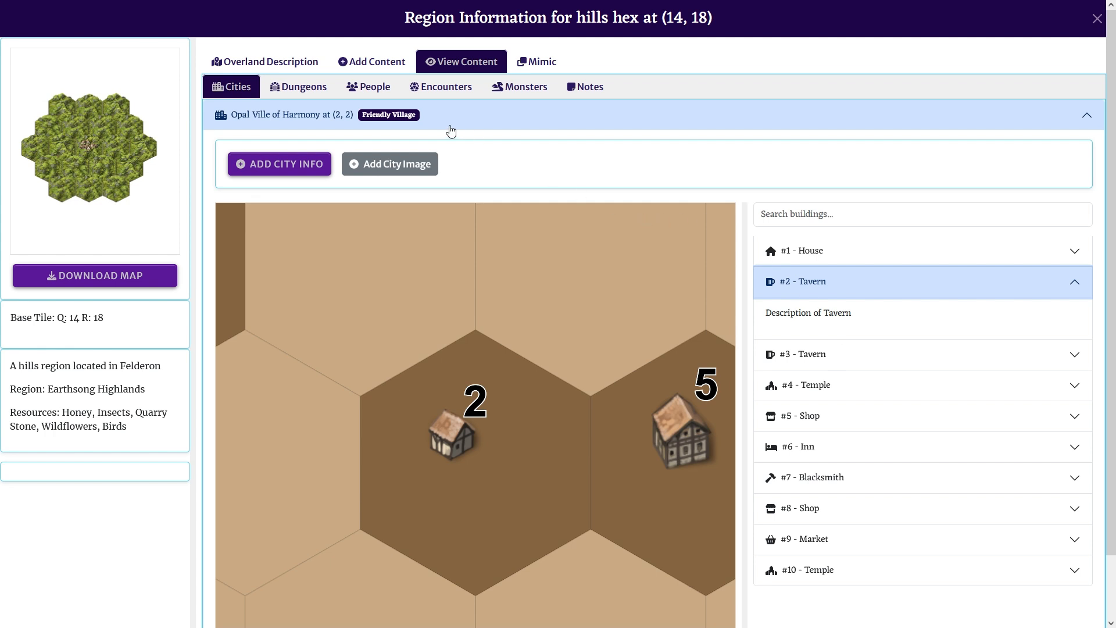
pyautogui.click(369, 86)
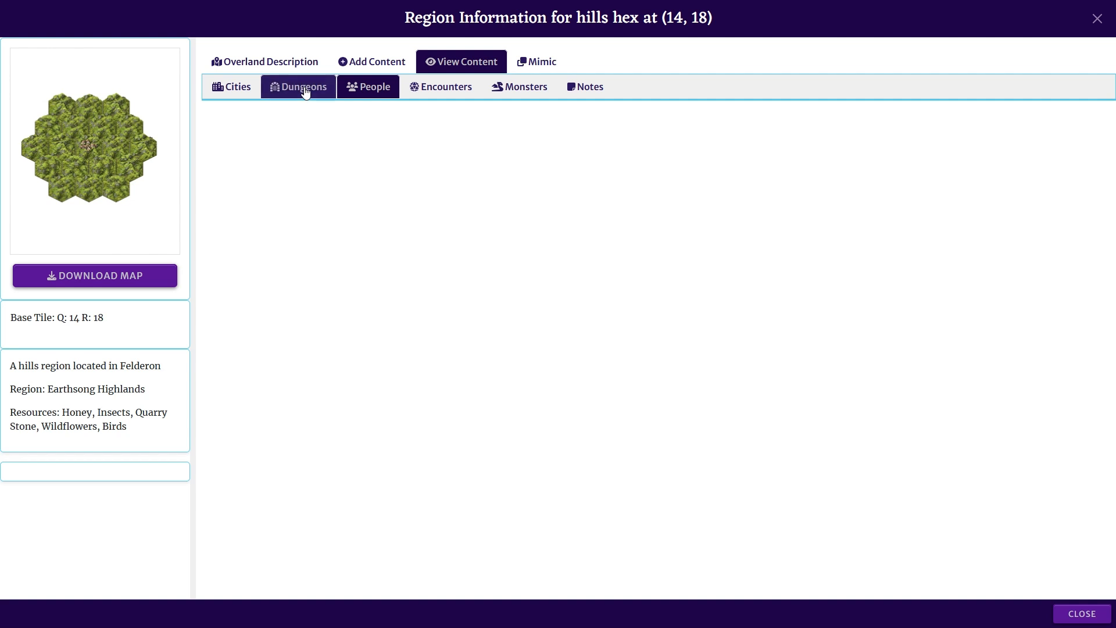
pyautogui.click(231, 86)
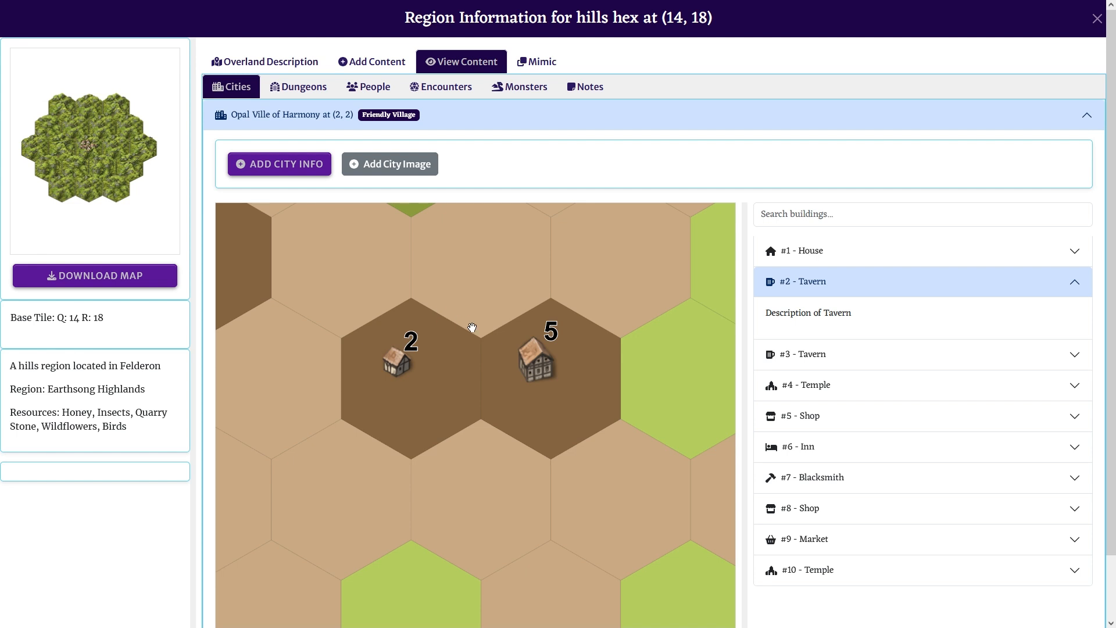
pyautogui.moveTo(438, 119)
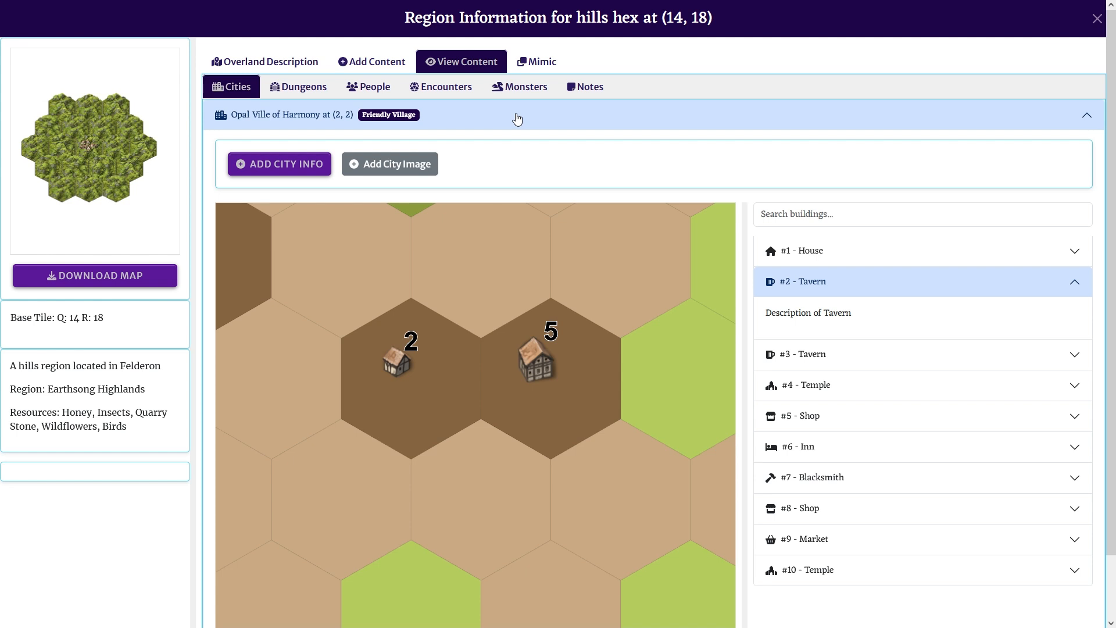
pyautogui.click(1085, 115)
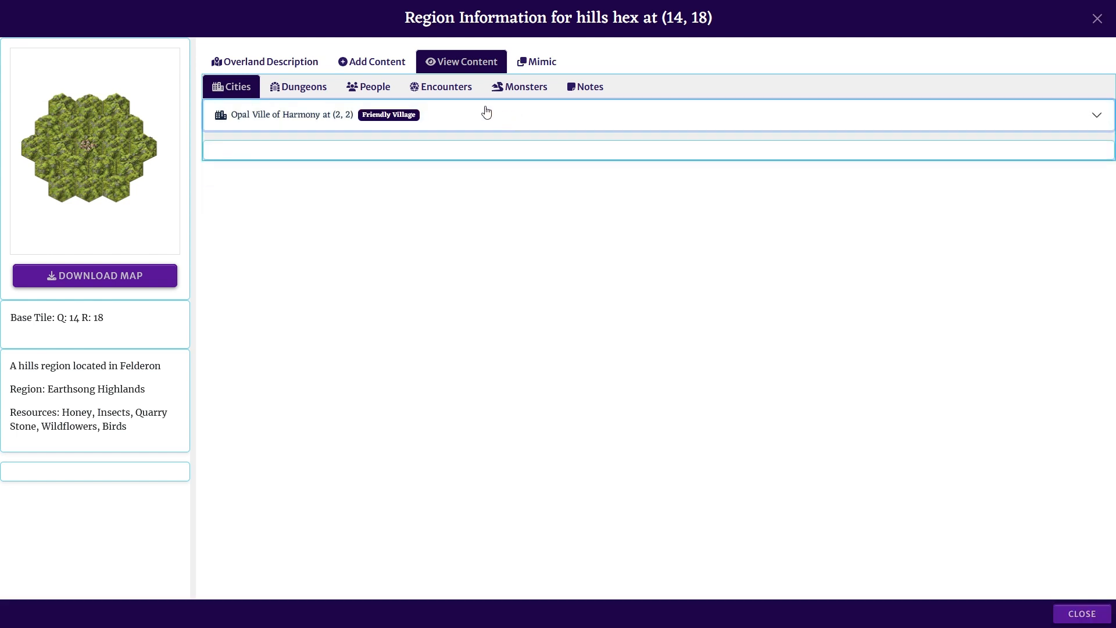
pyautogui.moveTo(787, 104)
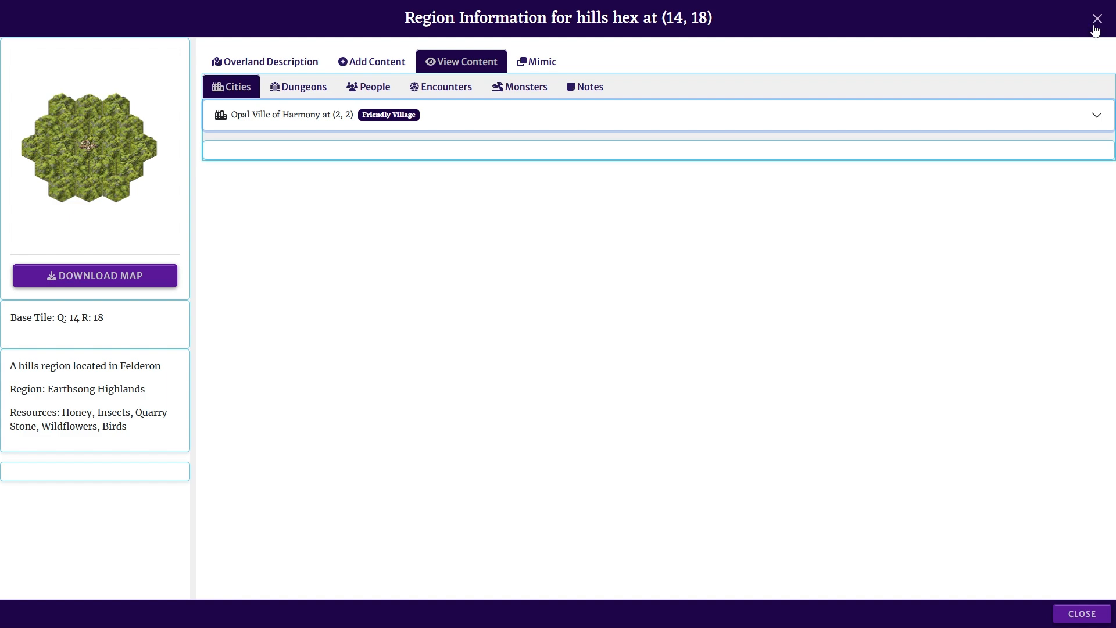
# - Close the hills region and open Region Information for savanna hex (23, 22)
pyautogui.click(1096, 18)
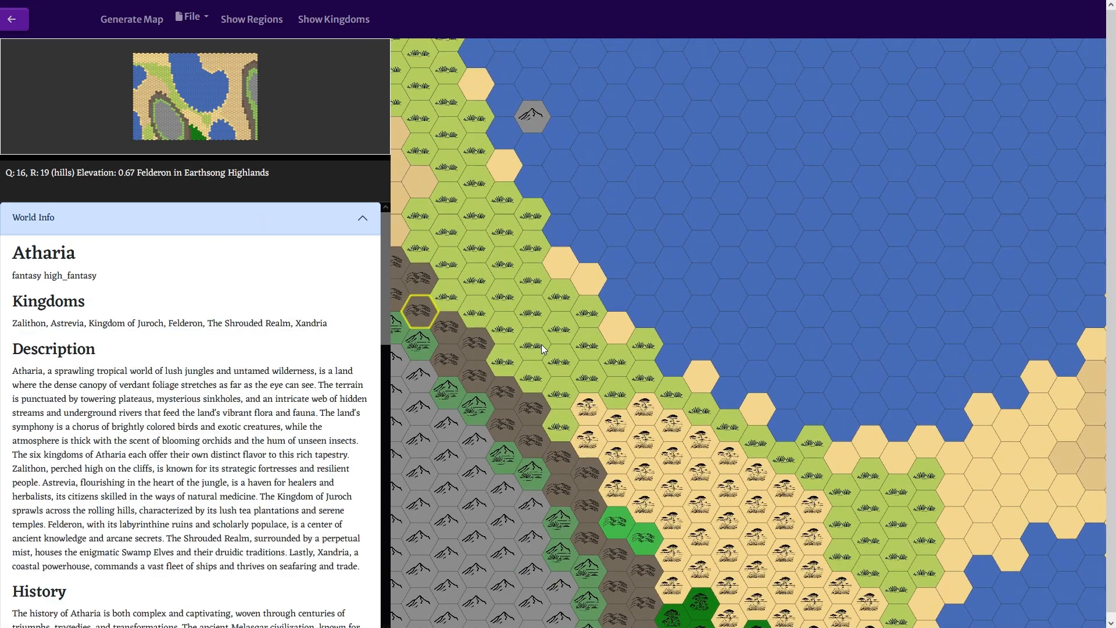
pyautogui.scroll(-3)
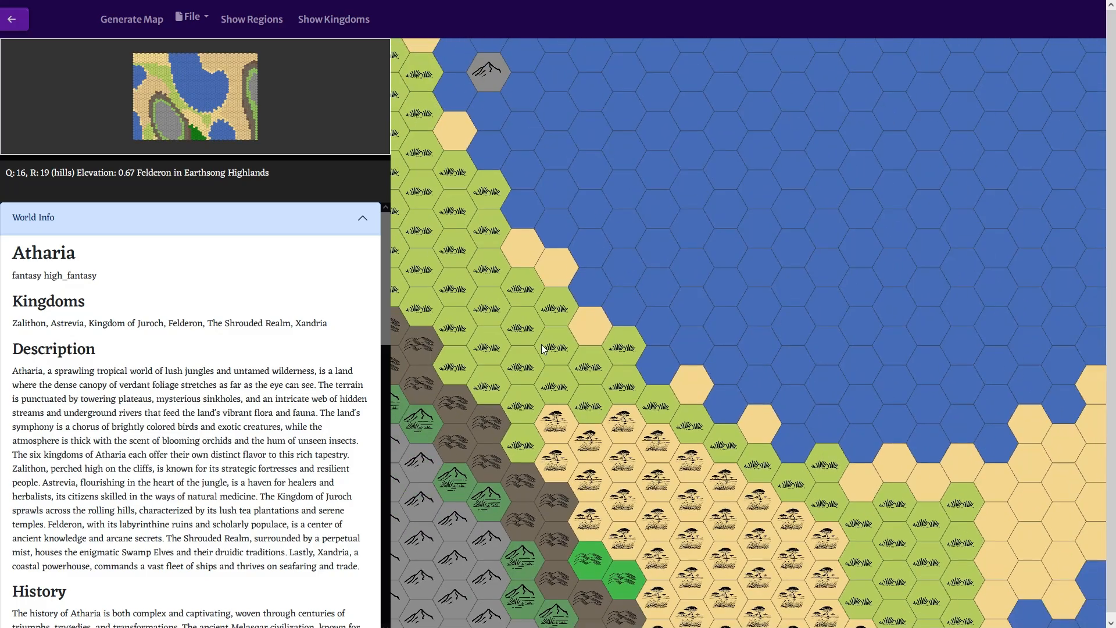
pyautogui.click(691, 341)
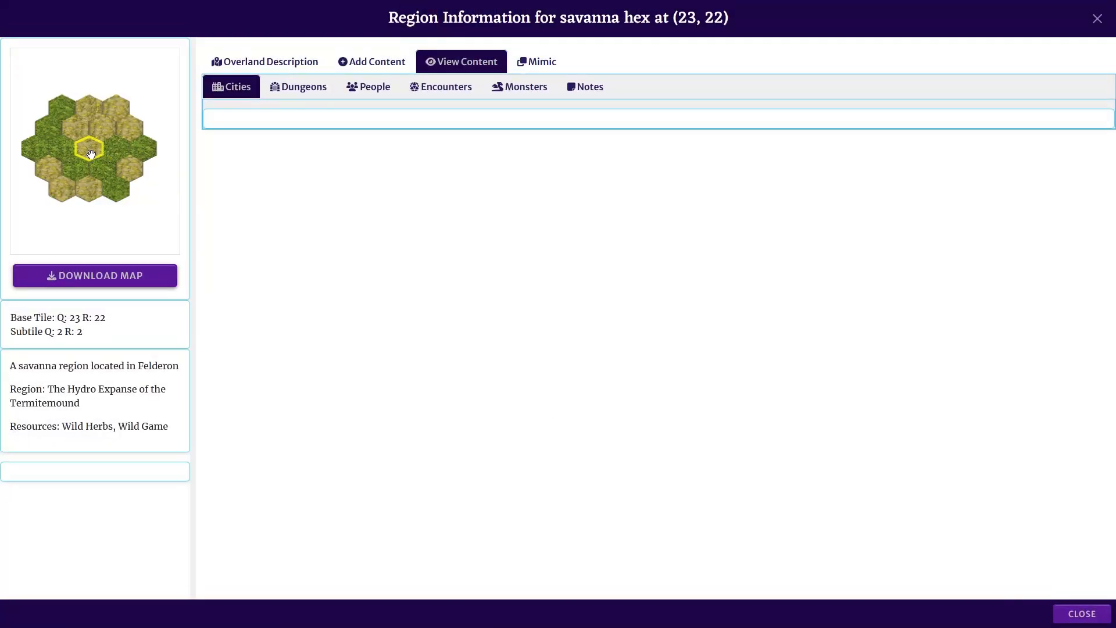
# - Close the savanna region window to return to Atharia's world map
pyautogui.click(91, 186)
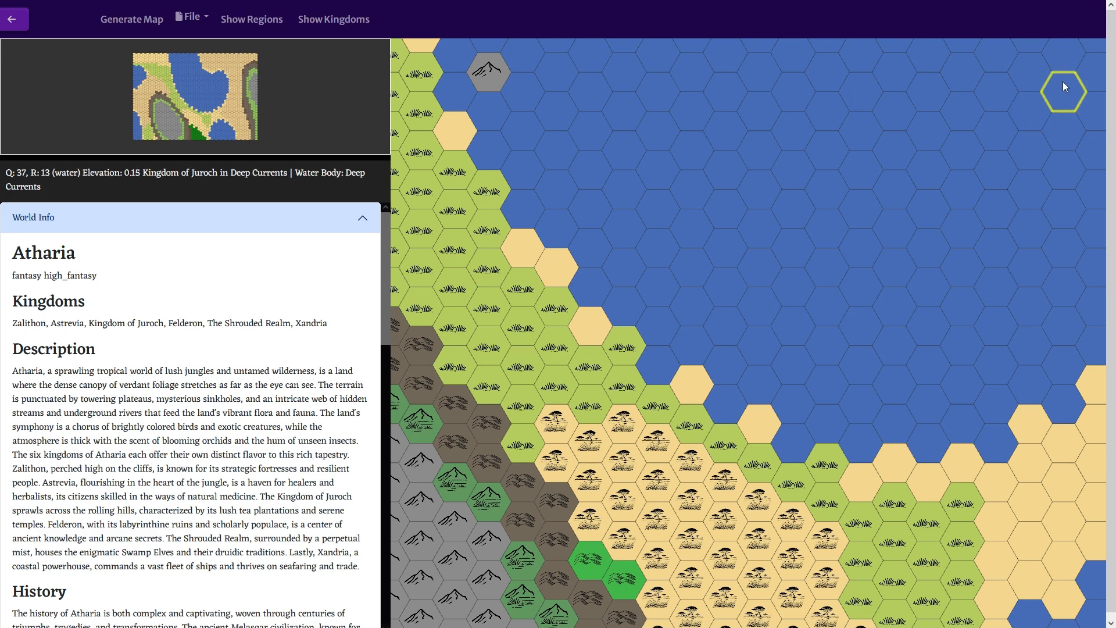
pyautogui.moveTo(1066, 84)
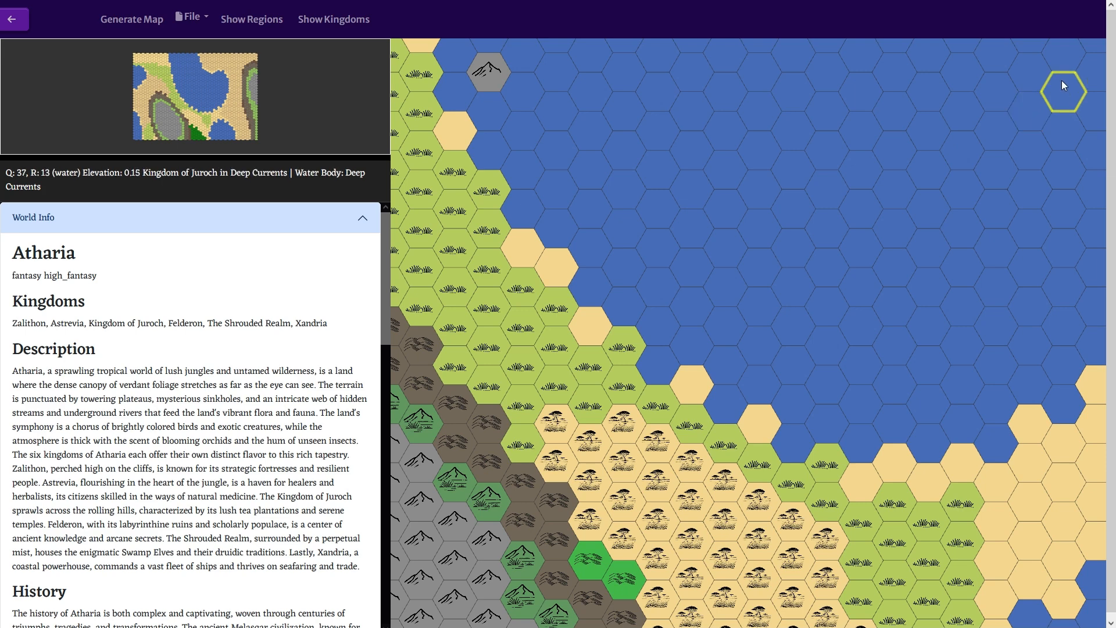